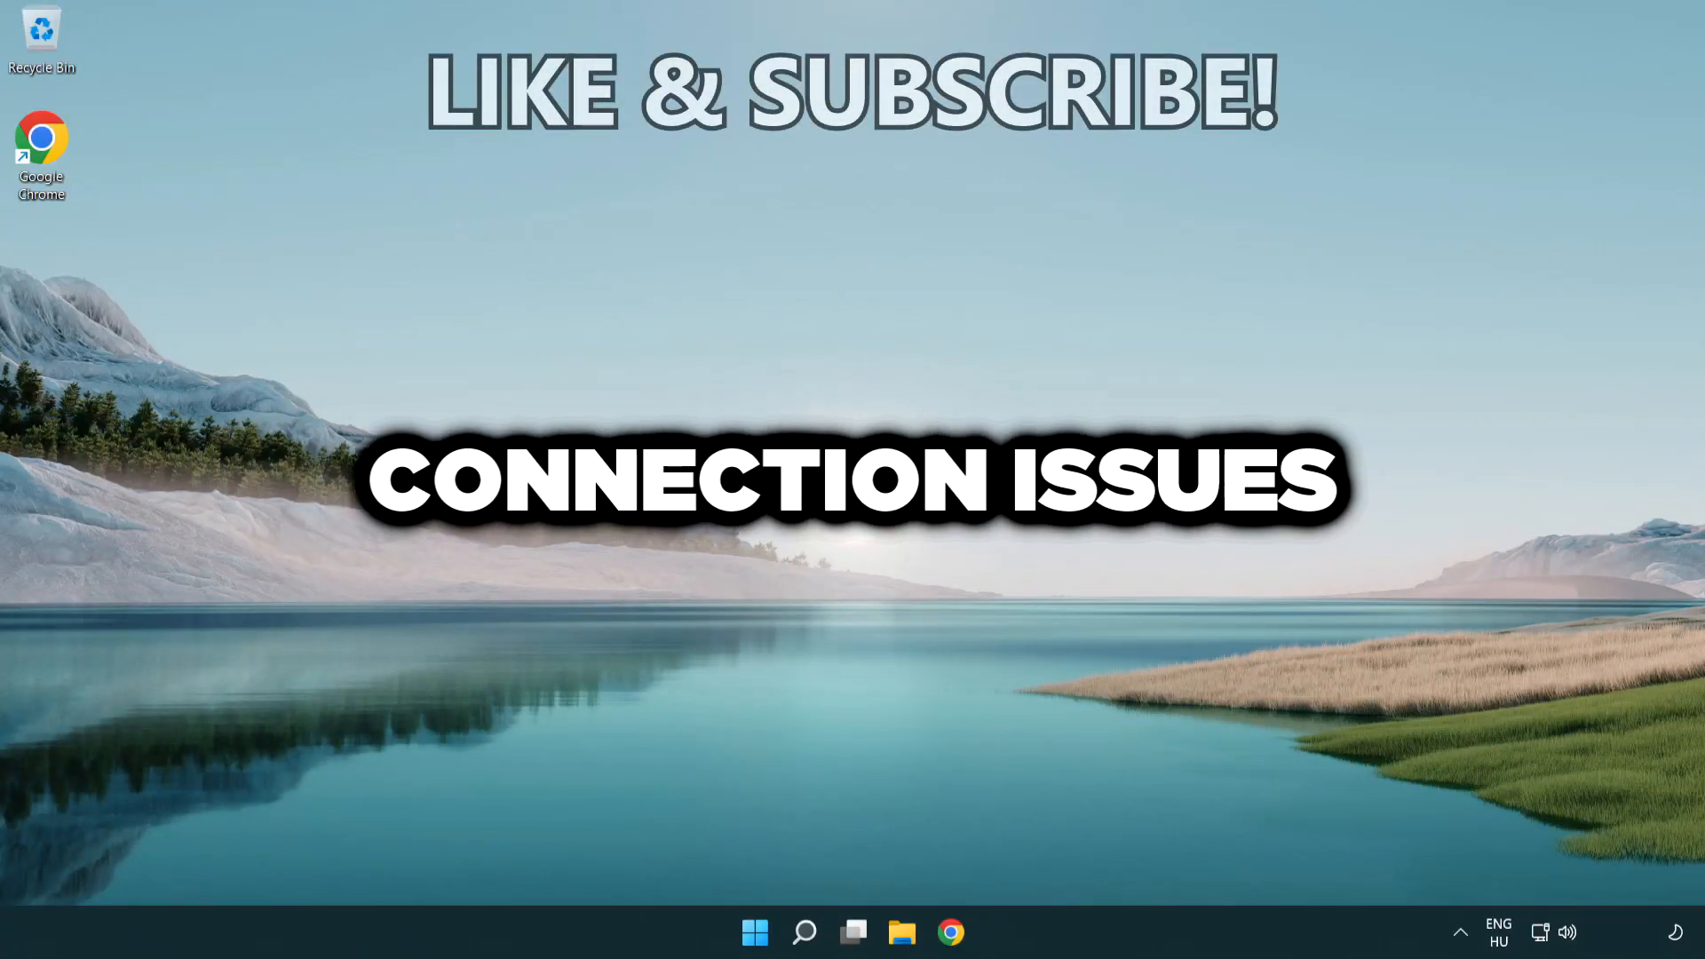
Step: Search Windows for 'cmd' to surface Command Prompt as the best match
left_click(803, 932)
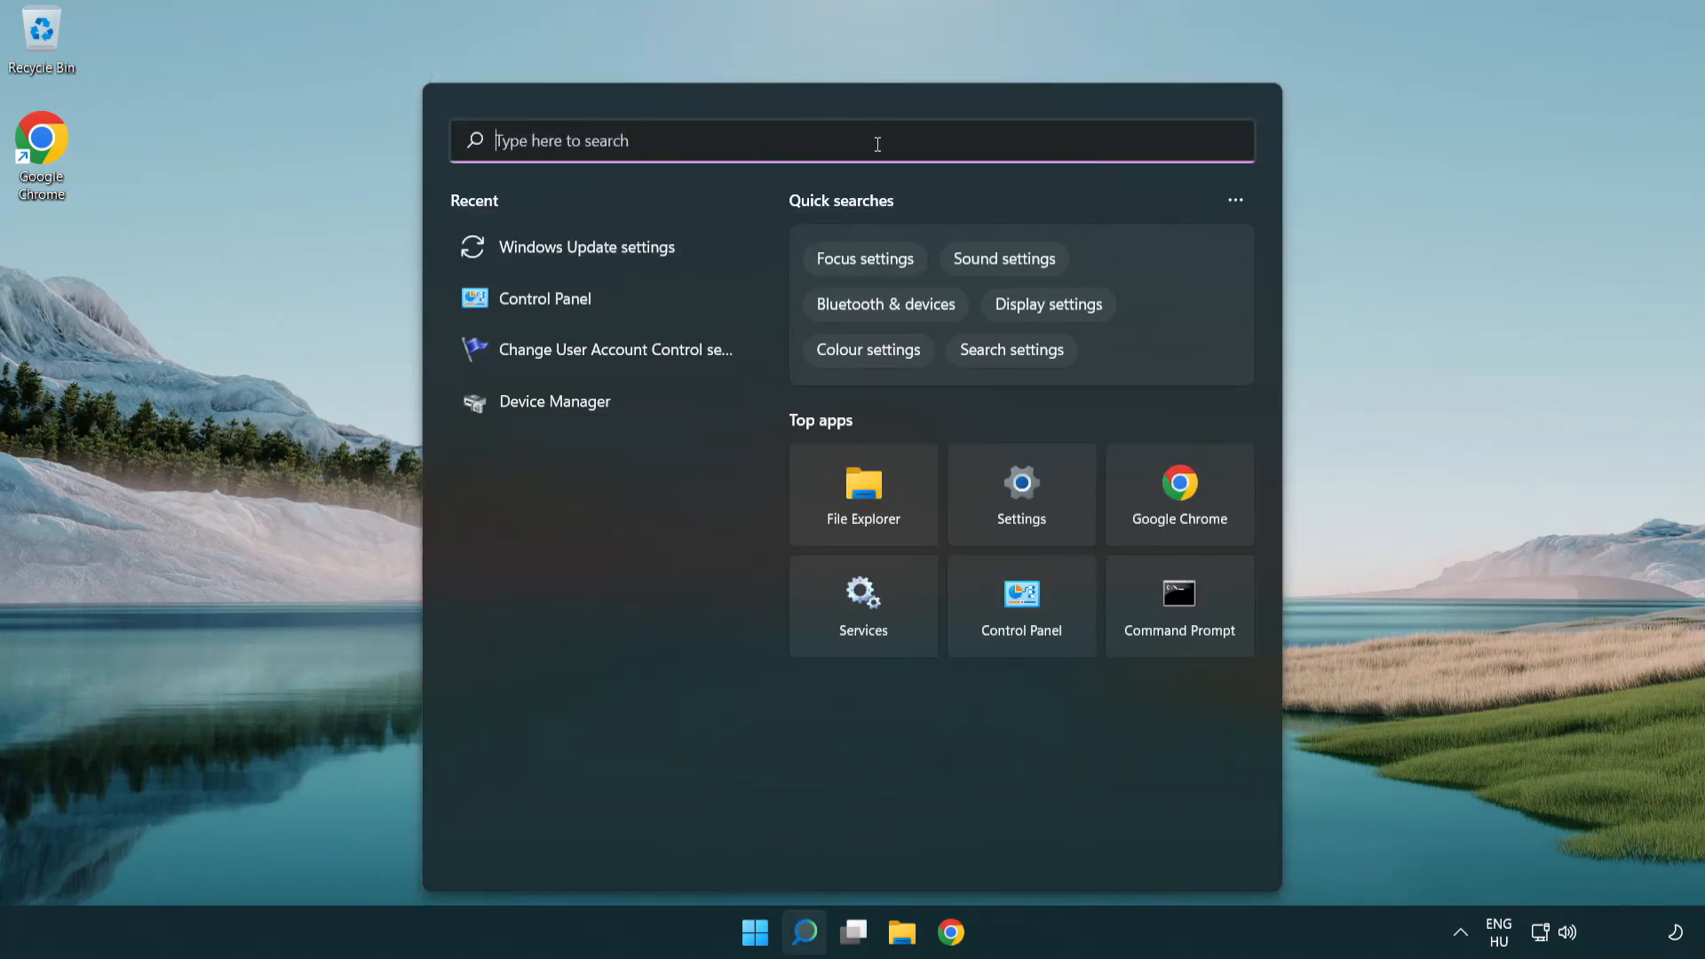
type("cmd")
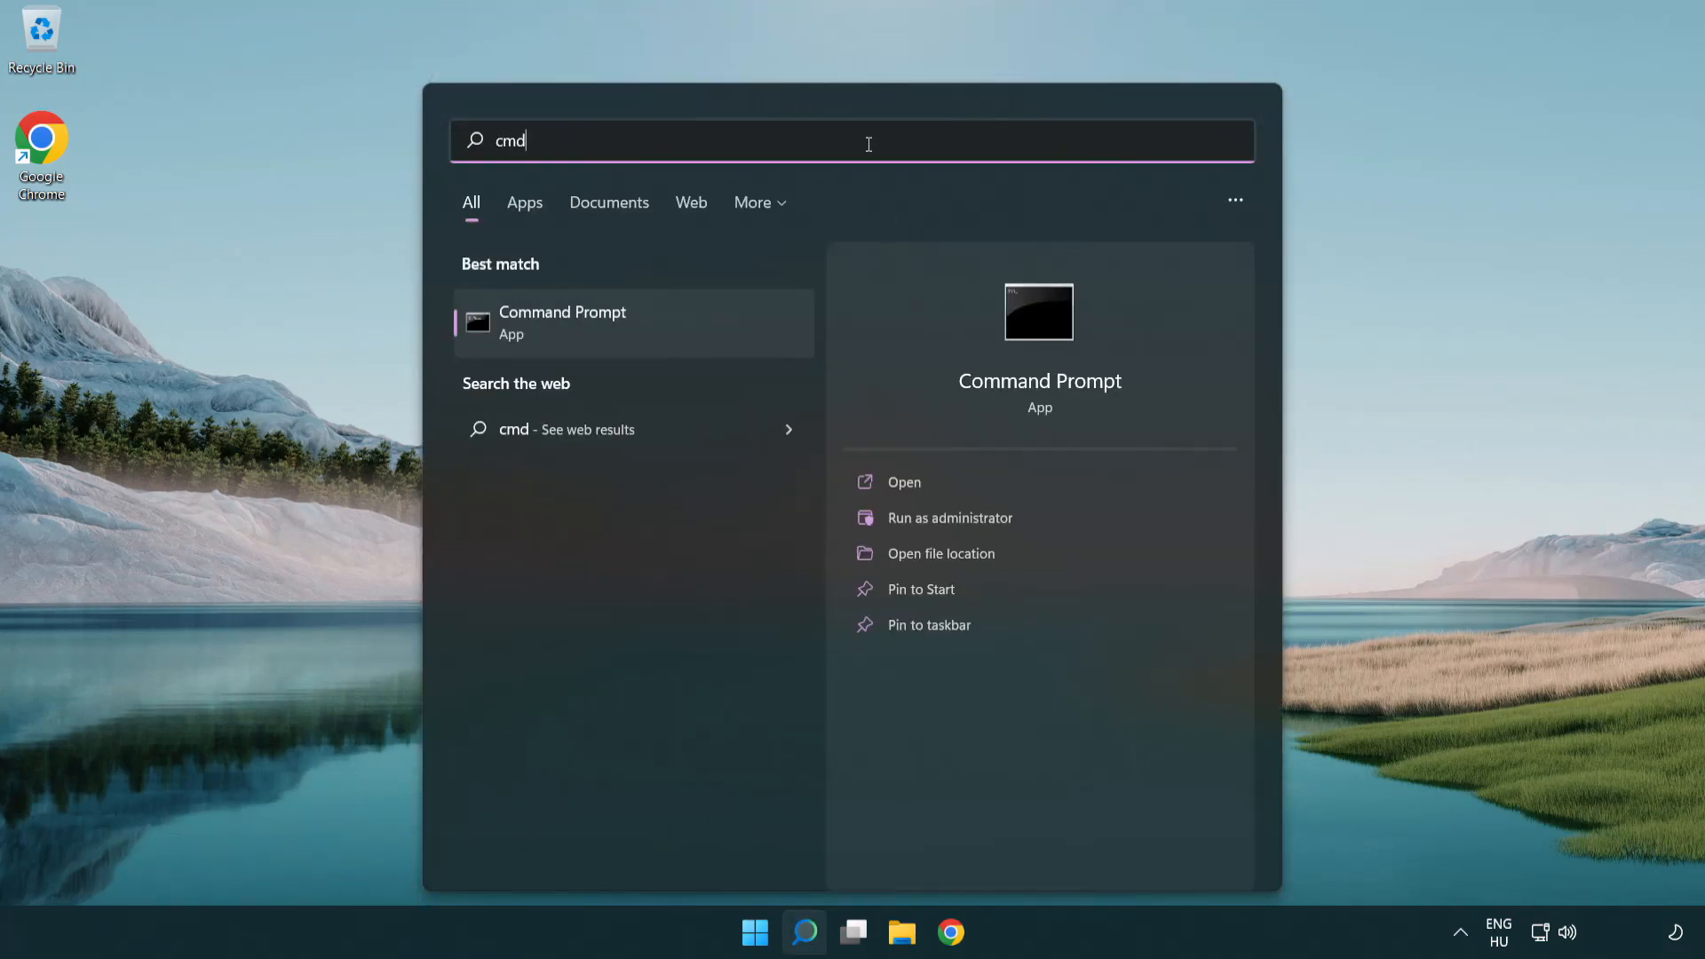
mouse_move(696, 324)
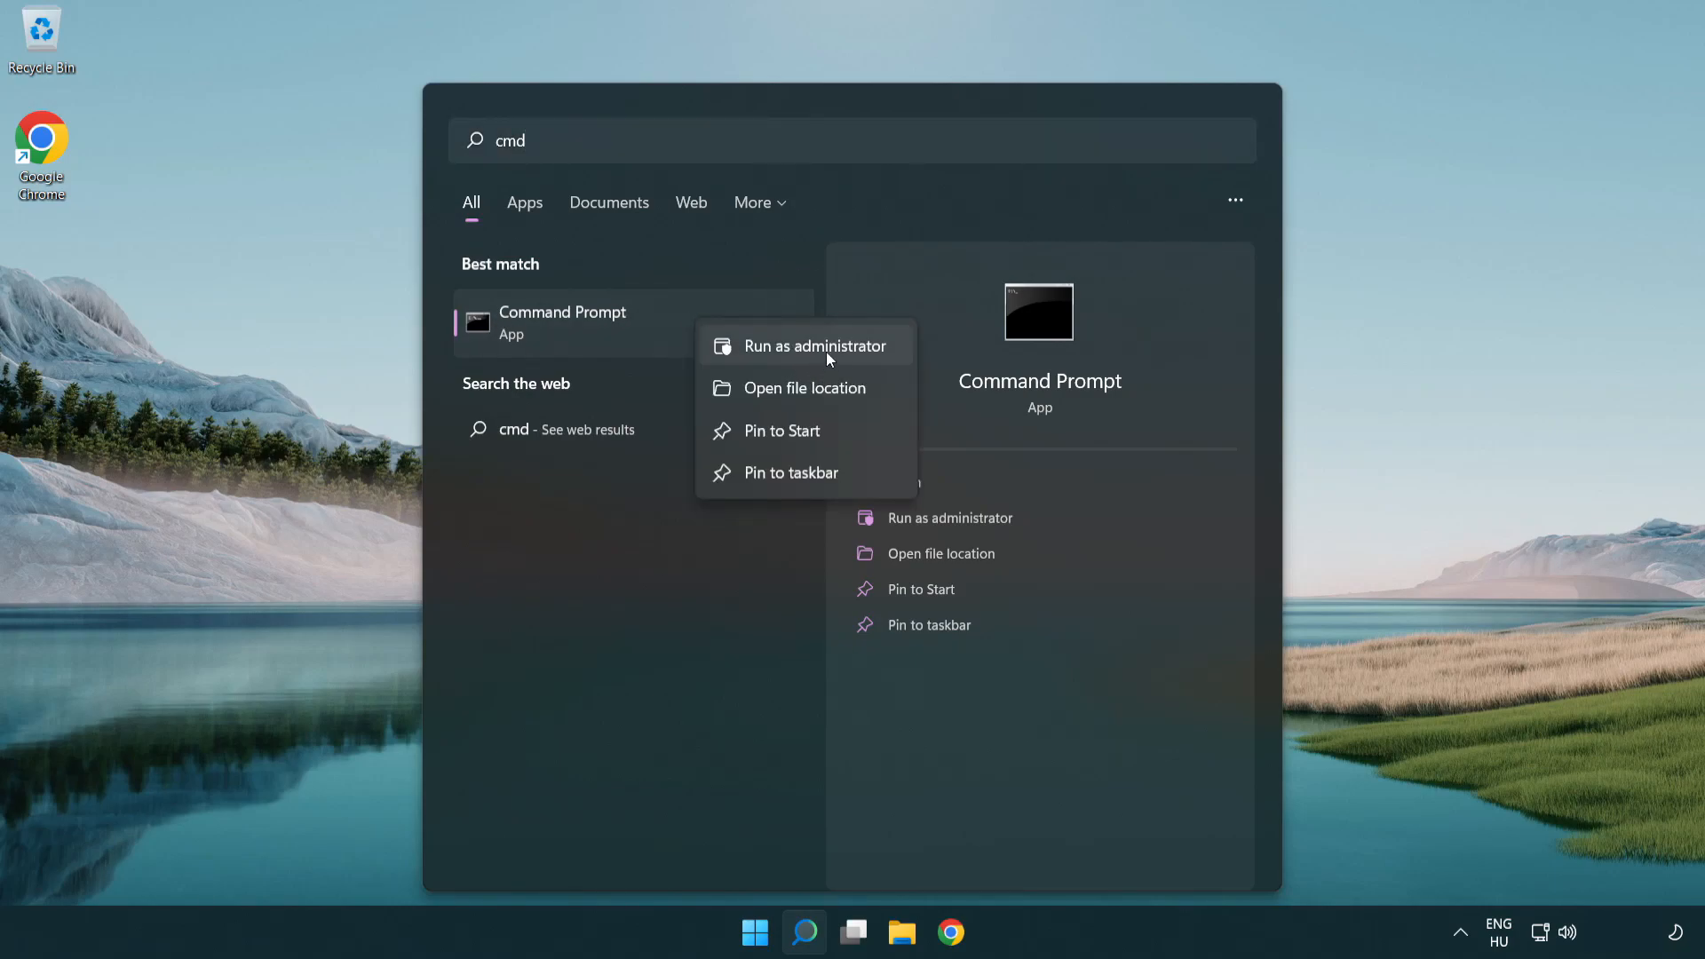
Step: Launch Command Prompt as administrator and flush the DNS cache with ipconfig /flushdns
left_click(827, 360)
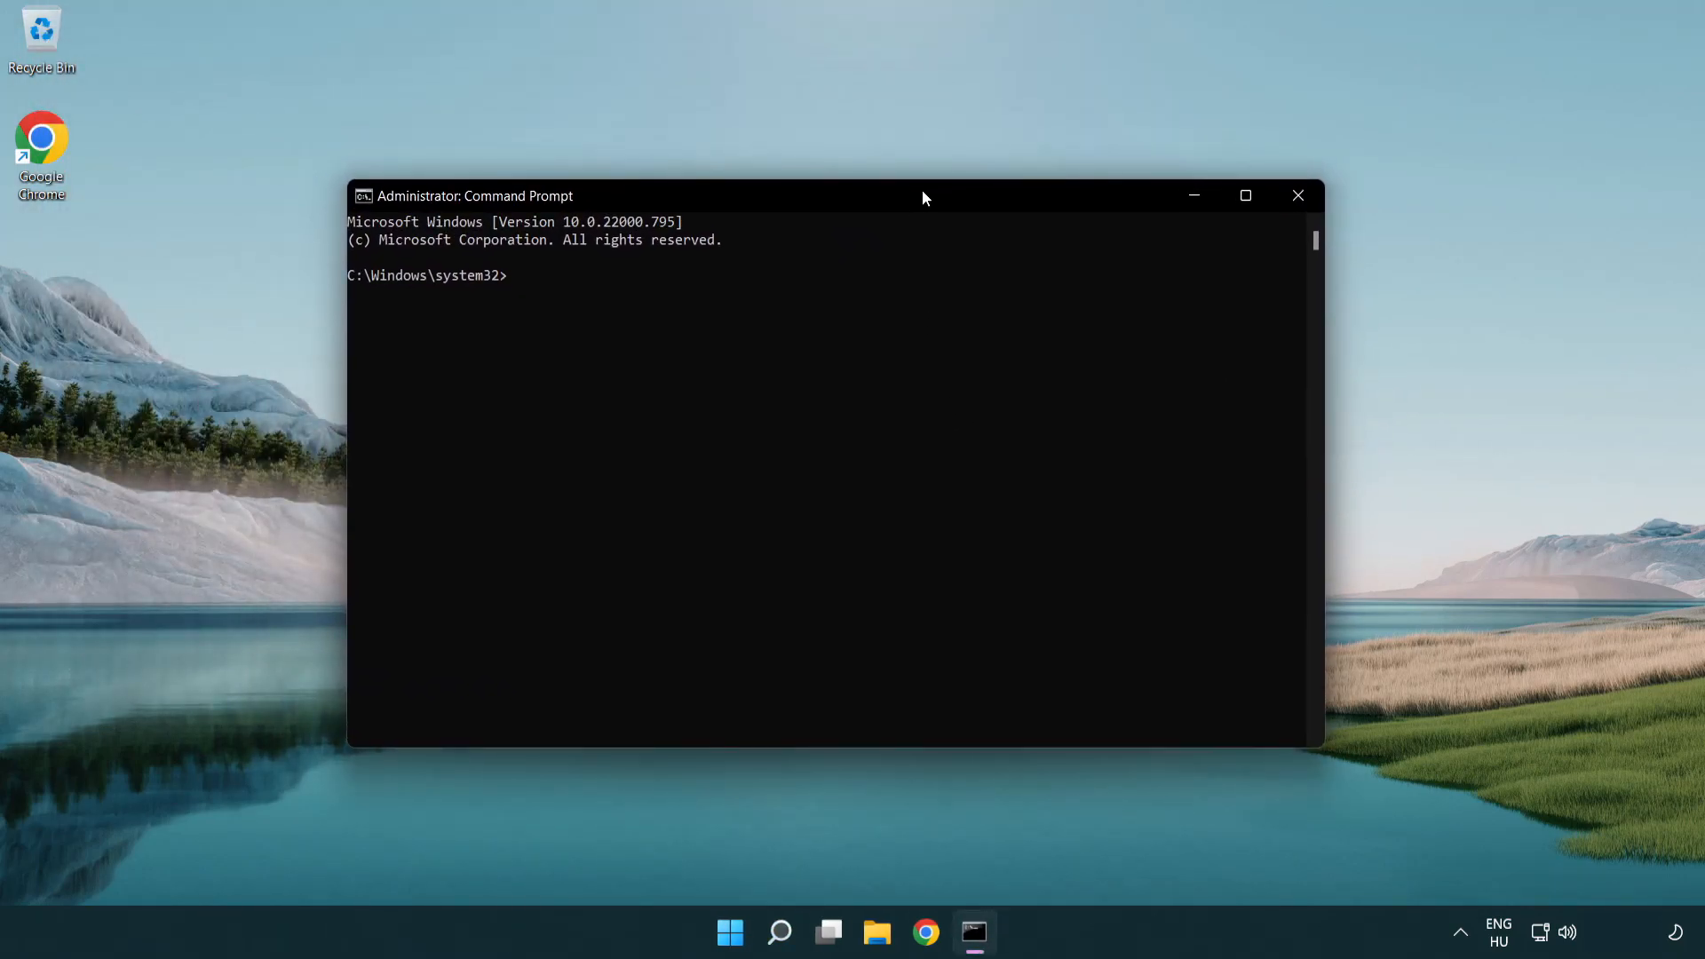
type("i")
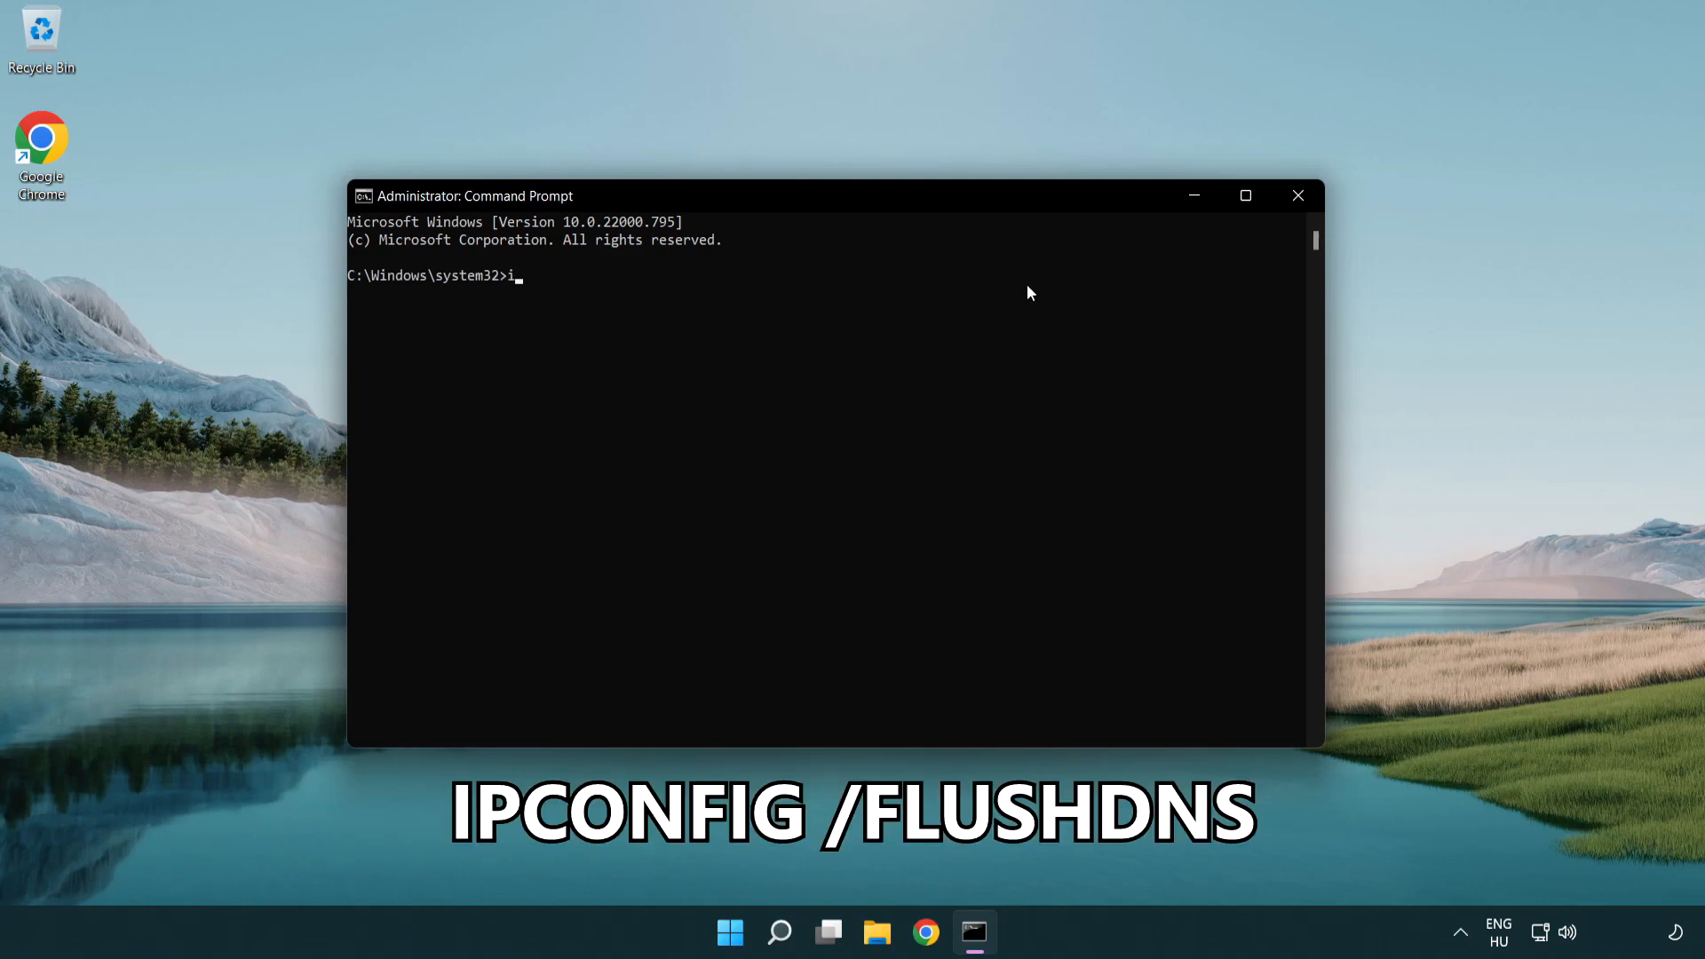
type("pconfig /flushdns")
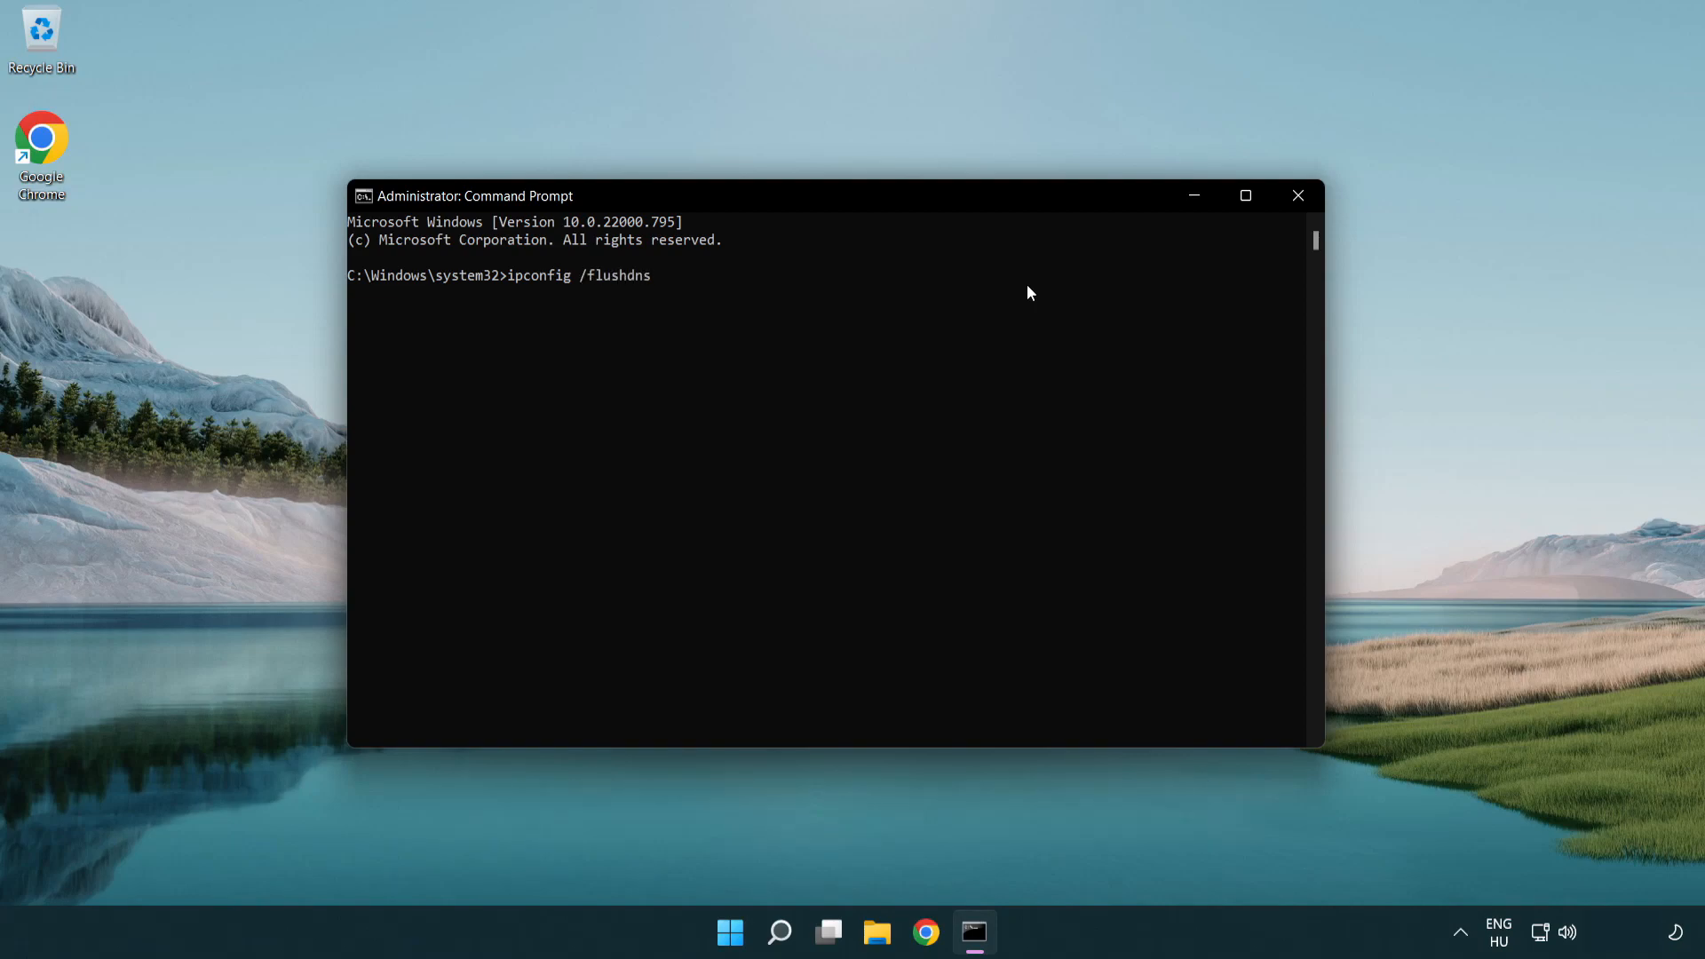
key("Enter")
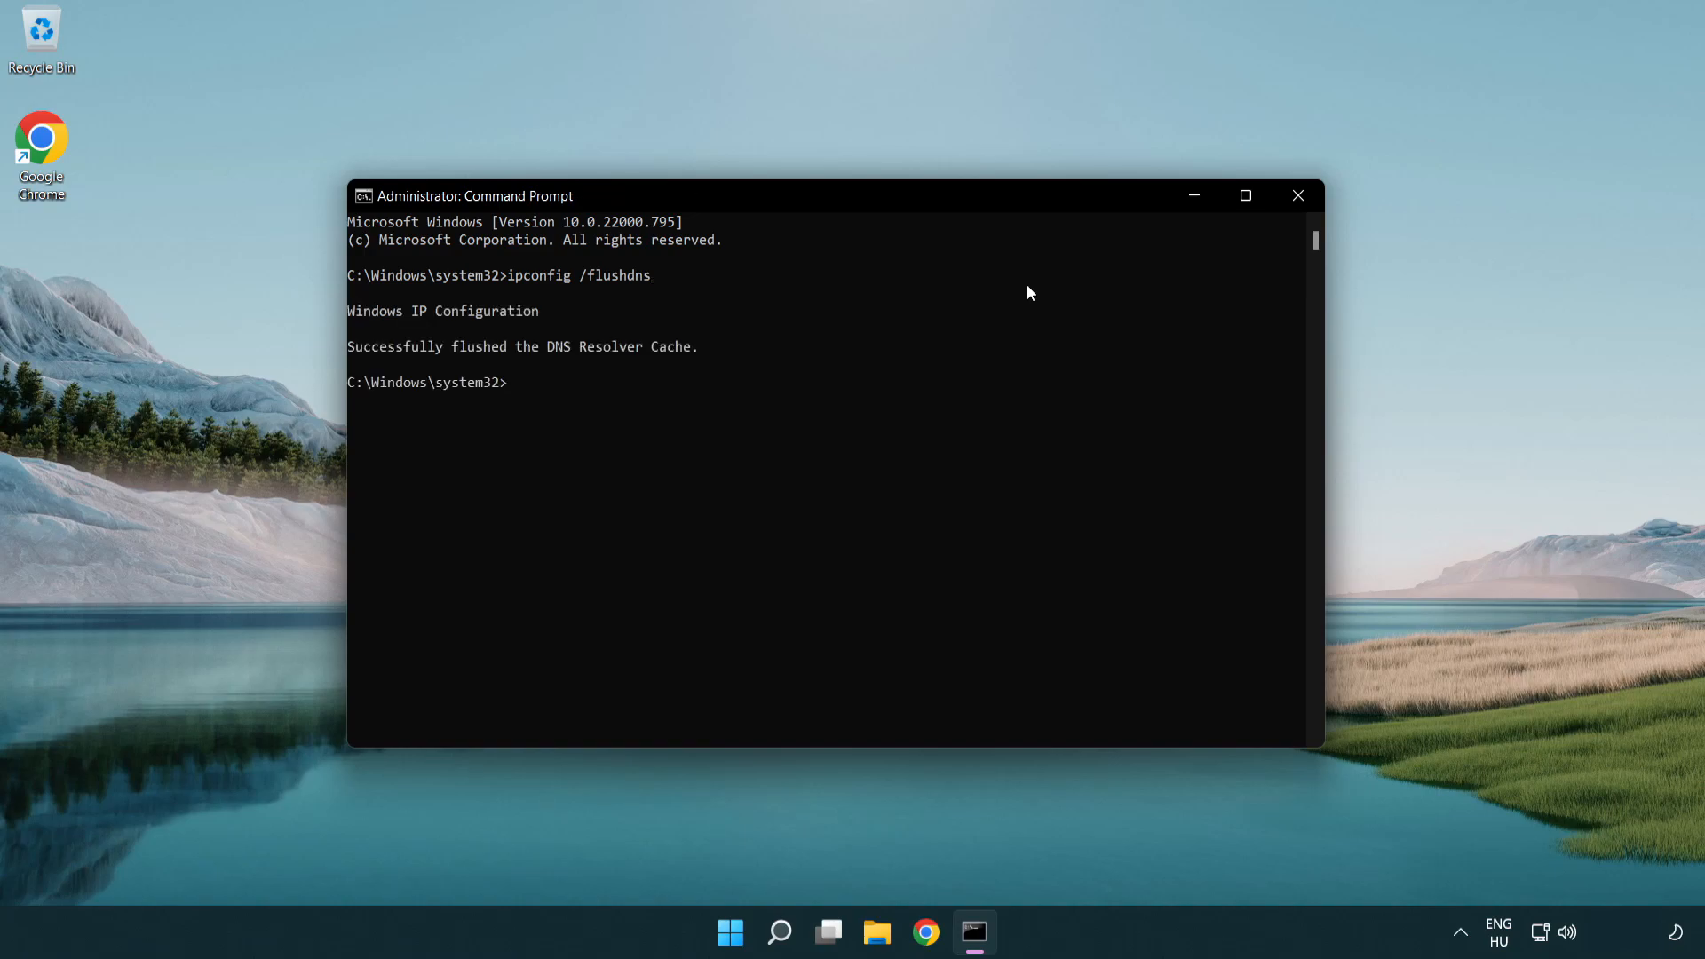
Step: Reset the Winsock catalog with netsh winsock reset, then exit the prompt
type("netsh winsock reset")
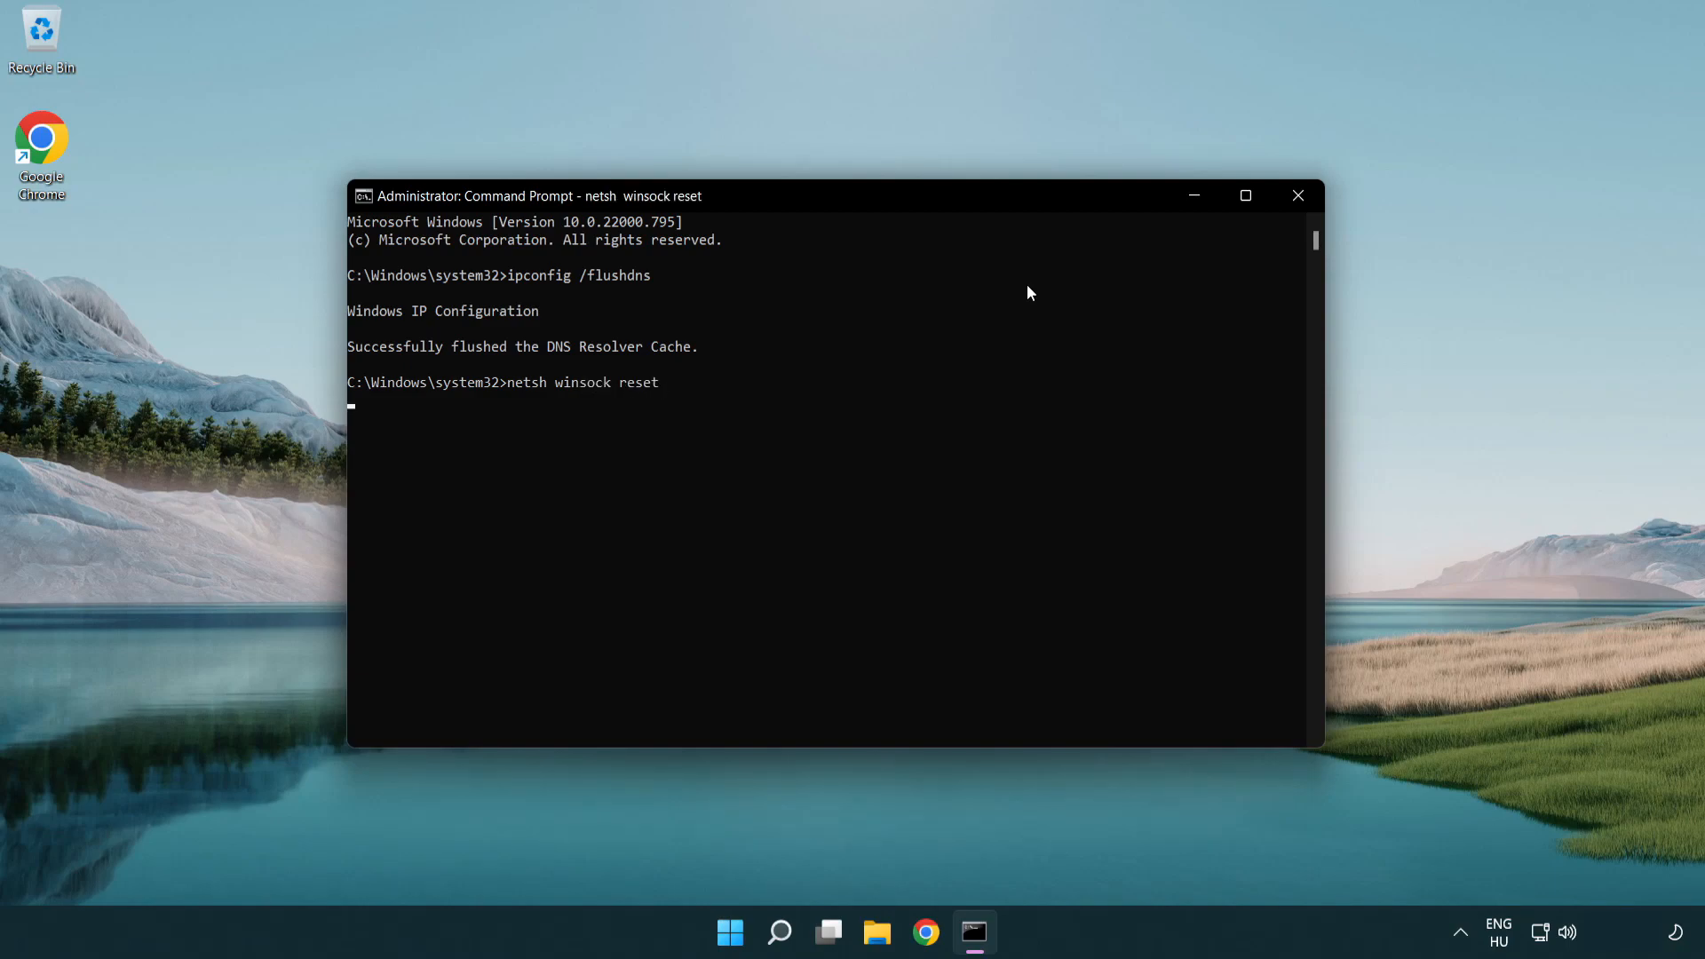
key("enter")
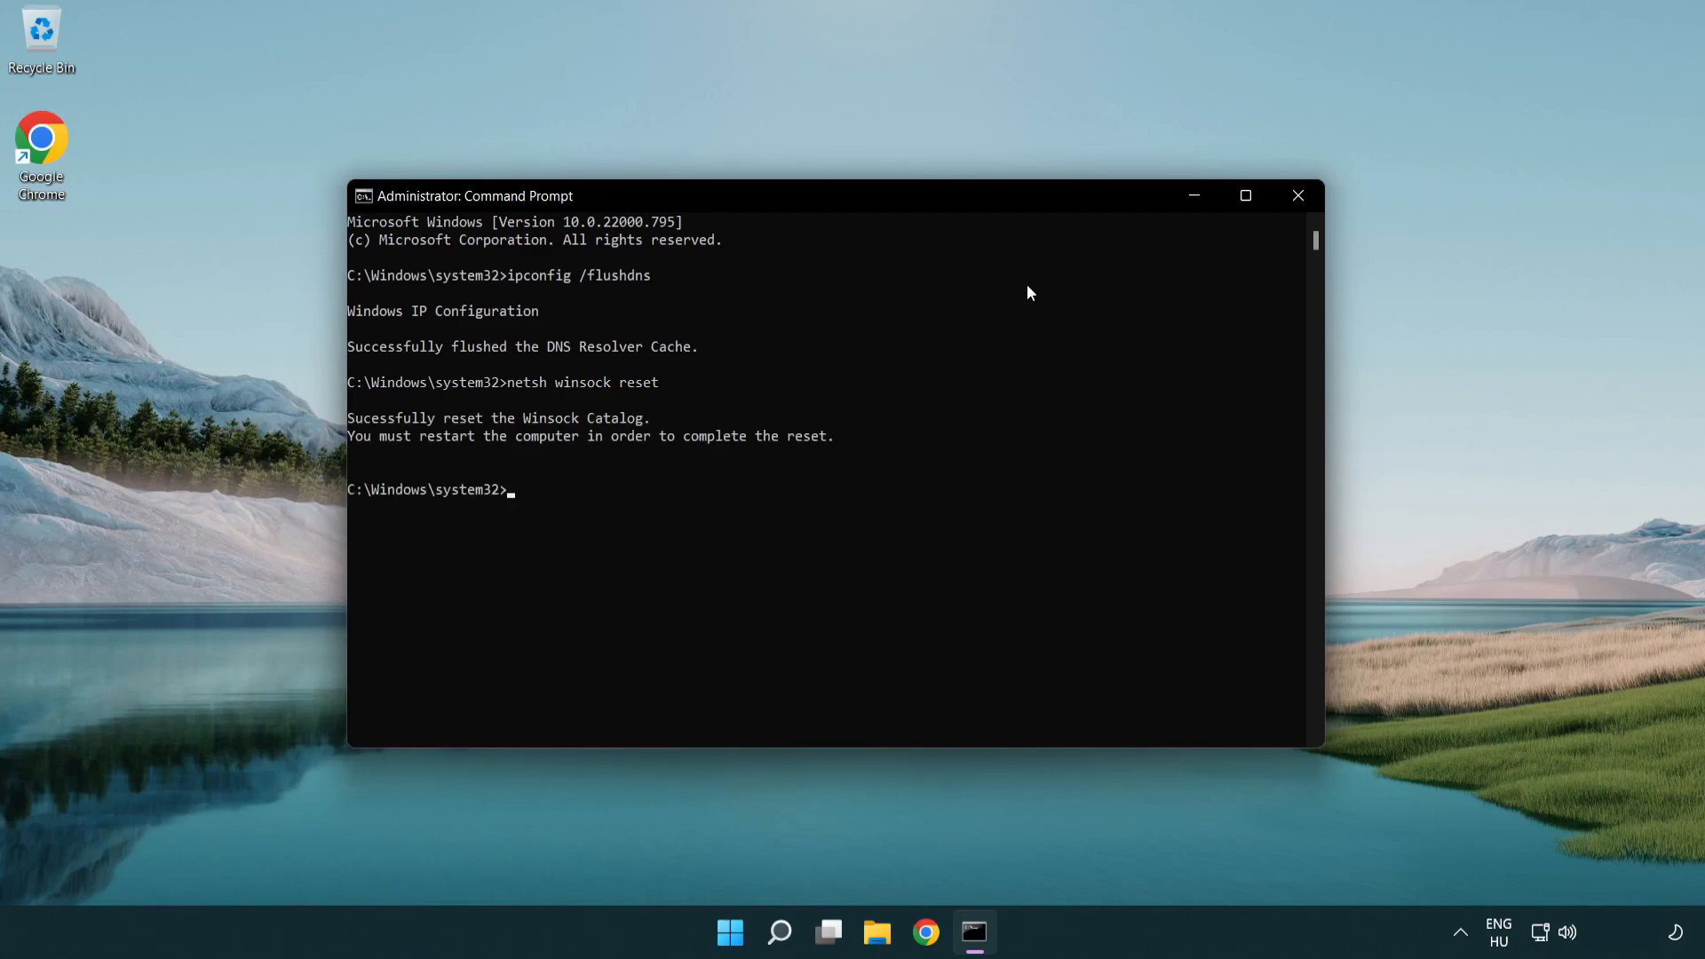
type("exit")
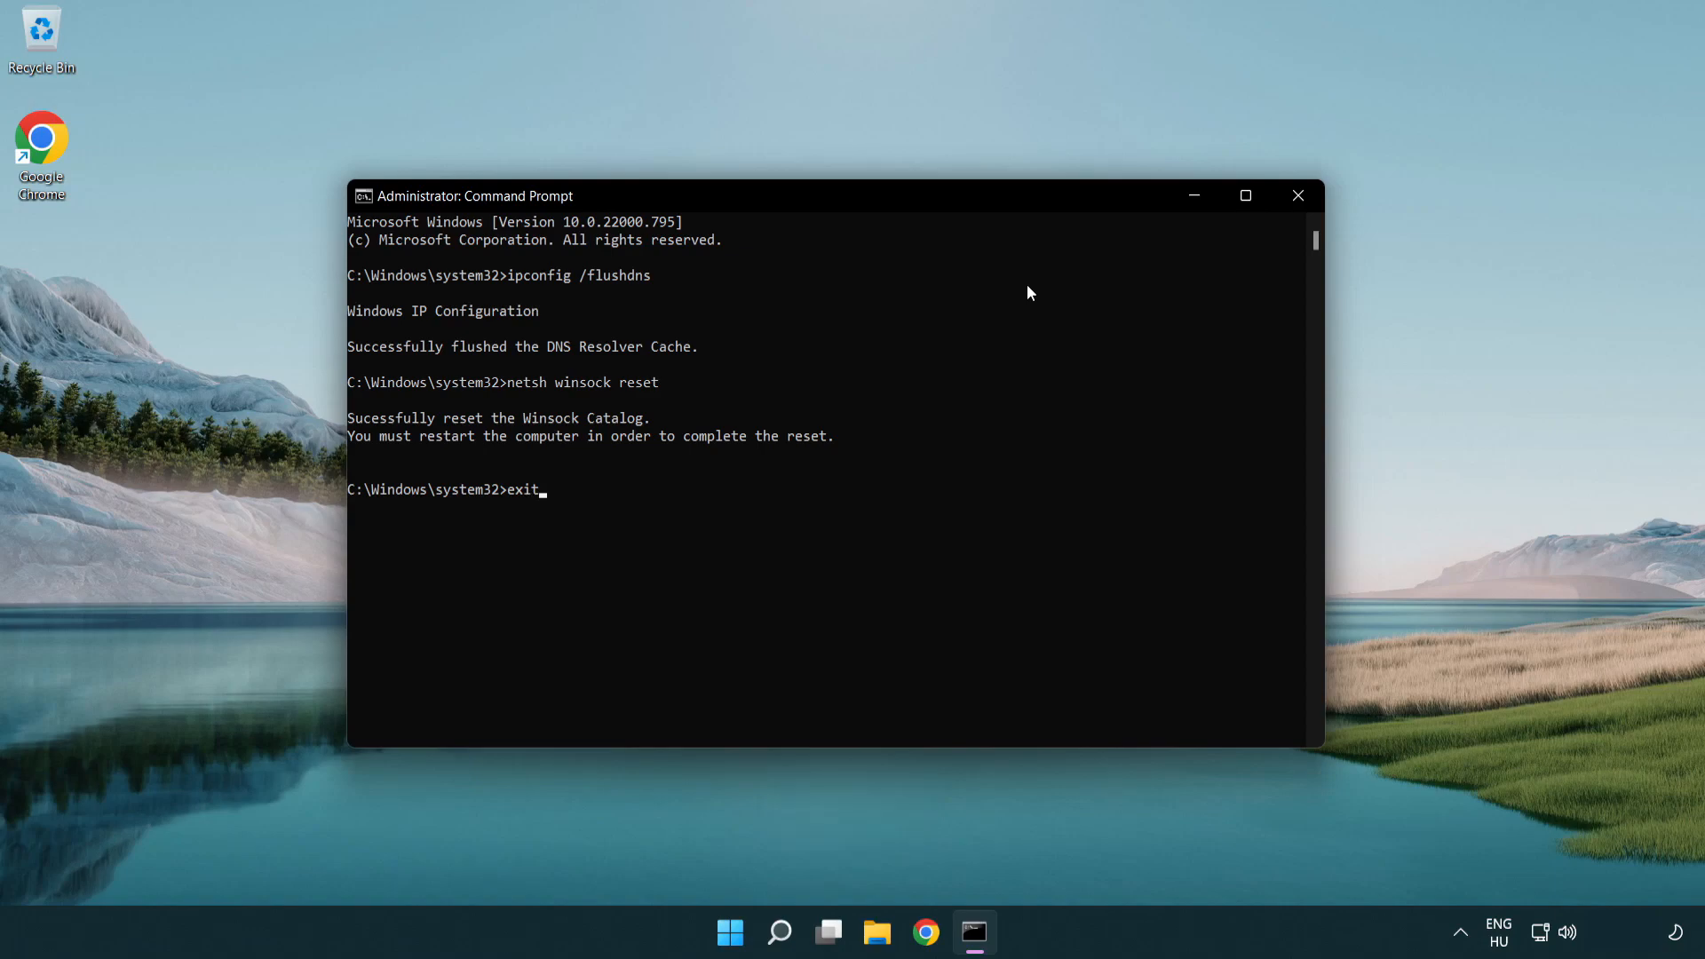
key("enter")
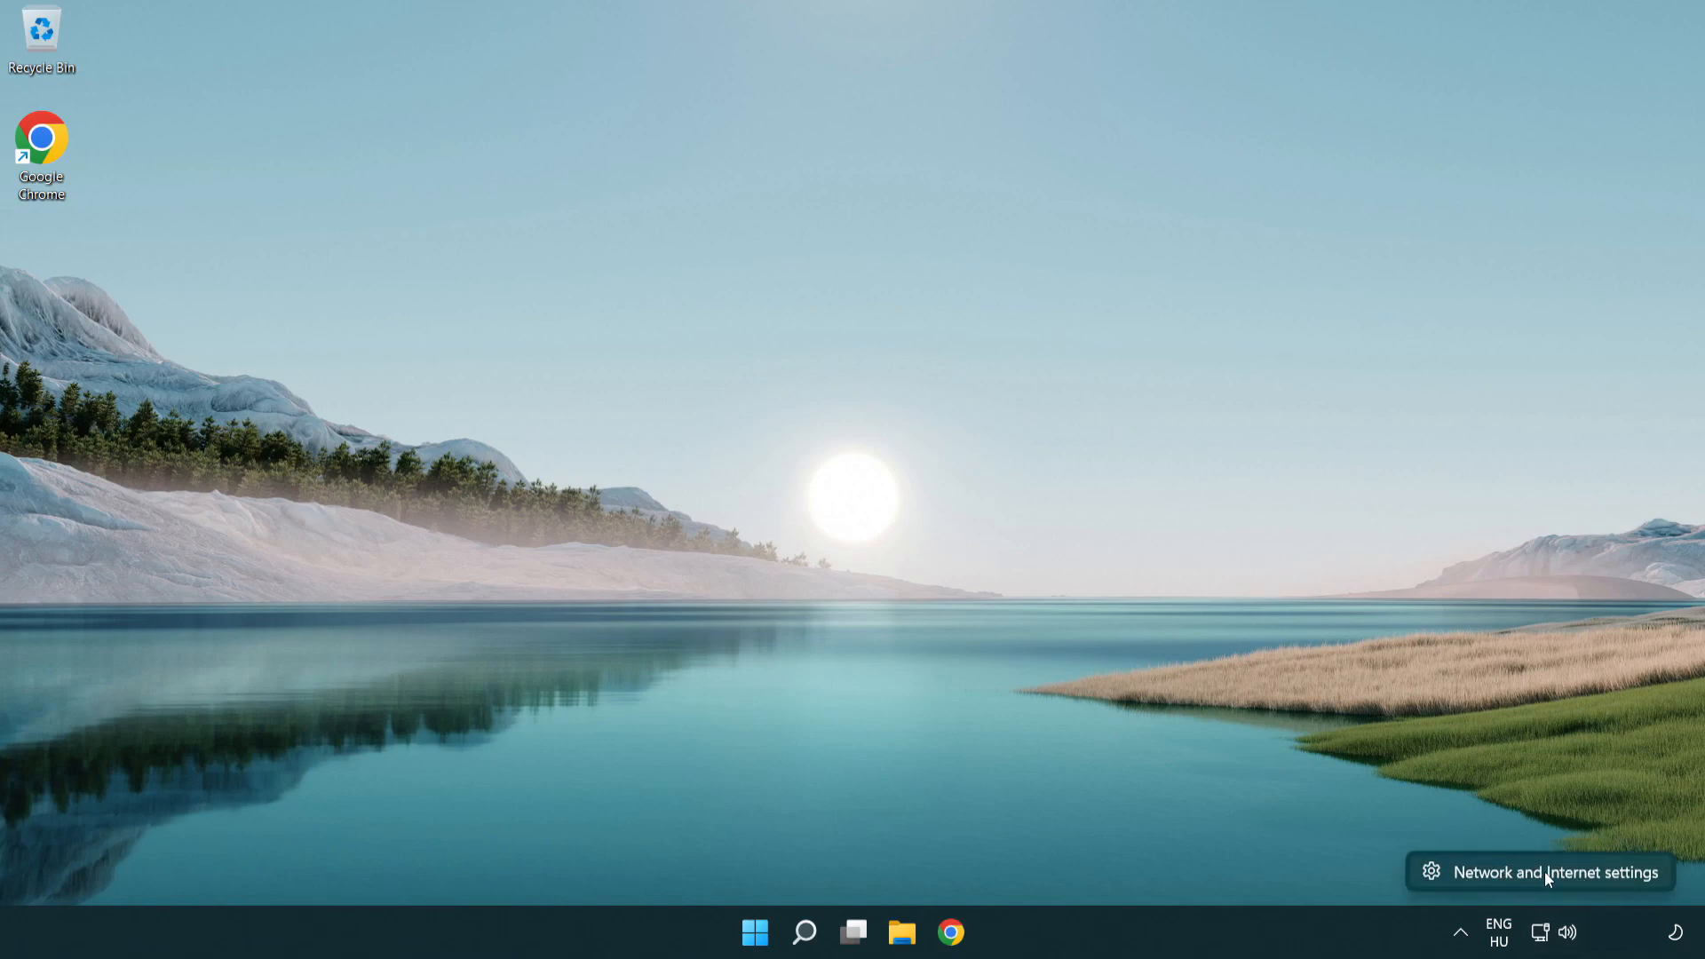
Step: Go from Network and Internet settings through Advanced network settings to More network adapter options
left_click(1555, 872)
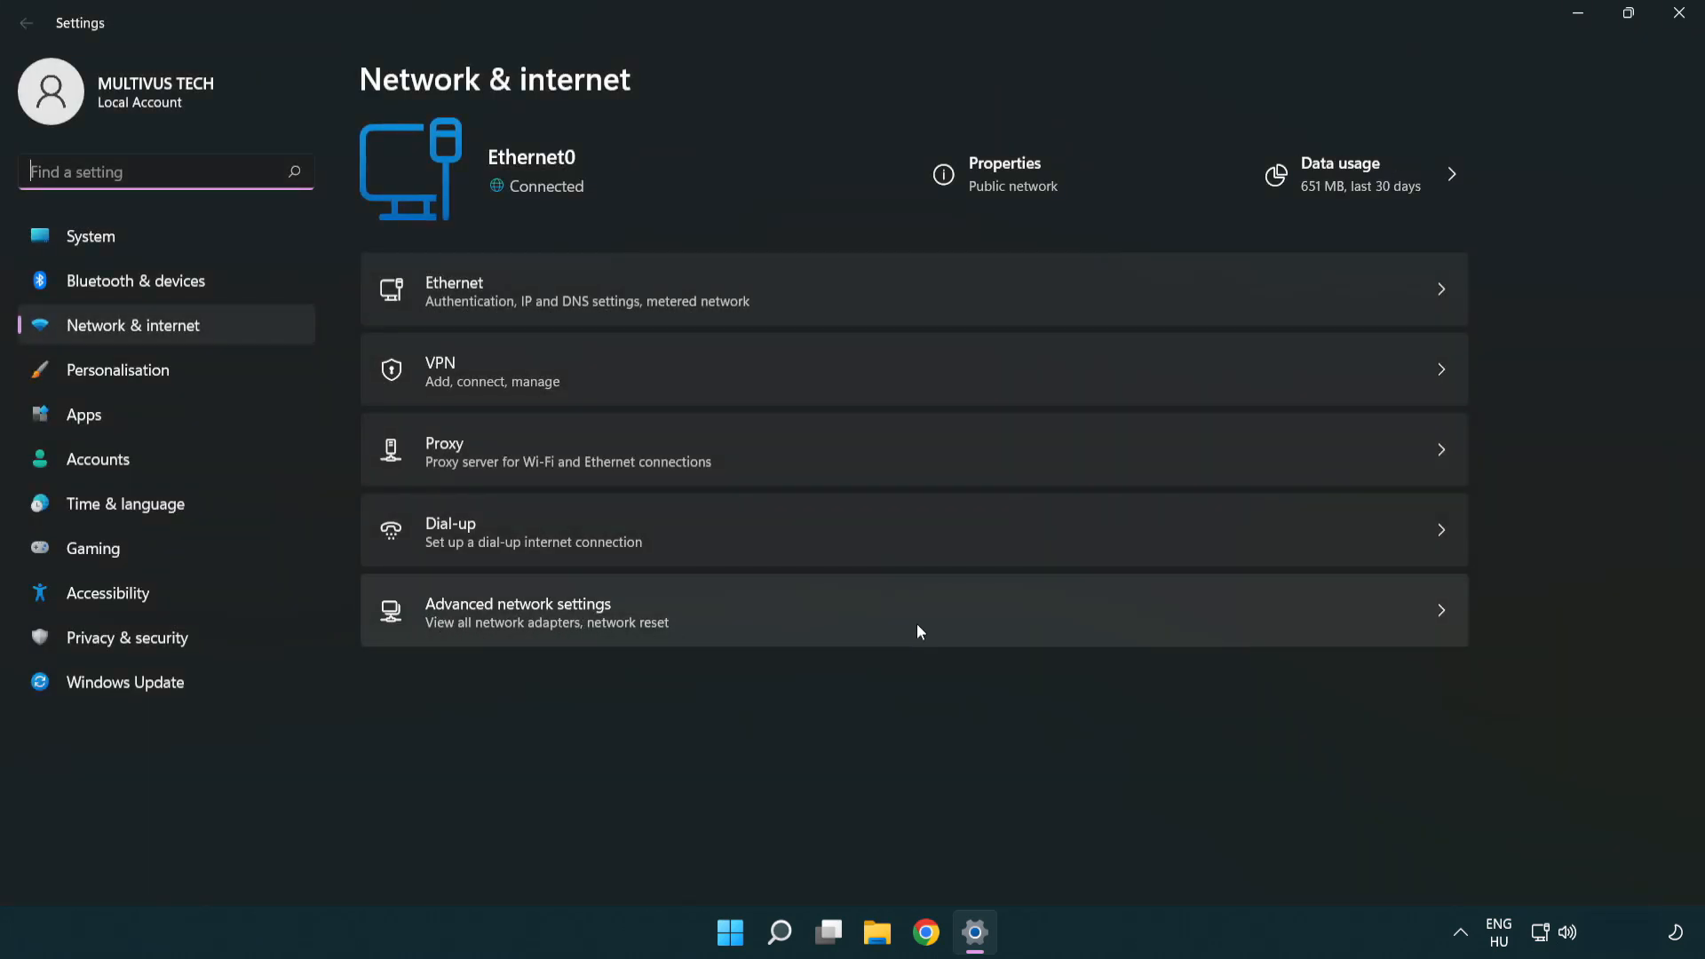
left_click(517, 611)
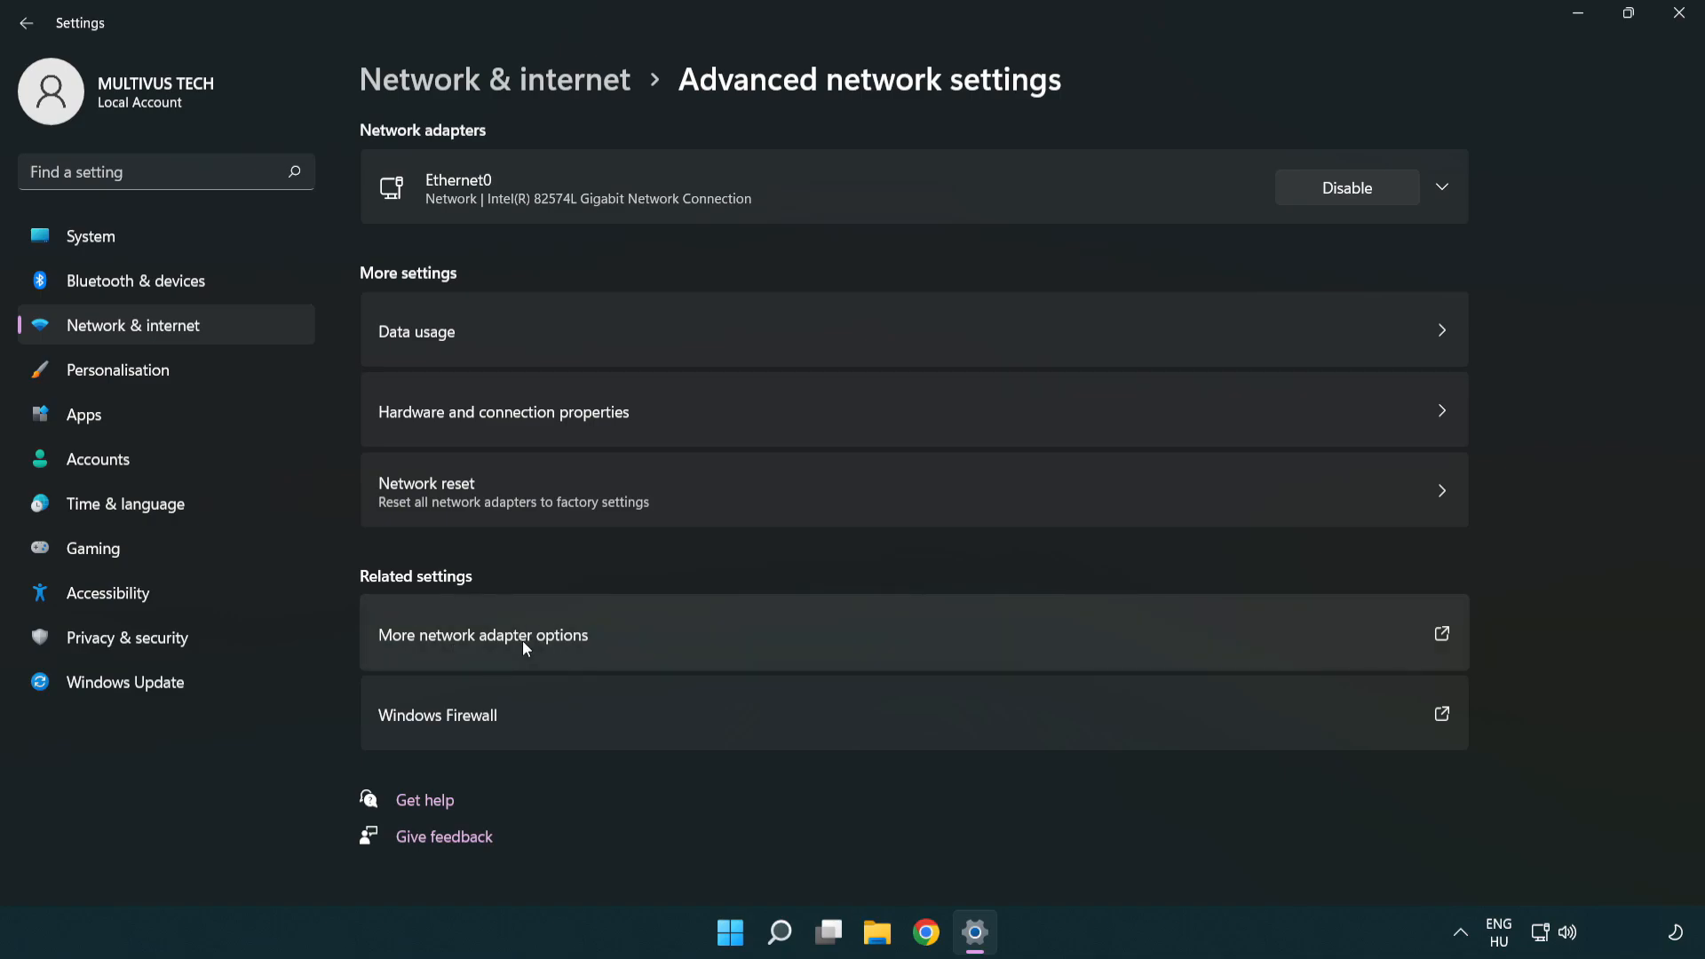
left_click(482, 635)
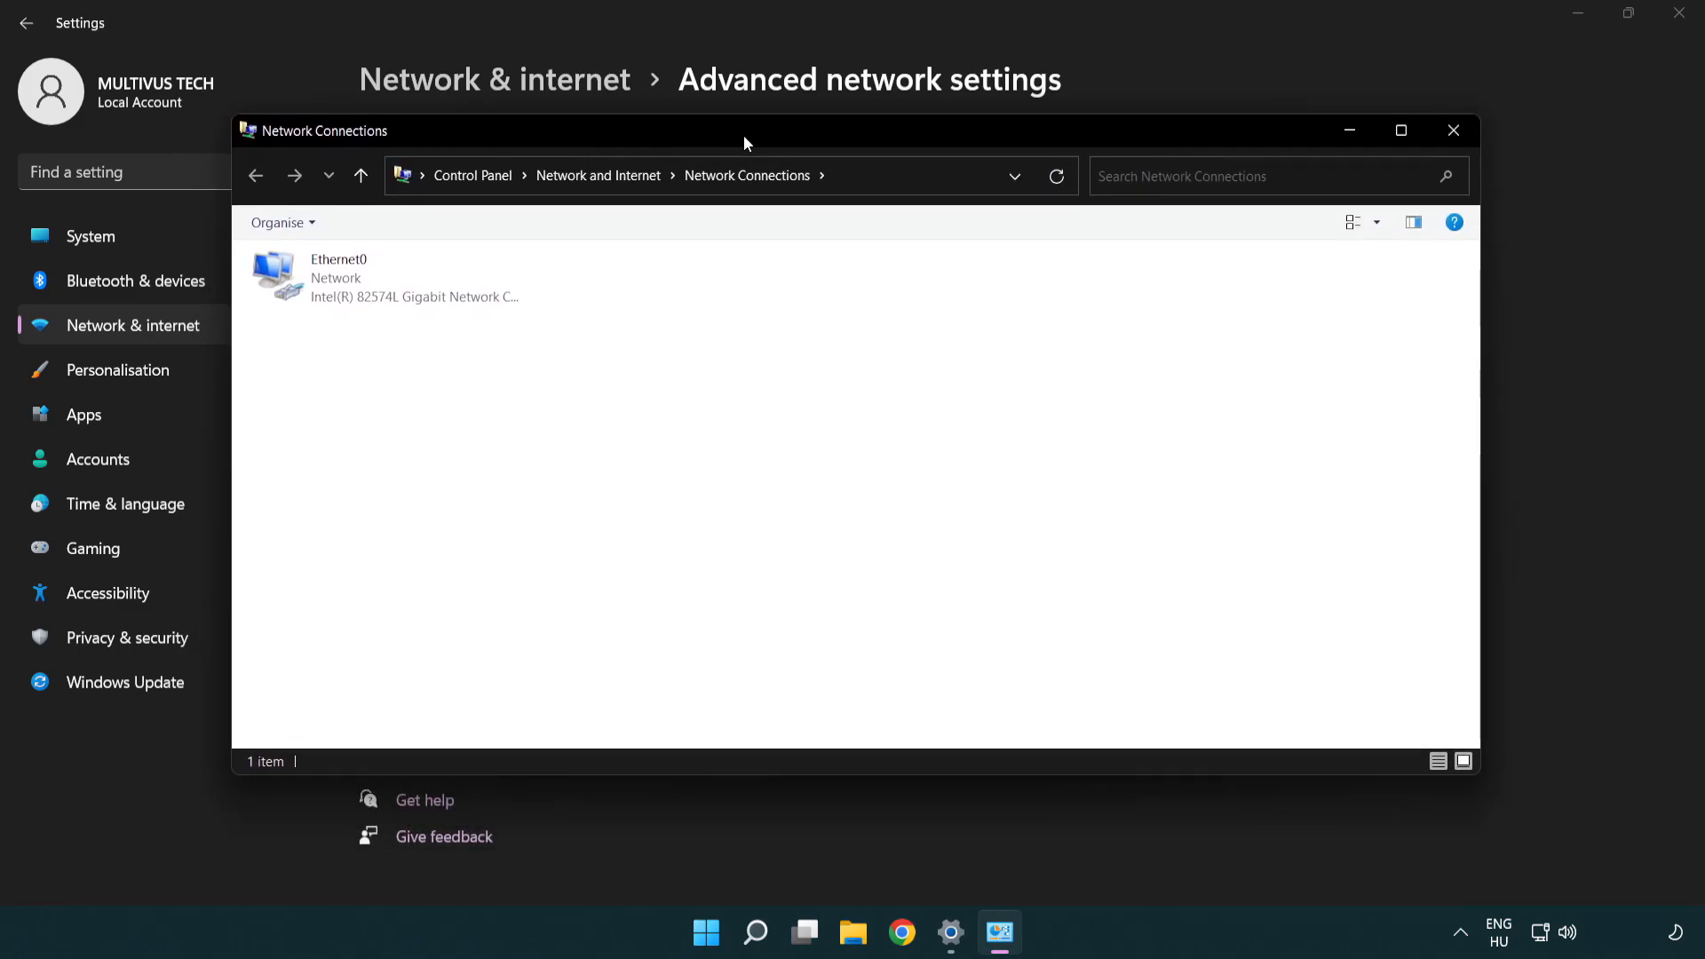
Step: Open Ethernet0 Properties and highlight Internet Protocol Version 4 (TCP/IPv4)
left_click(386, 278)
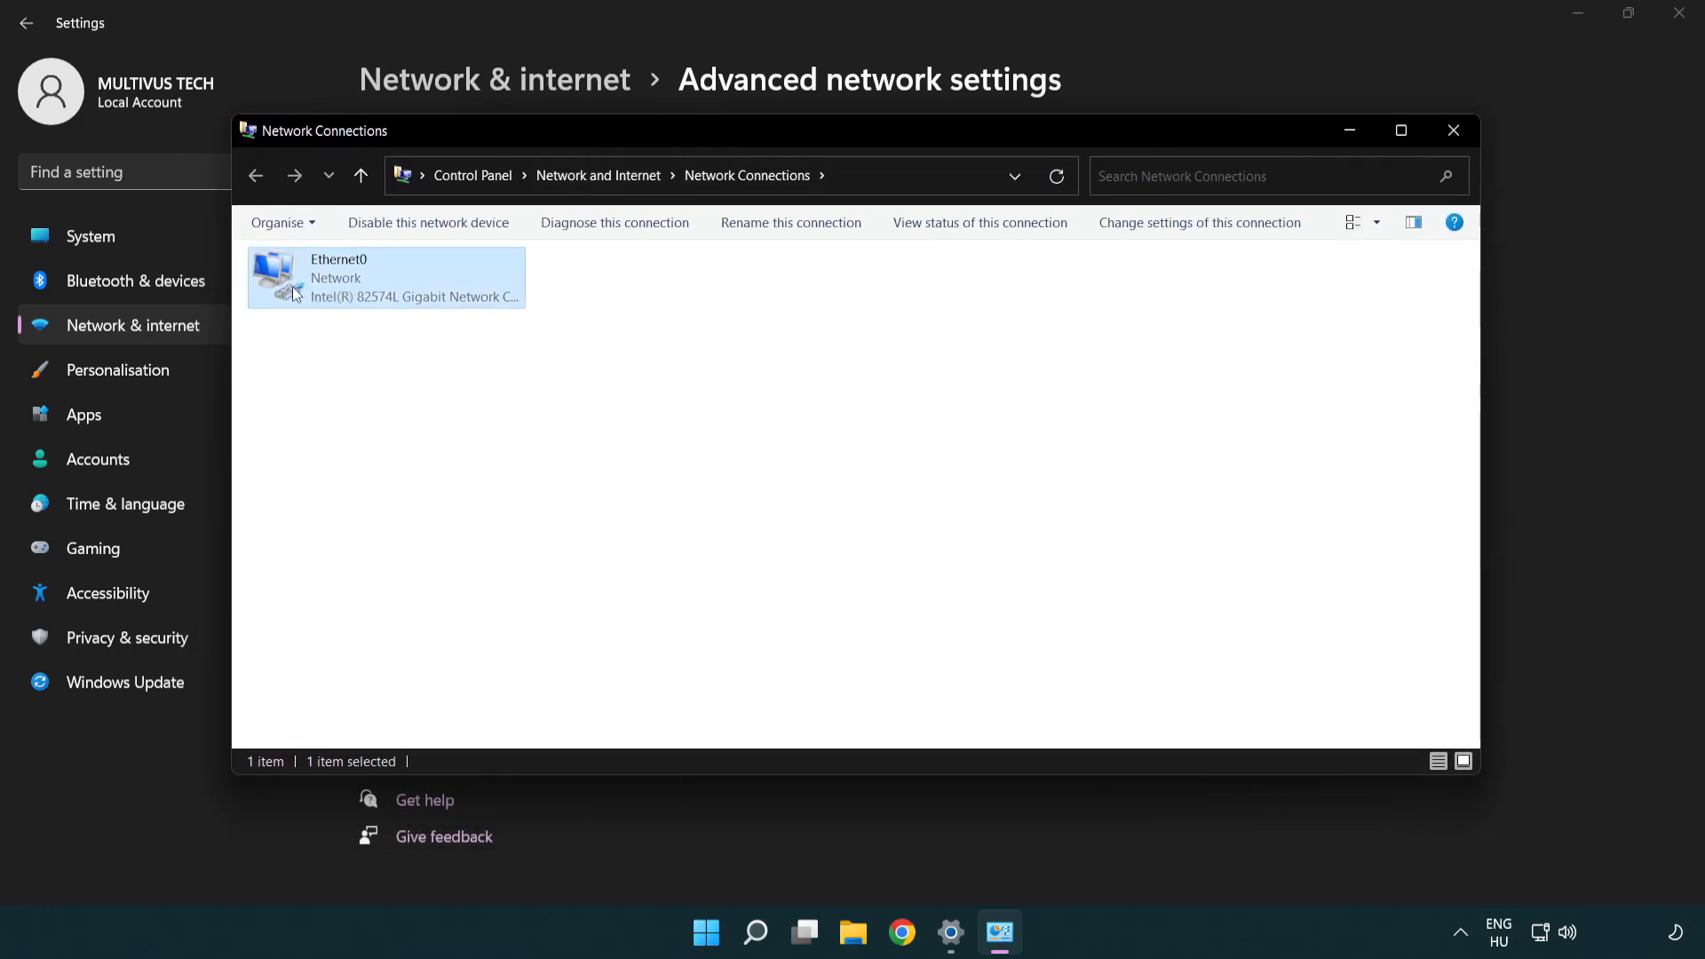
mouse_move(383, 285)
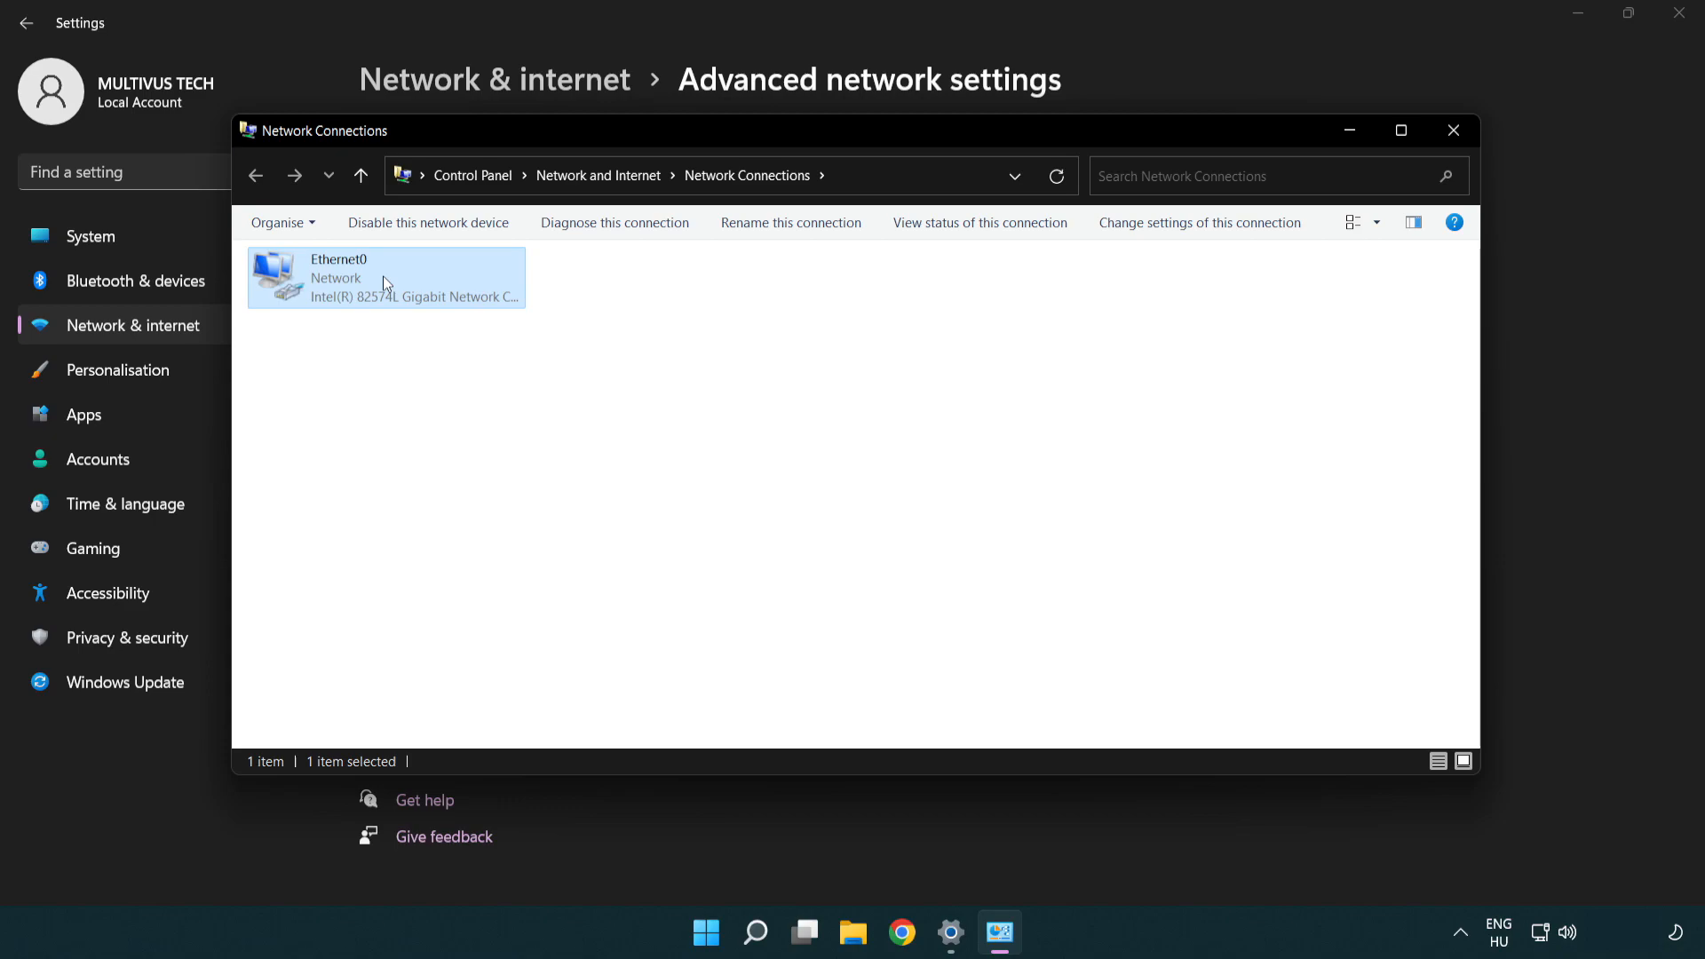
right_click(384, 277)
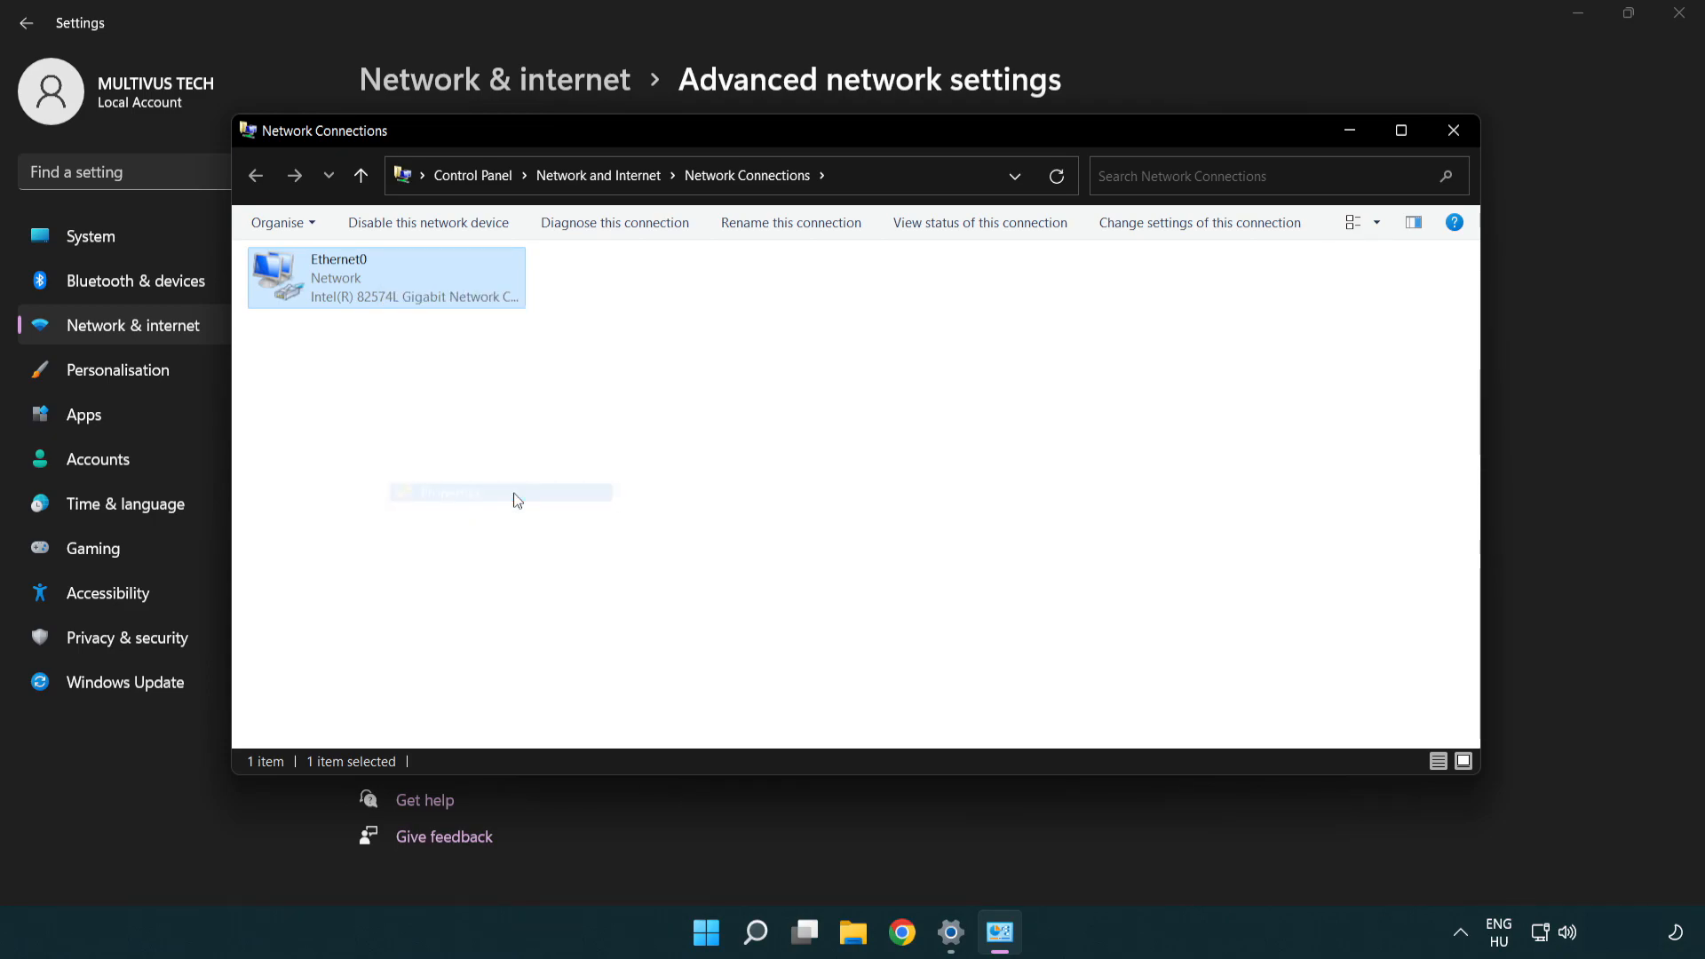
double_click(385, 276)
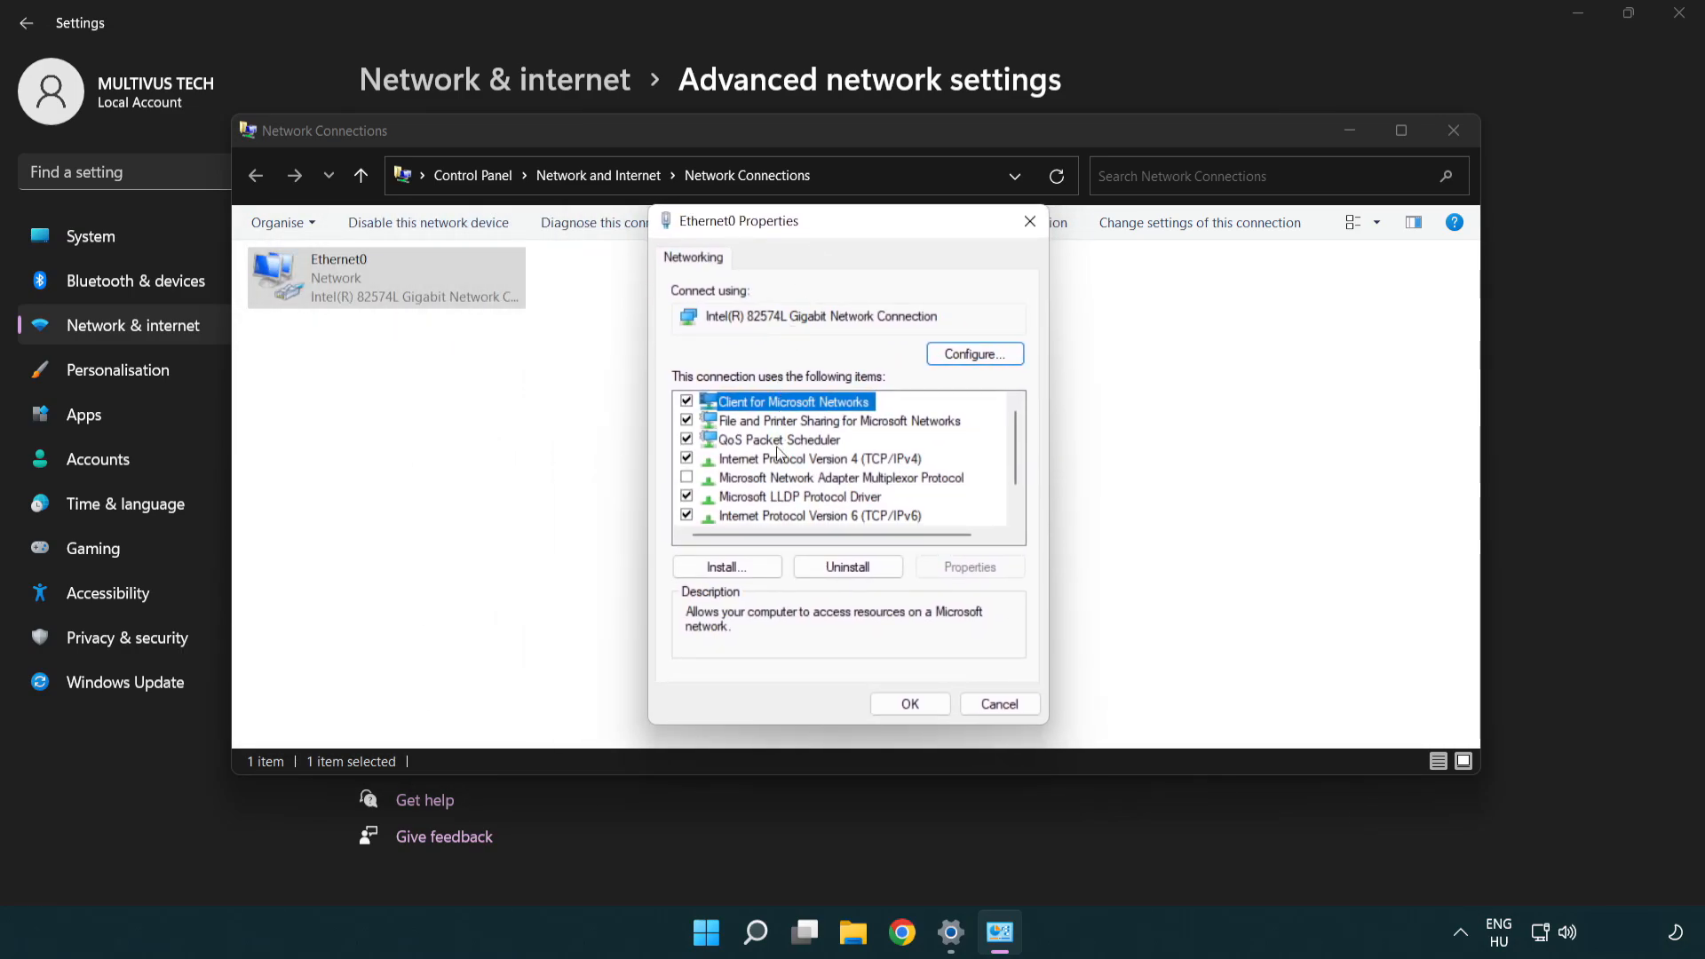
left_click(820, 459)
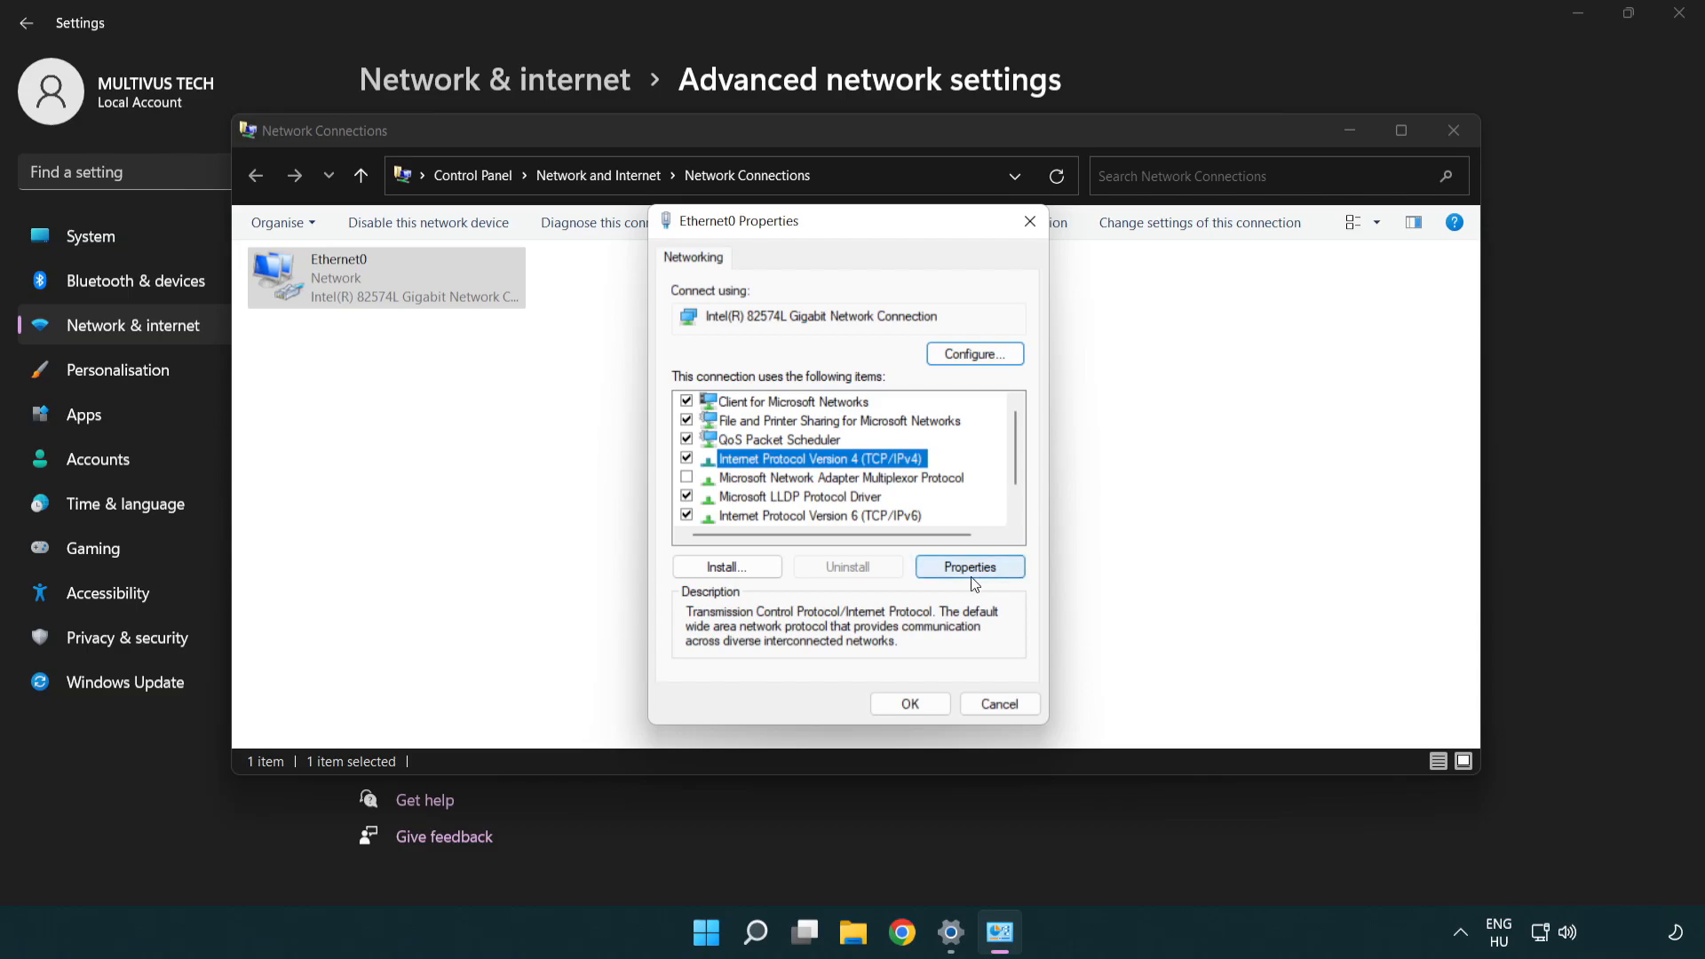
Step: Set Ethernet0 IPv4 DNS servers manually to 8.8.8.8 and 8.8.4.4, and confirm with OK
left_click(967, 566)
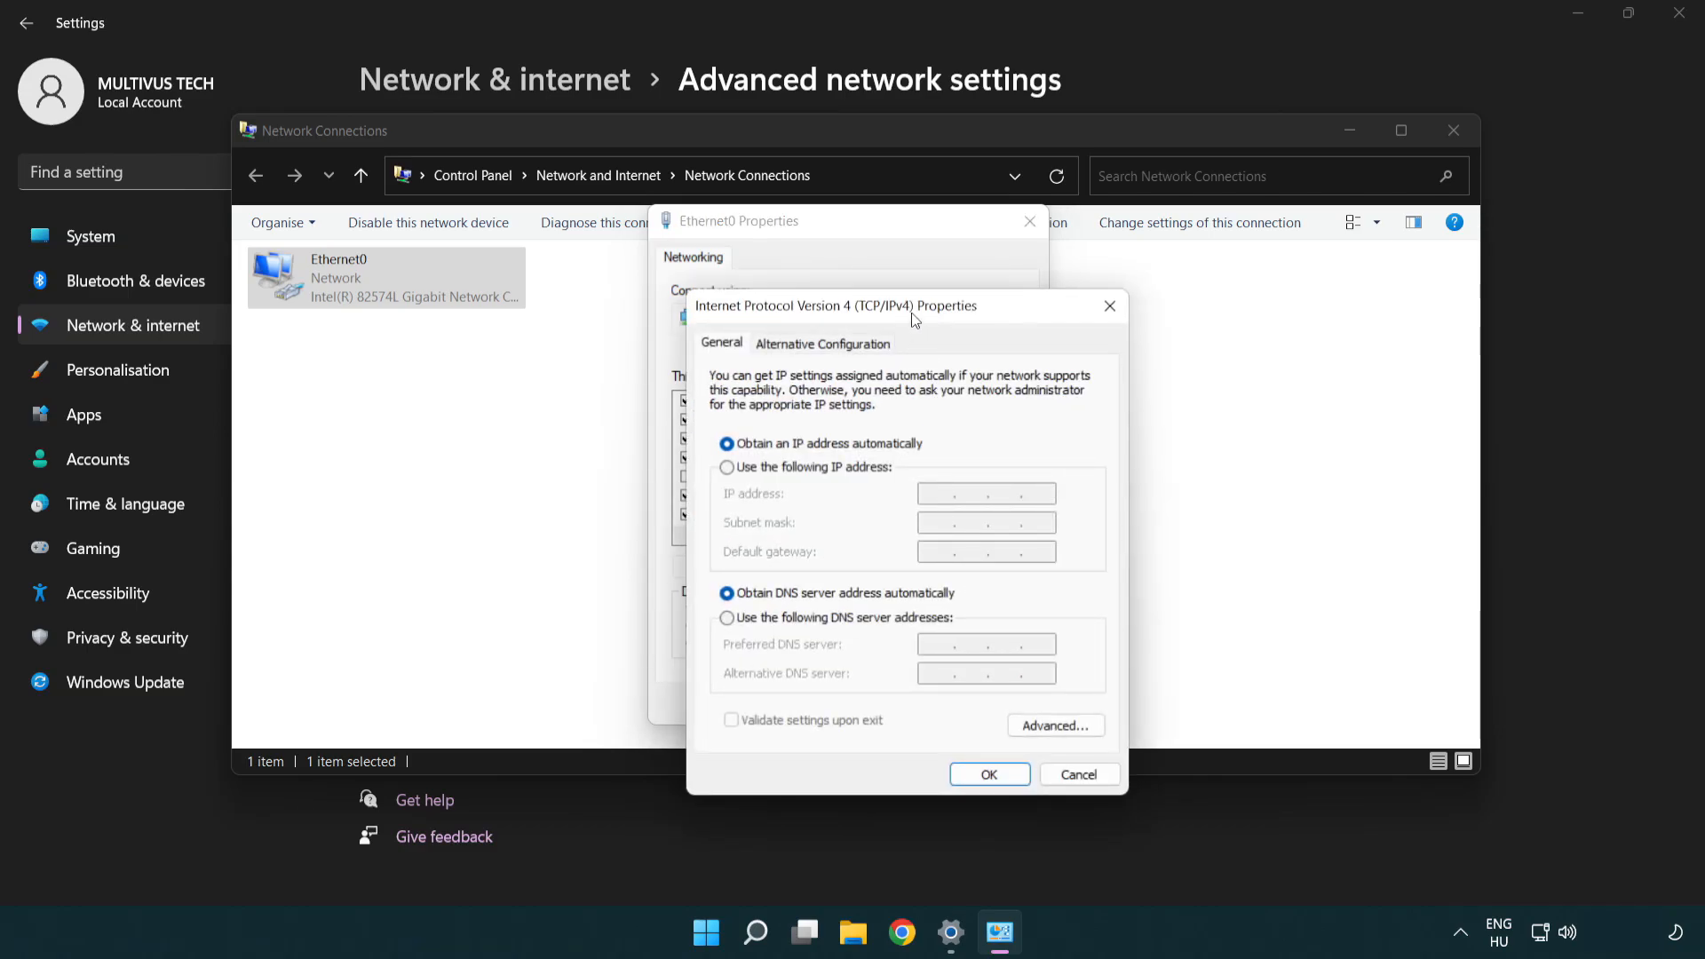
left_click_drag(910, 306, 847, 229)
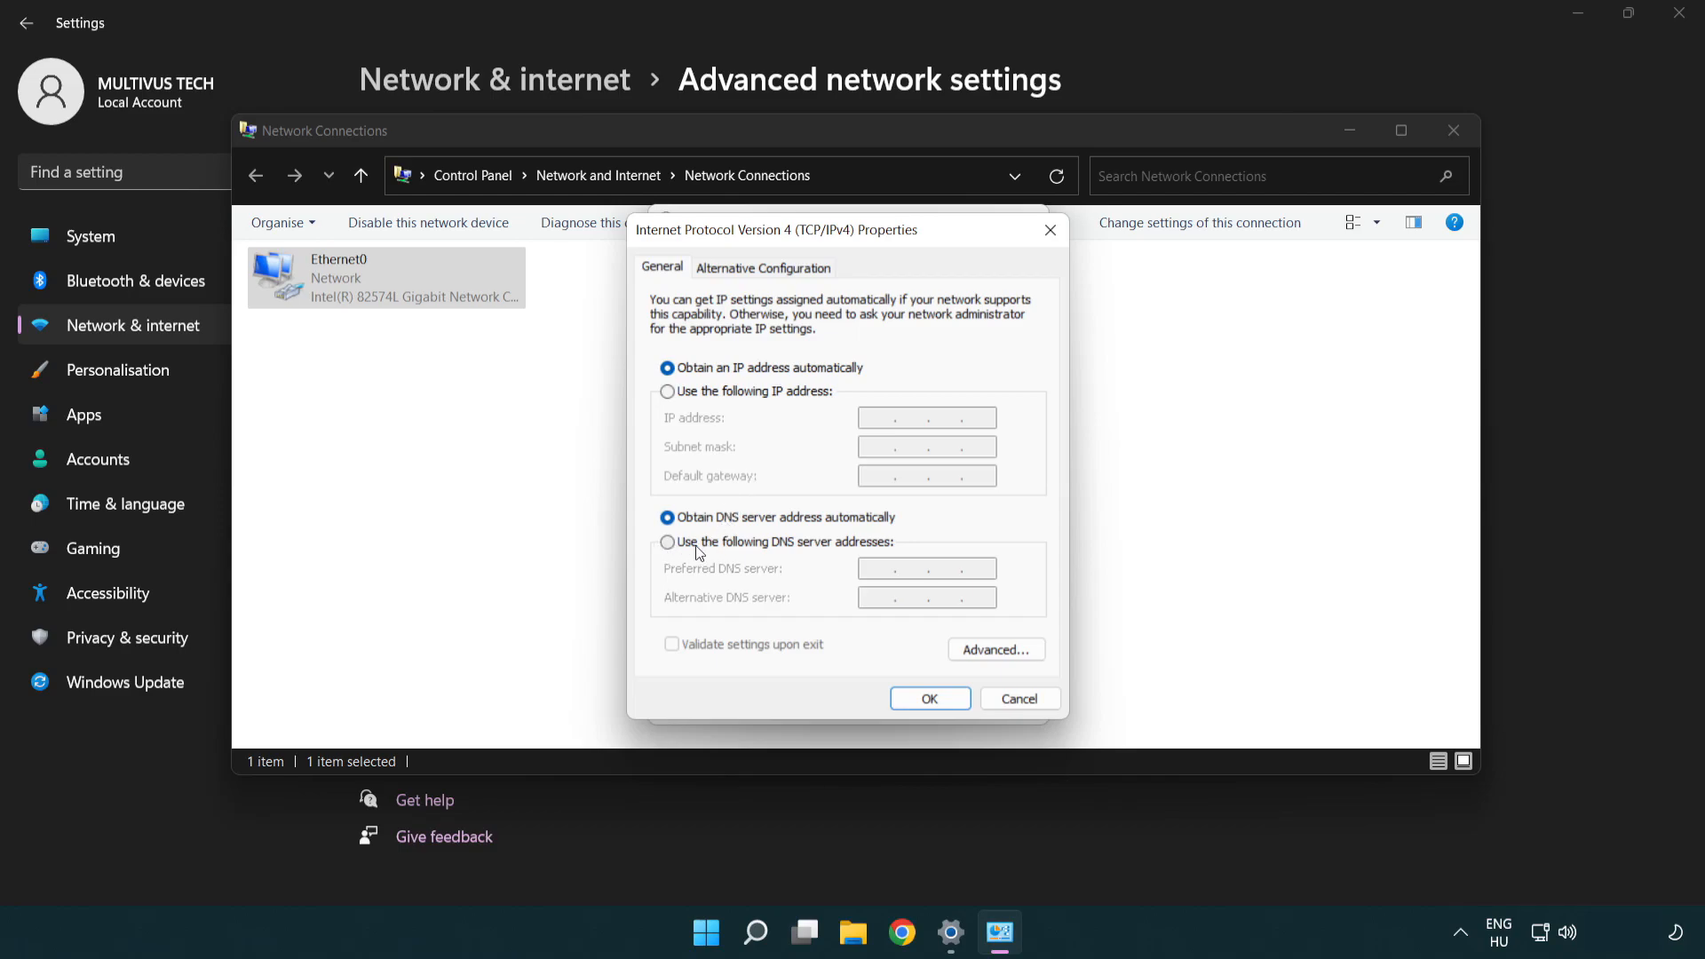
left_click(667, 541)
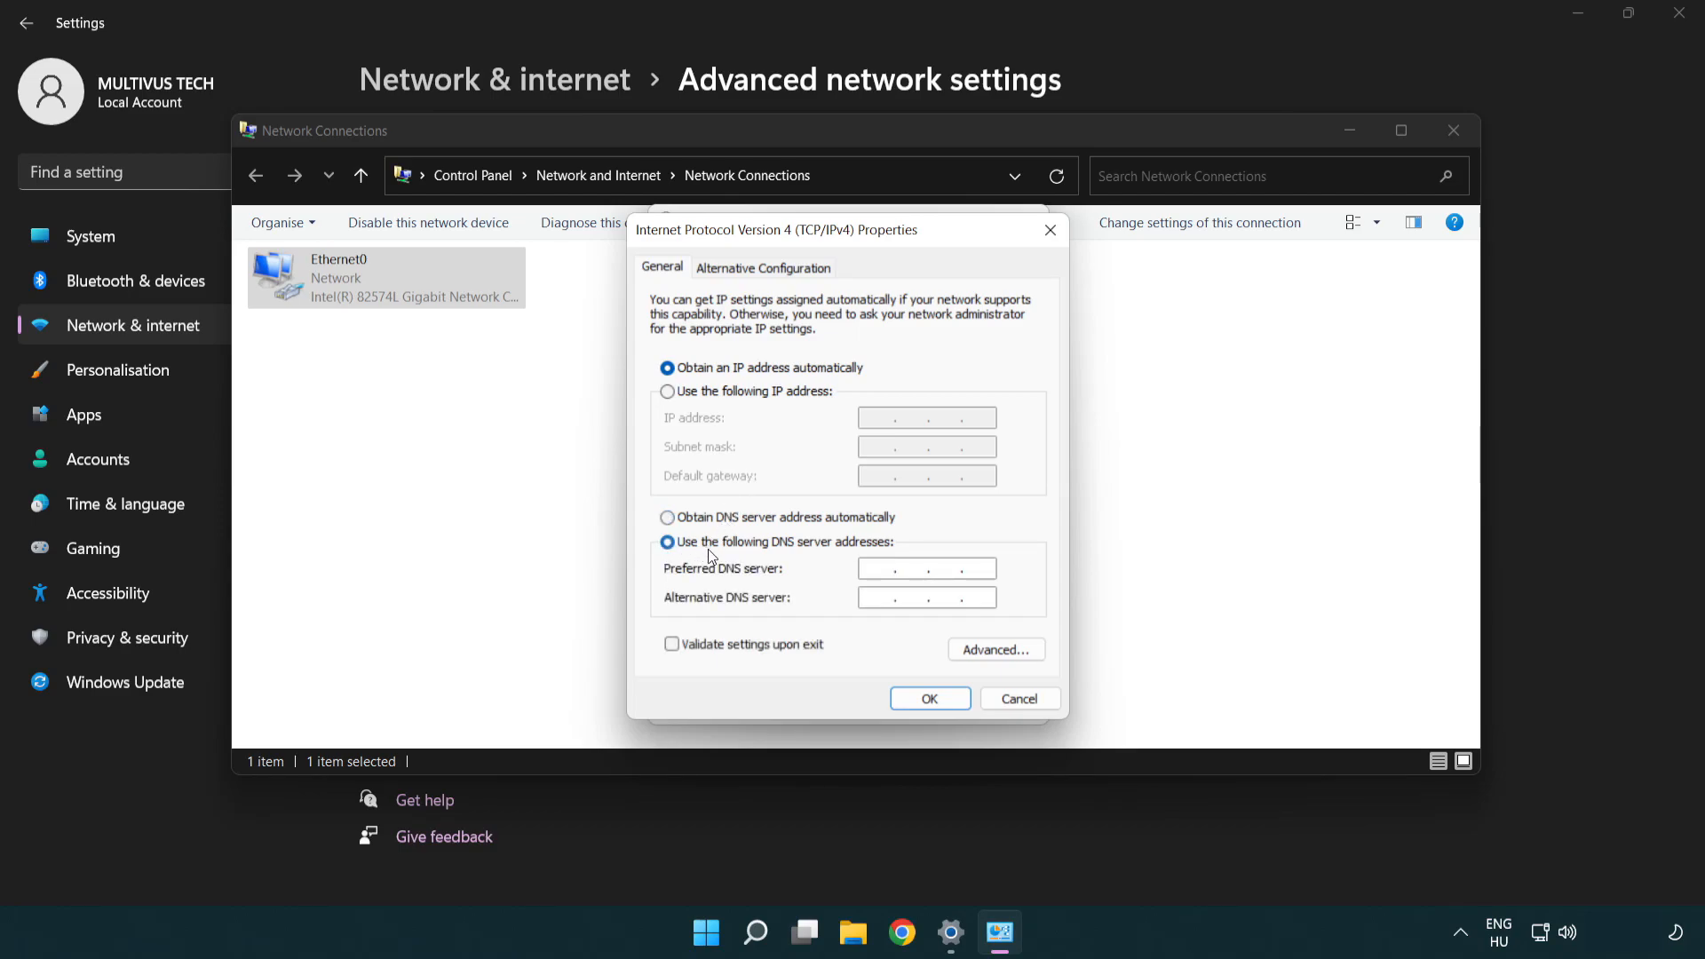
type("8.8.8.")
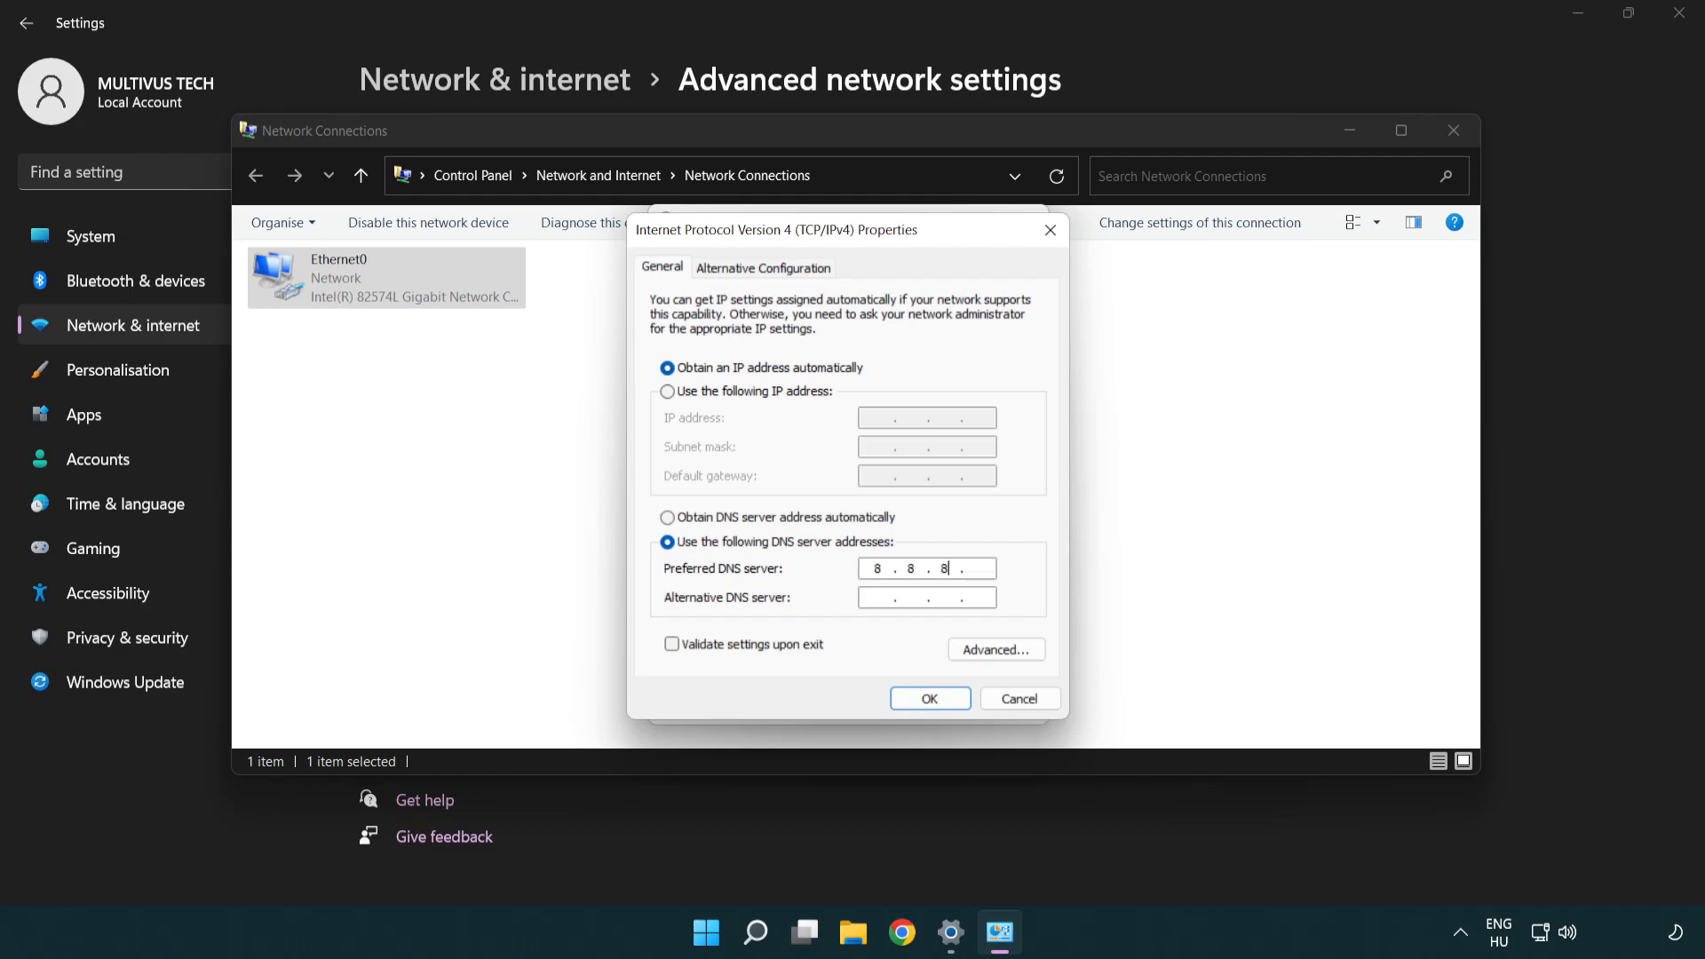
type("8")
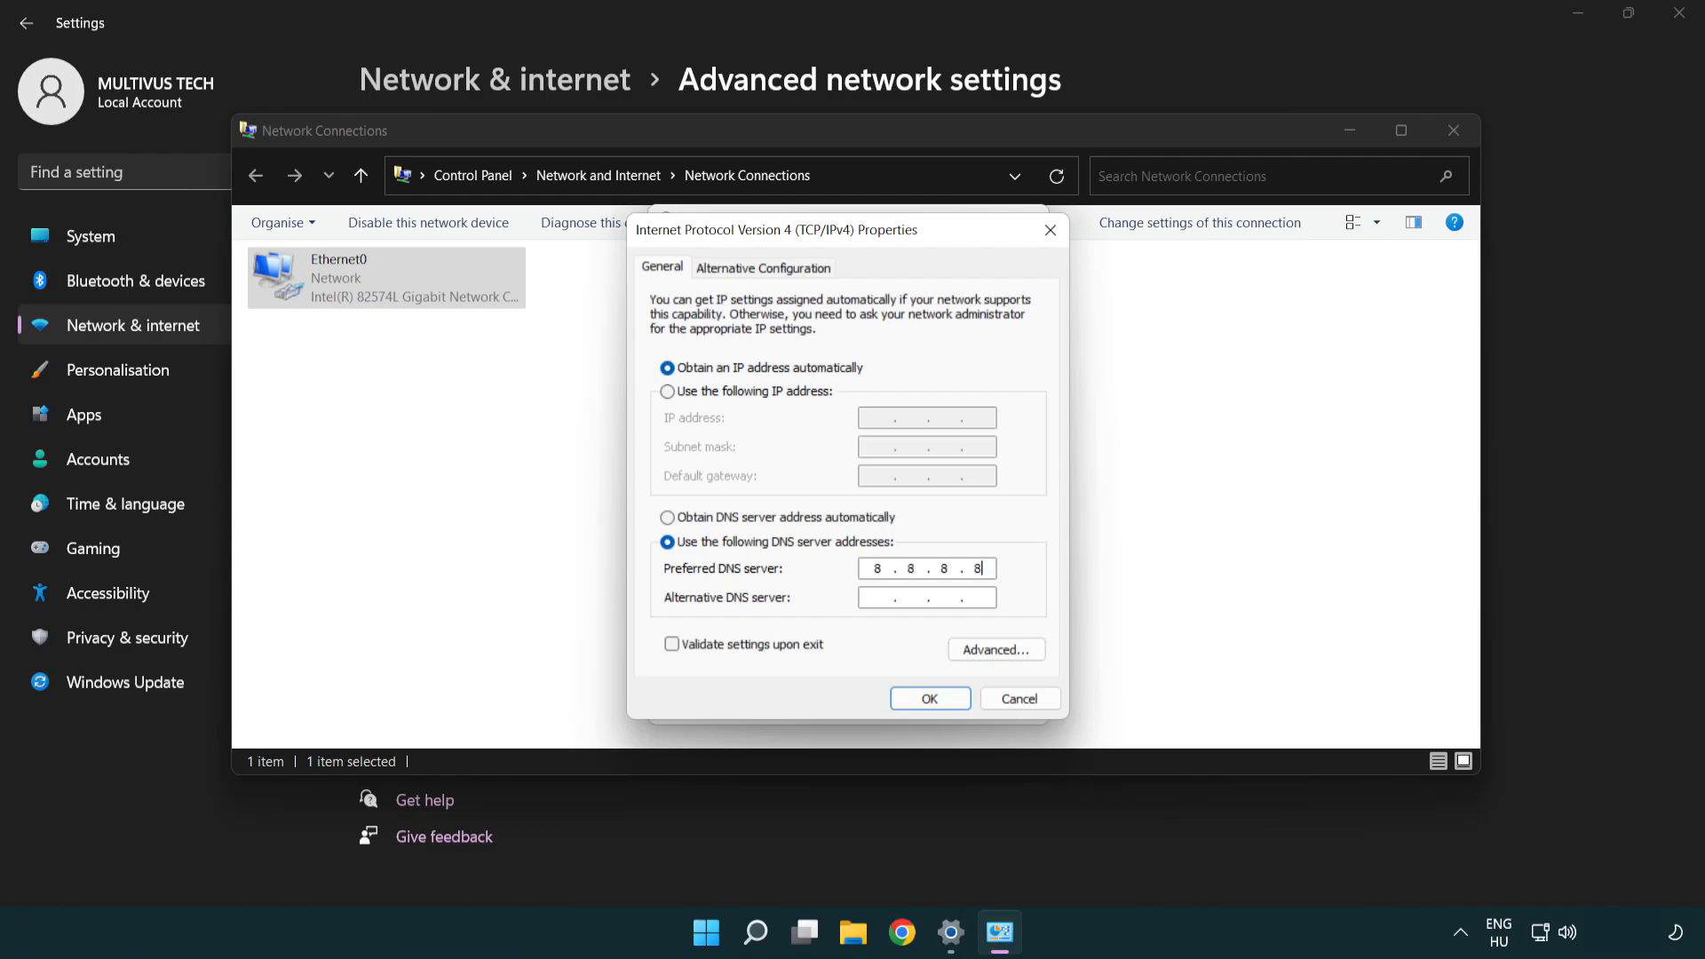
left_click(926, 597)
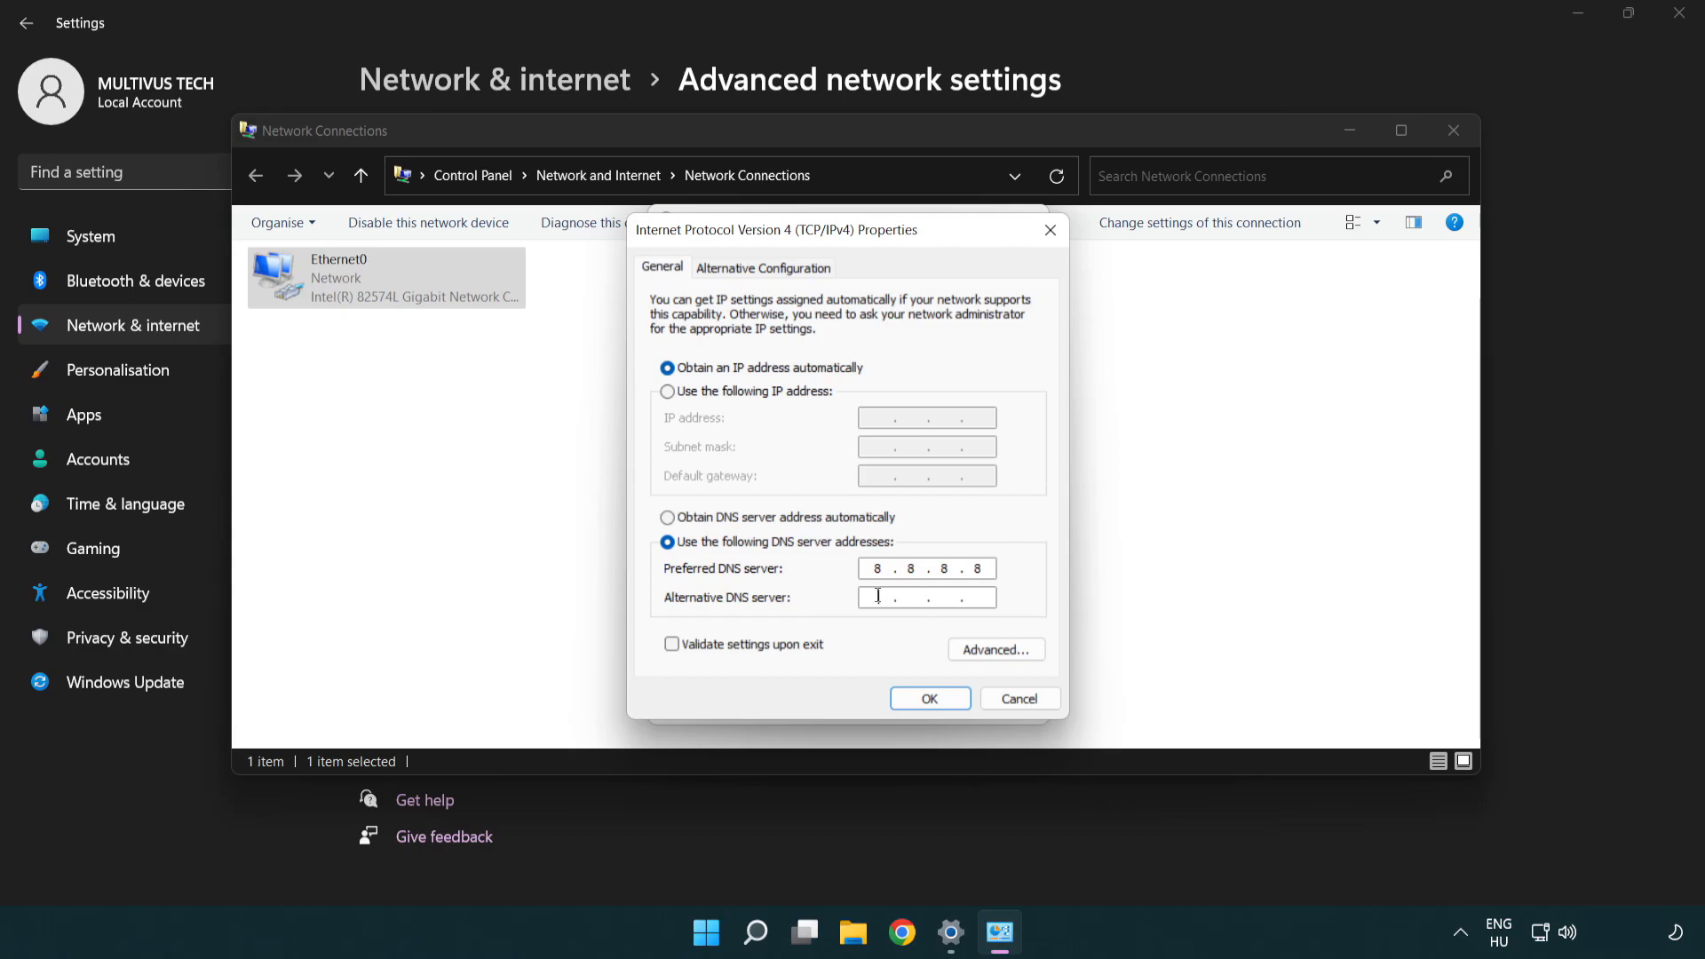
mouse_move(829, 605)
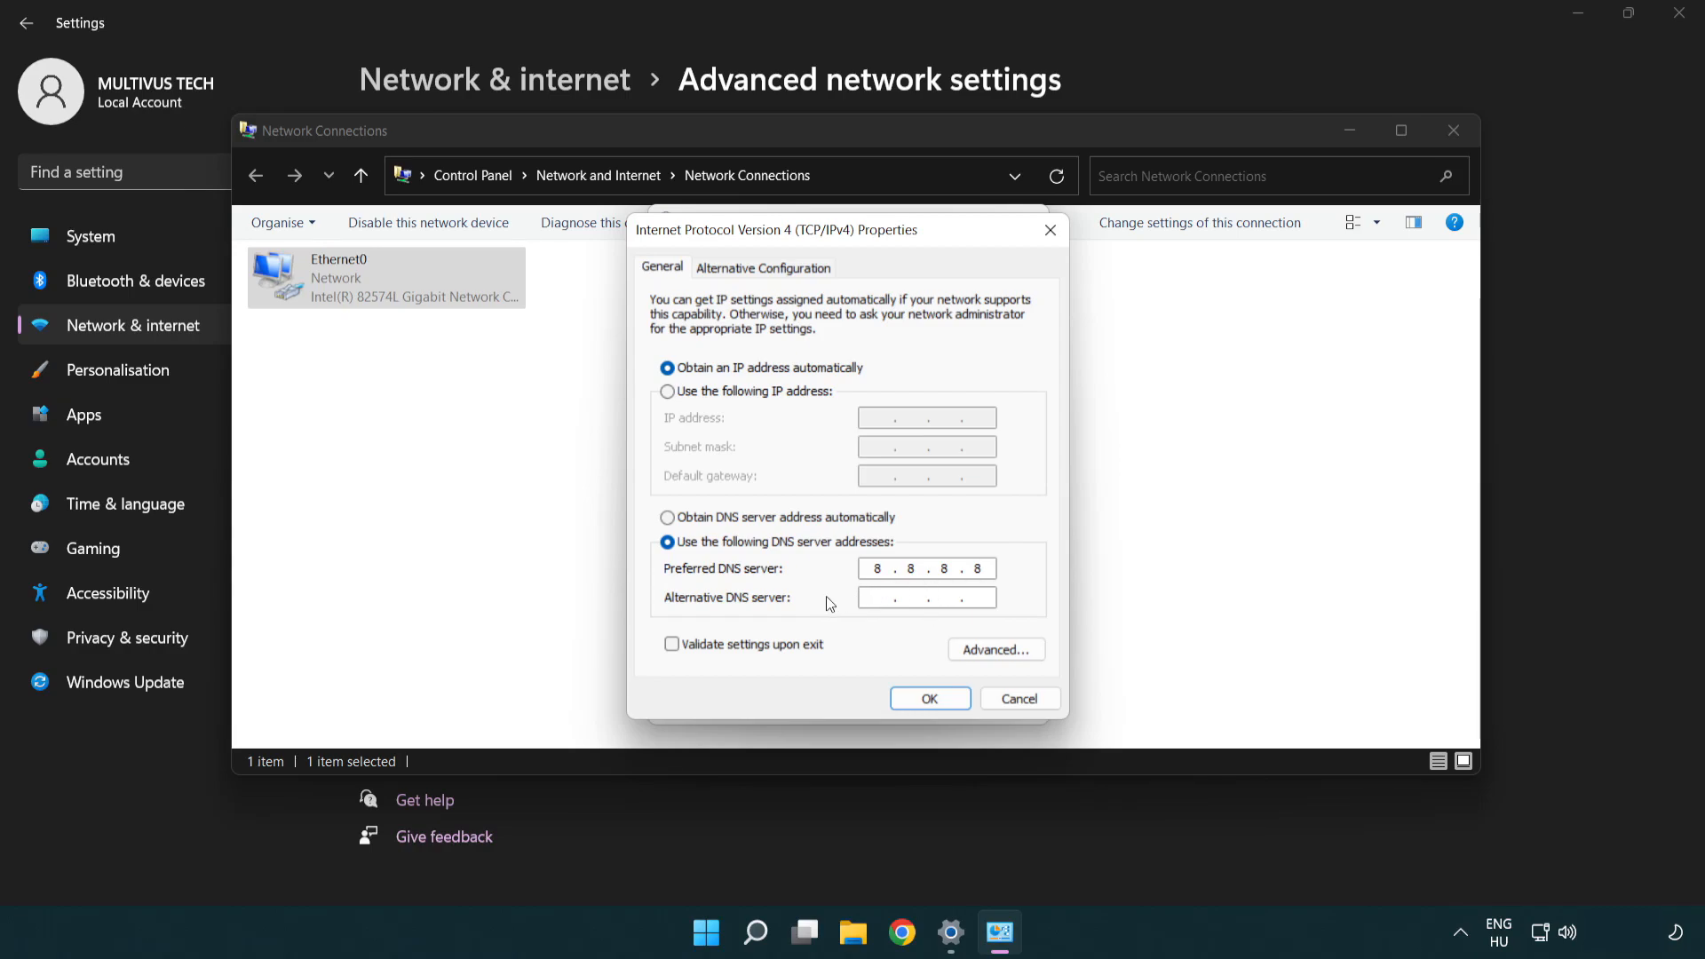
type("8.8.4.4")
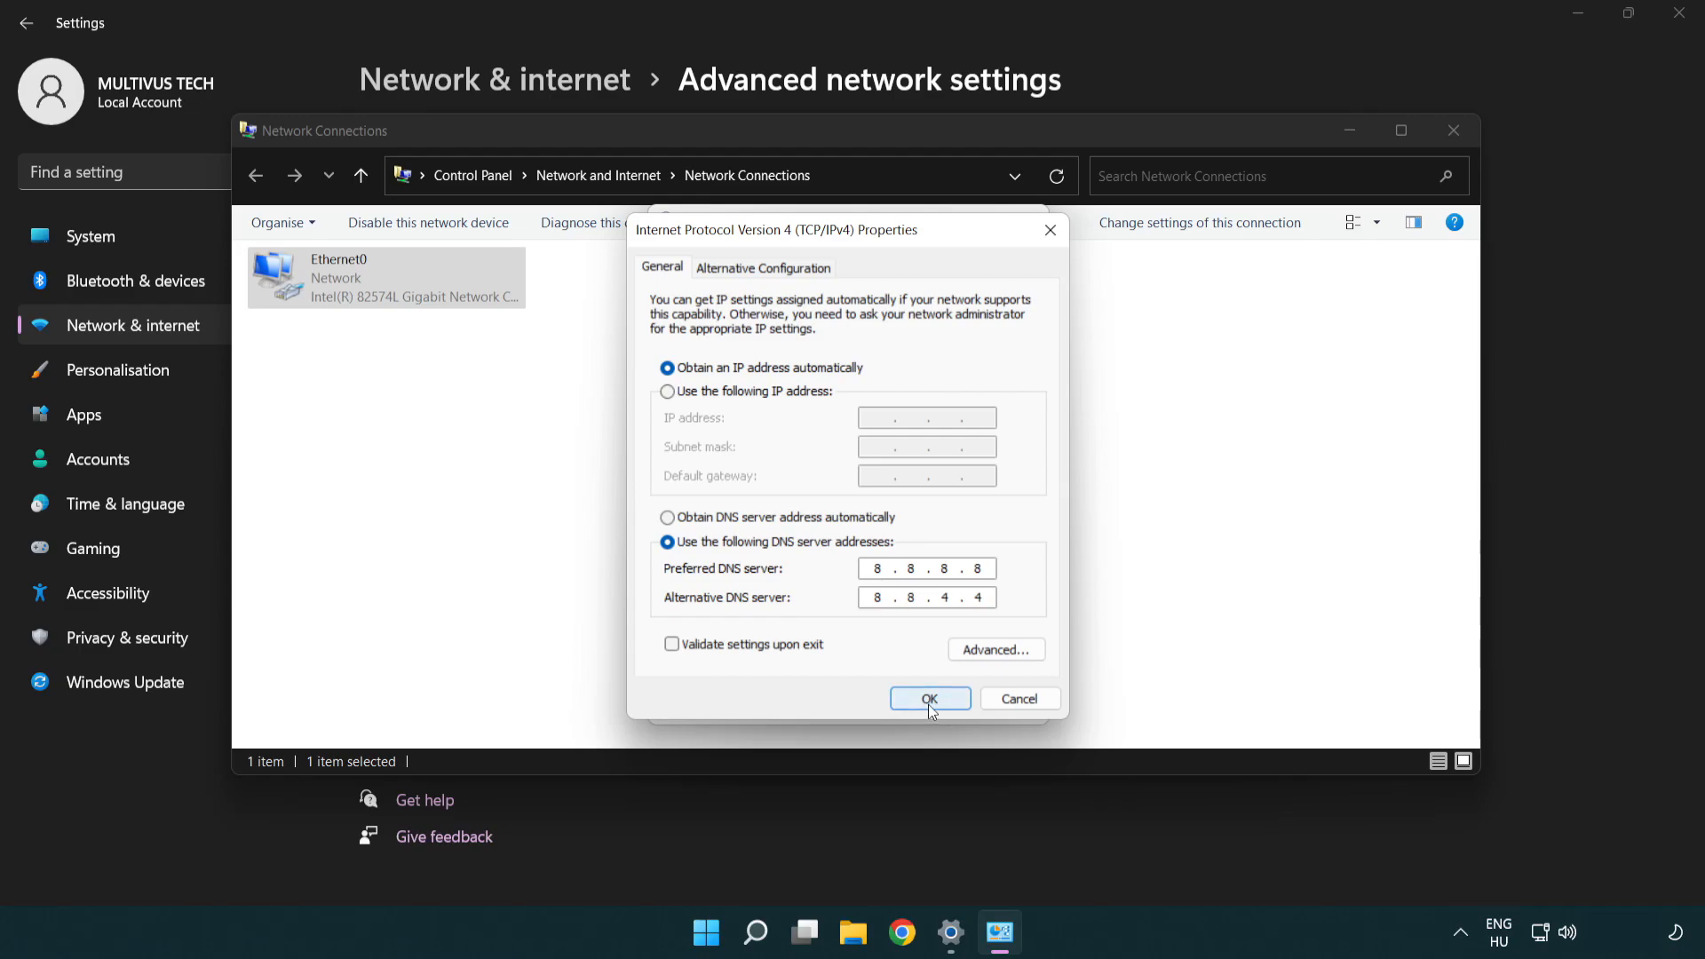
left_click(929, 698)
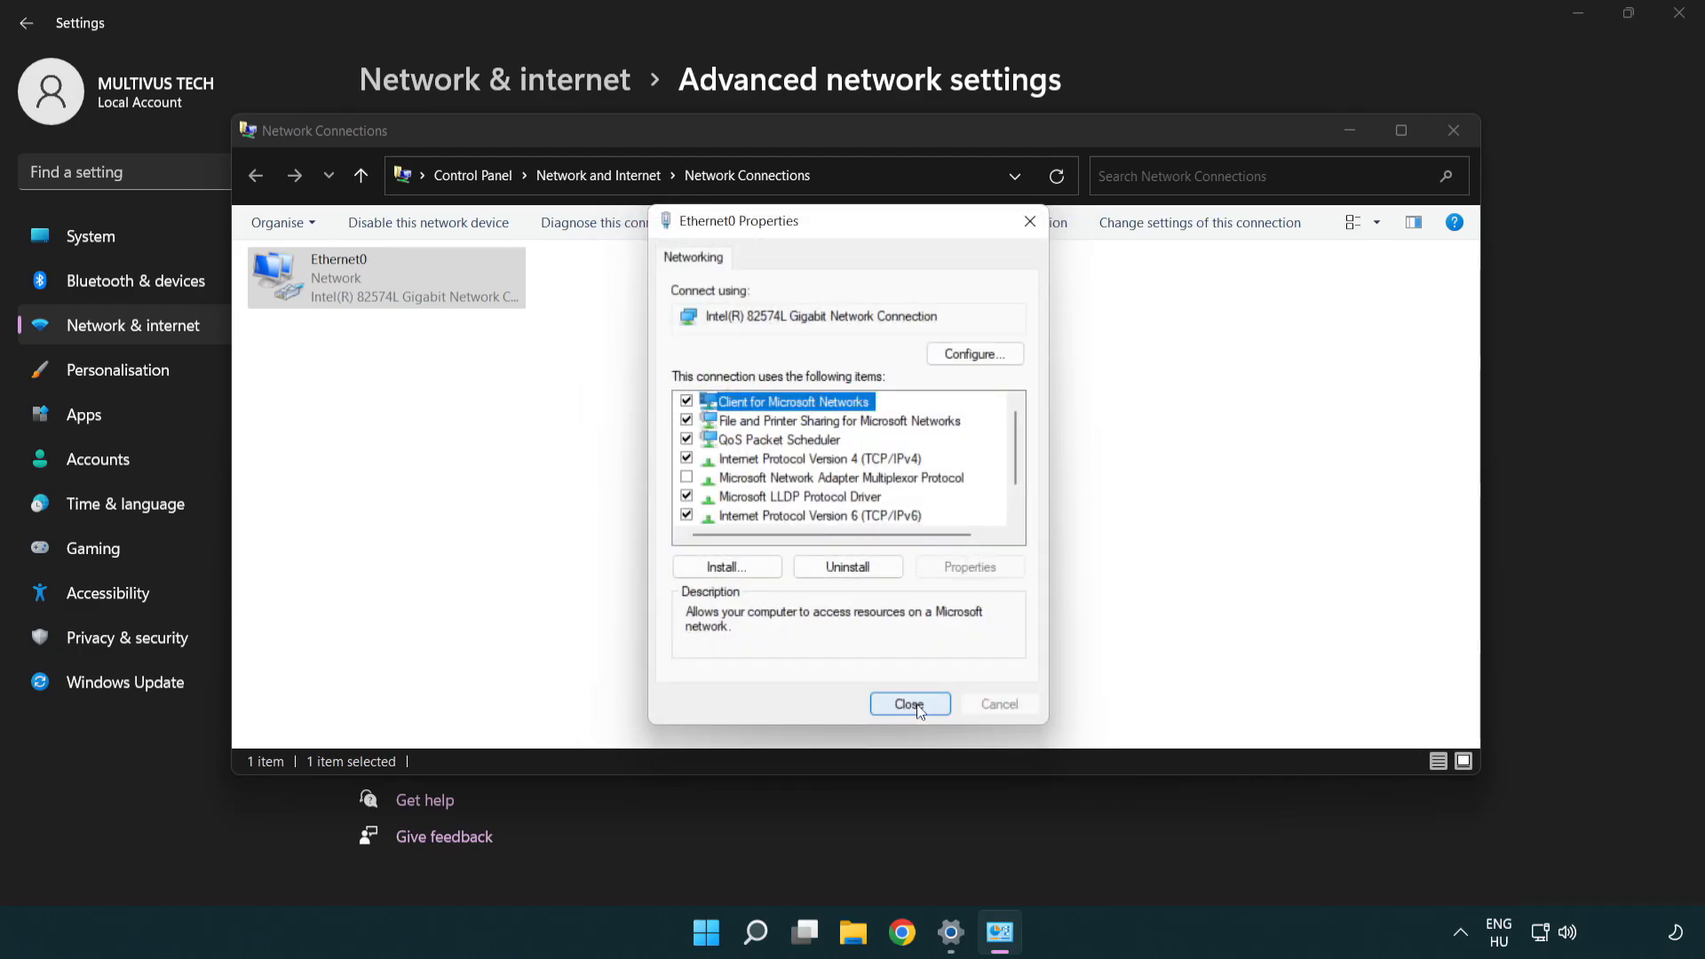
Step: Close Ethernet0 Properties, Network Connections and Settings, returning to the desktop
left_click(909, 703)
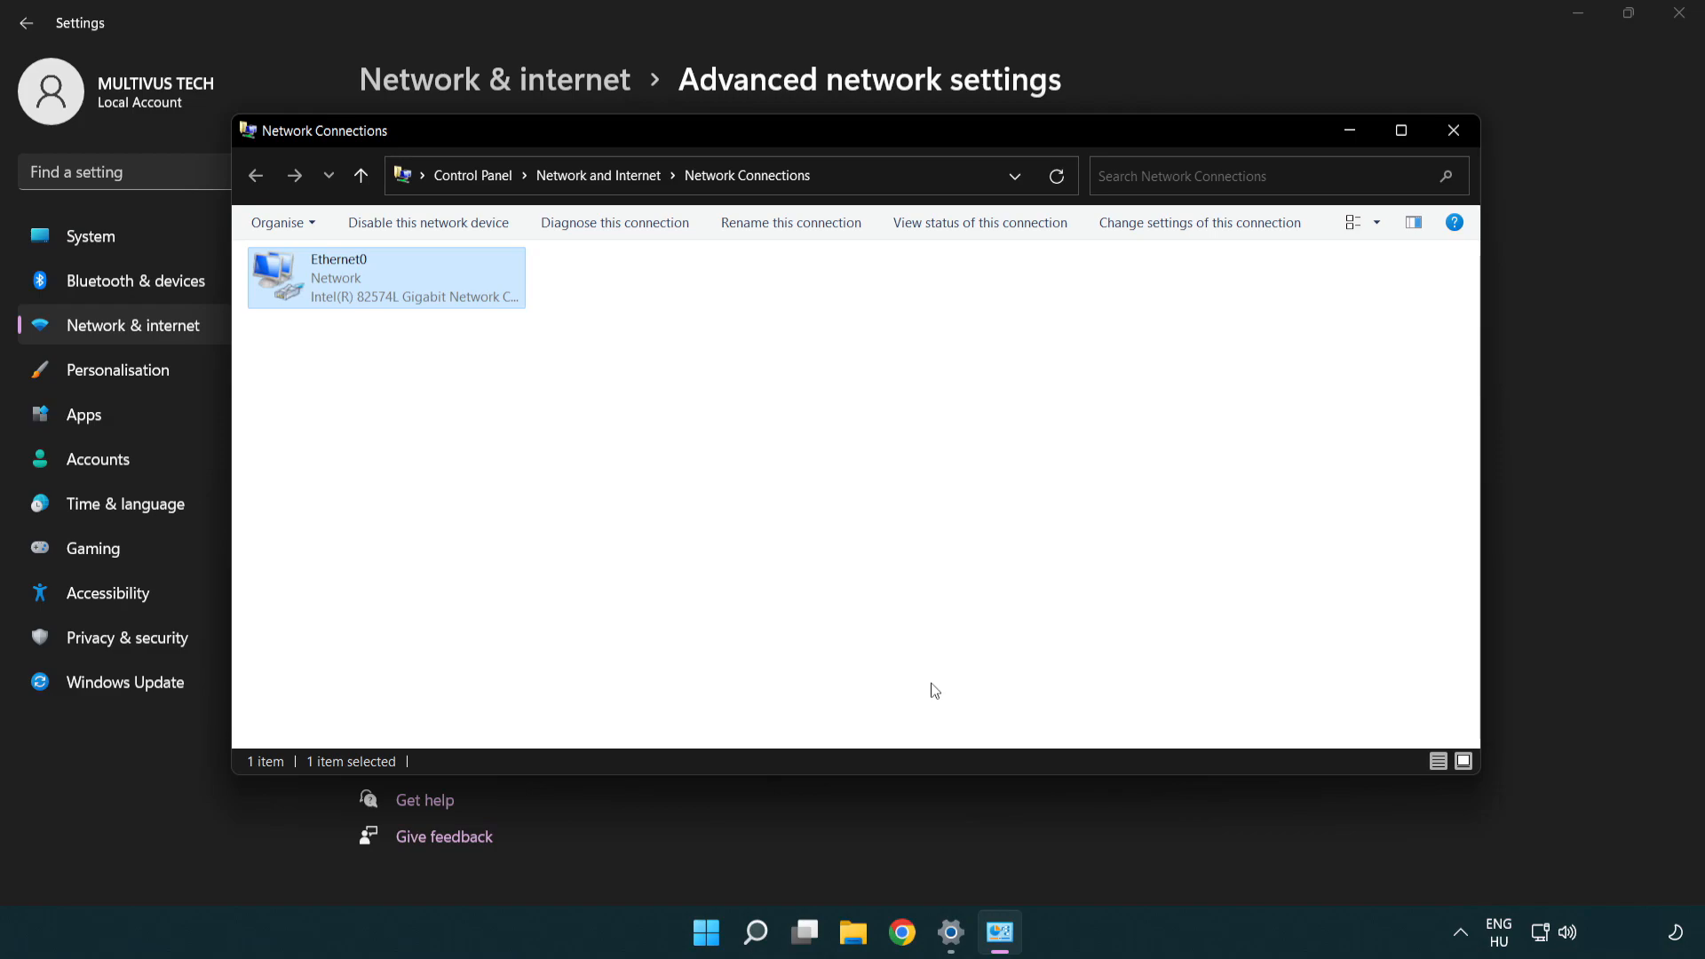
mouse_move(1454, 131)
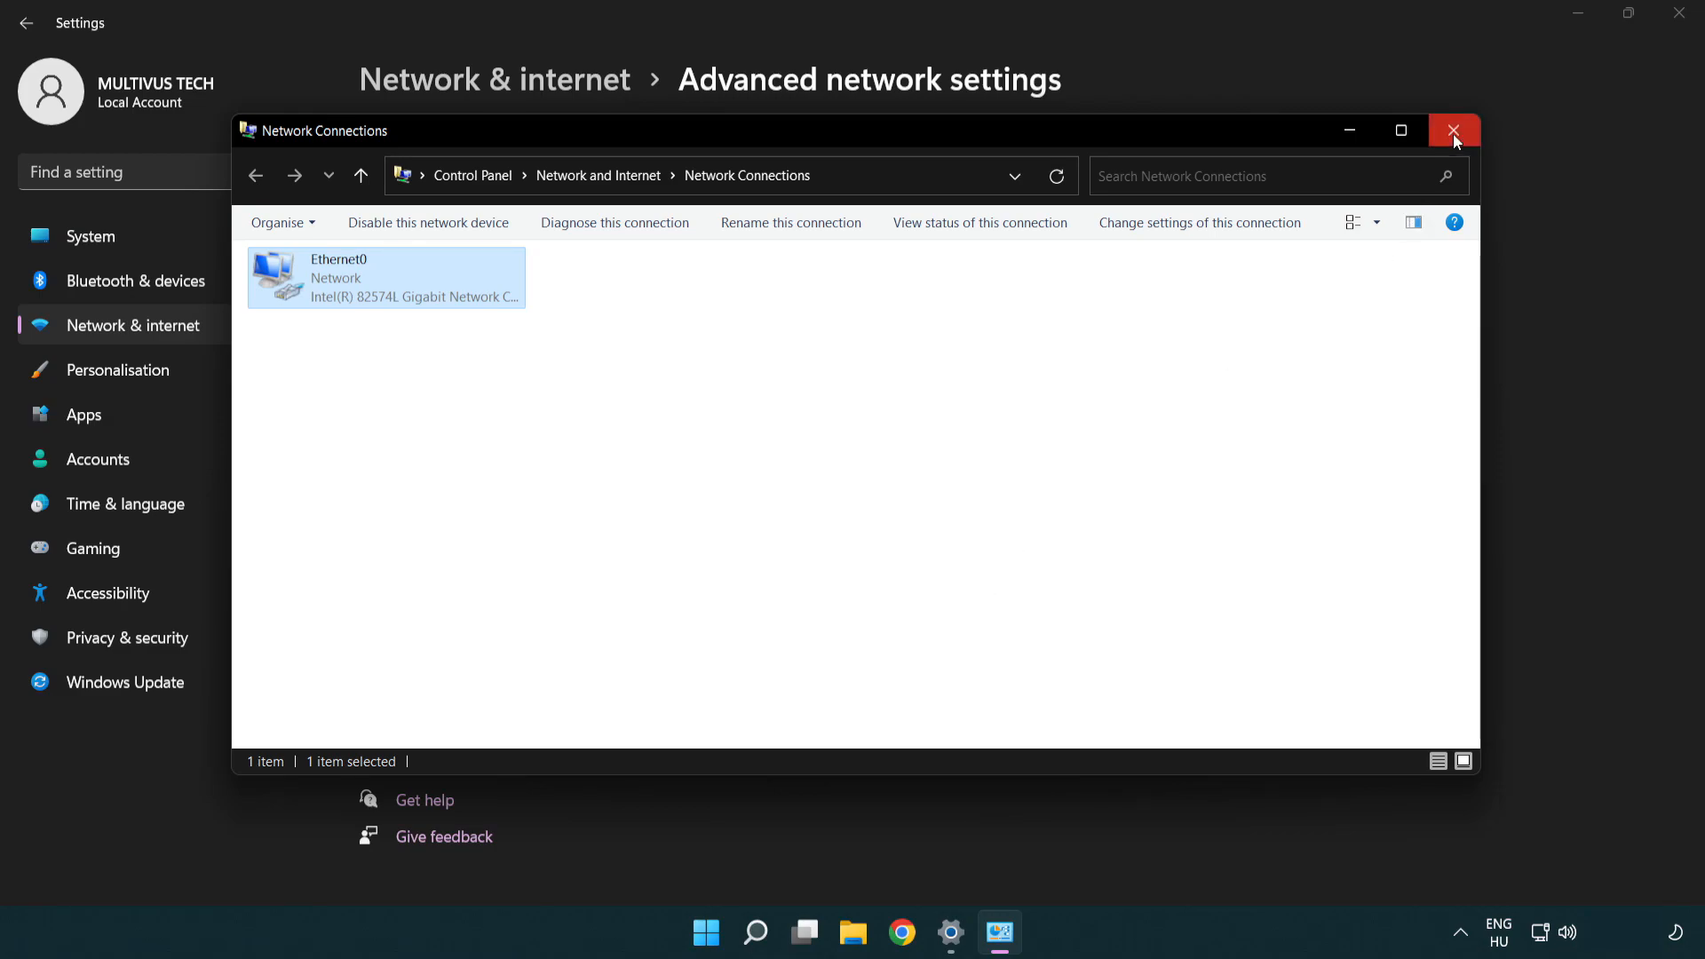
left_click(1453, 130)
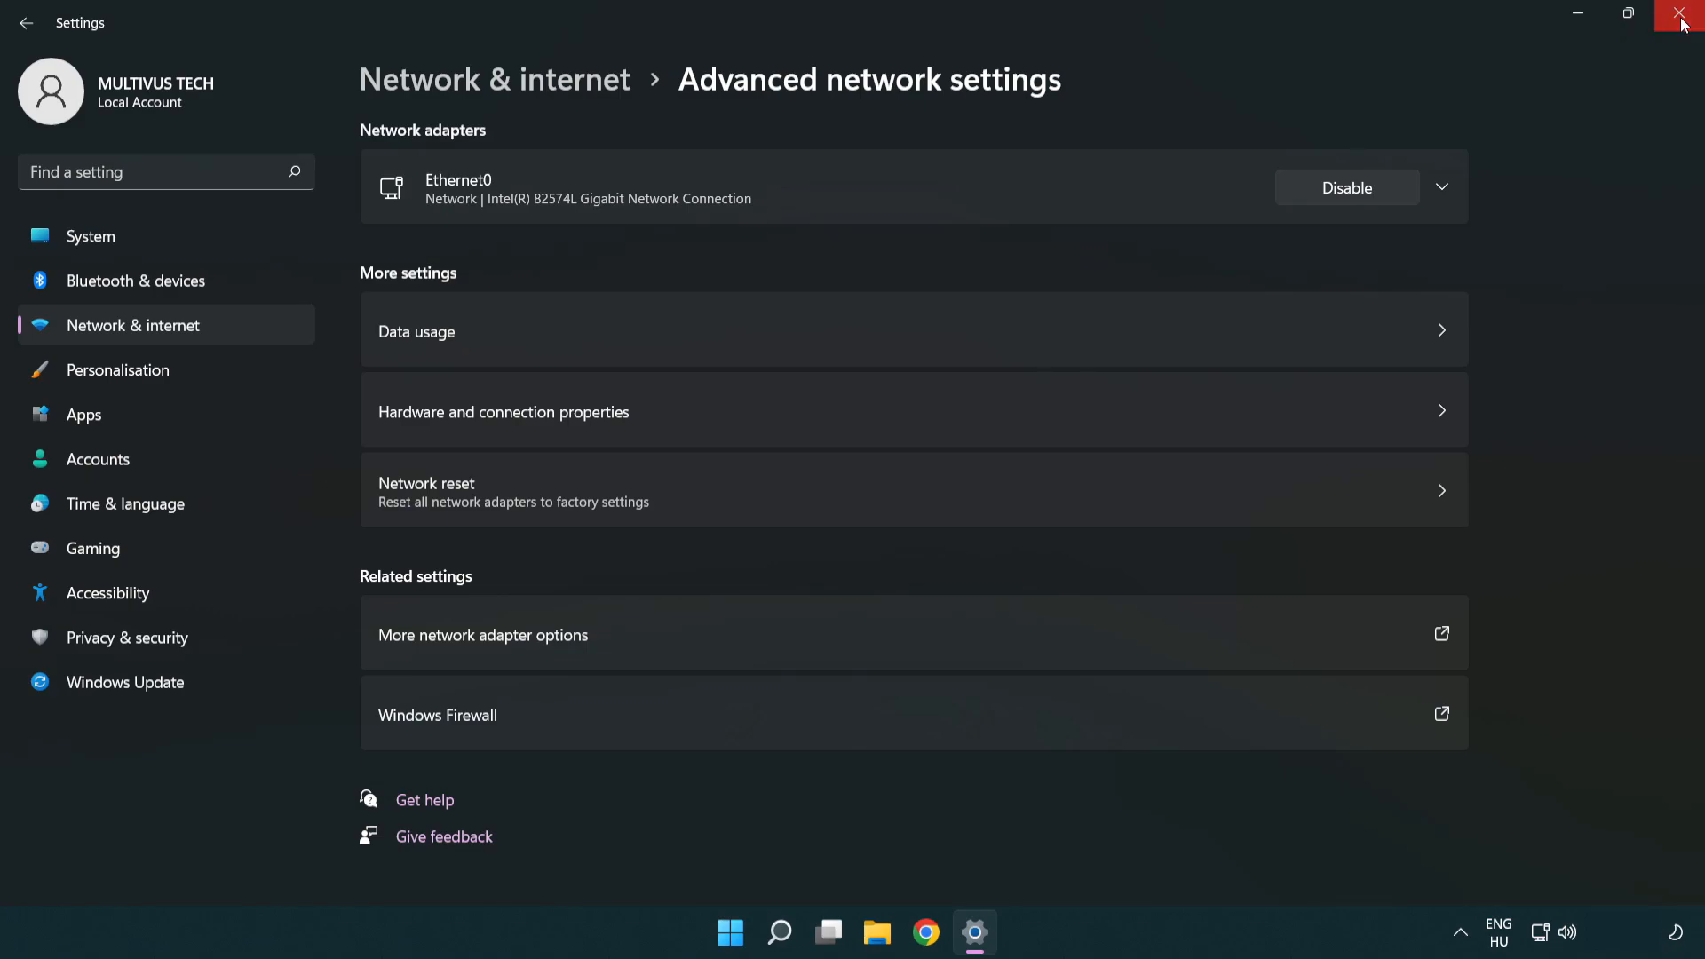
left_click(1684, 20)
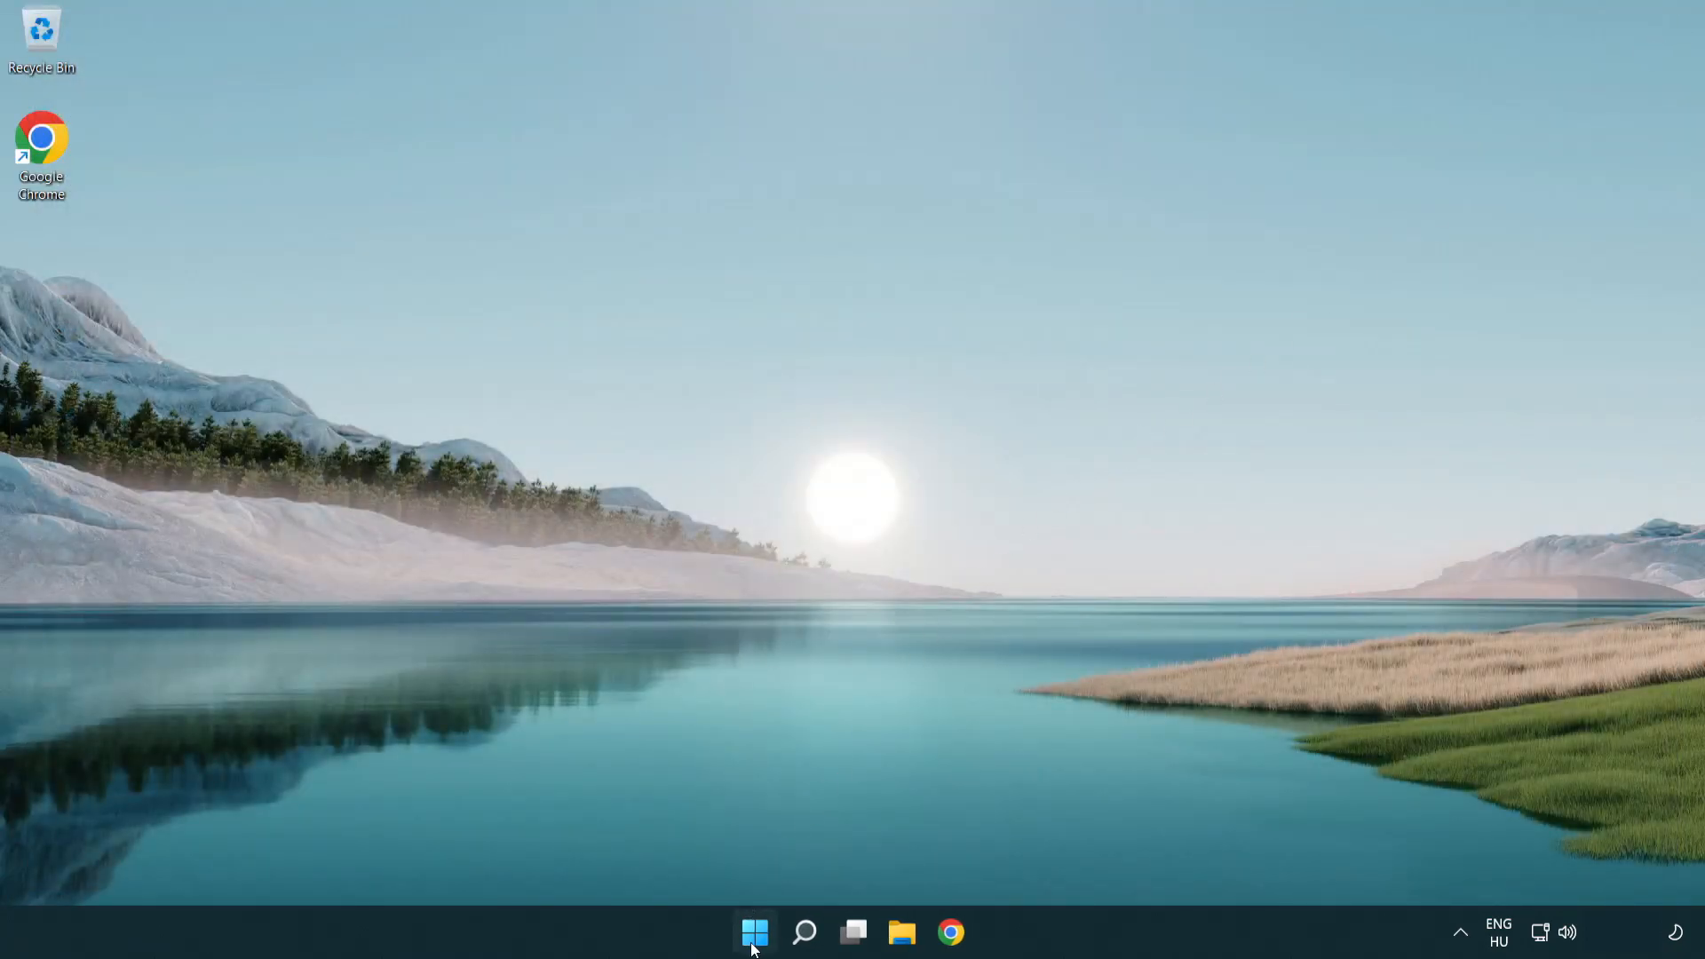
left_click(754, 934)
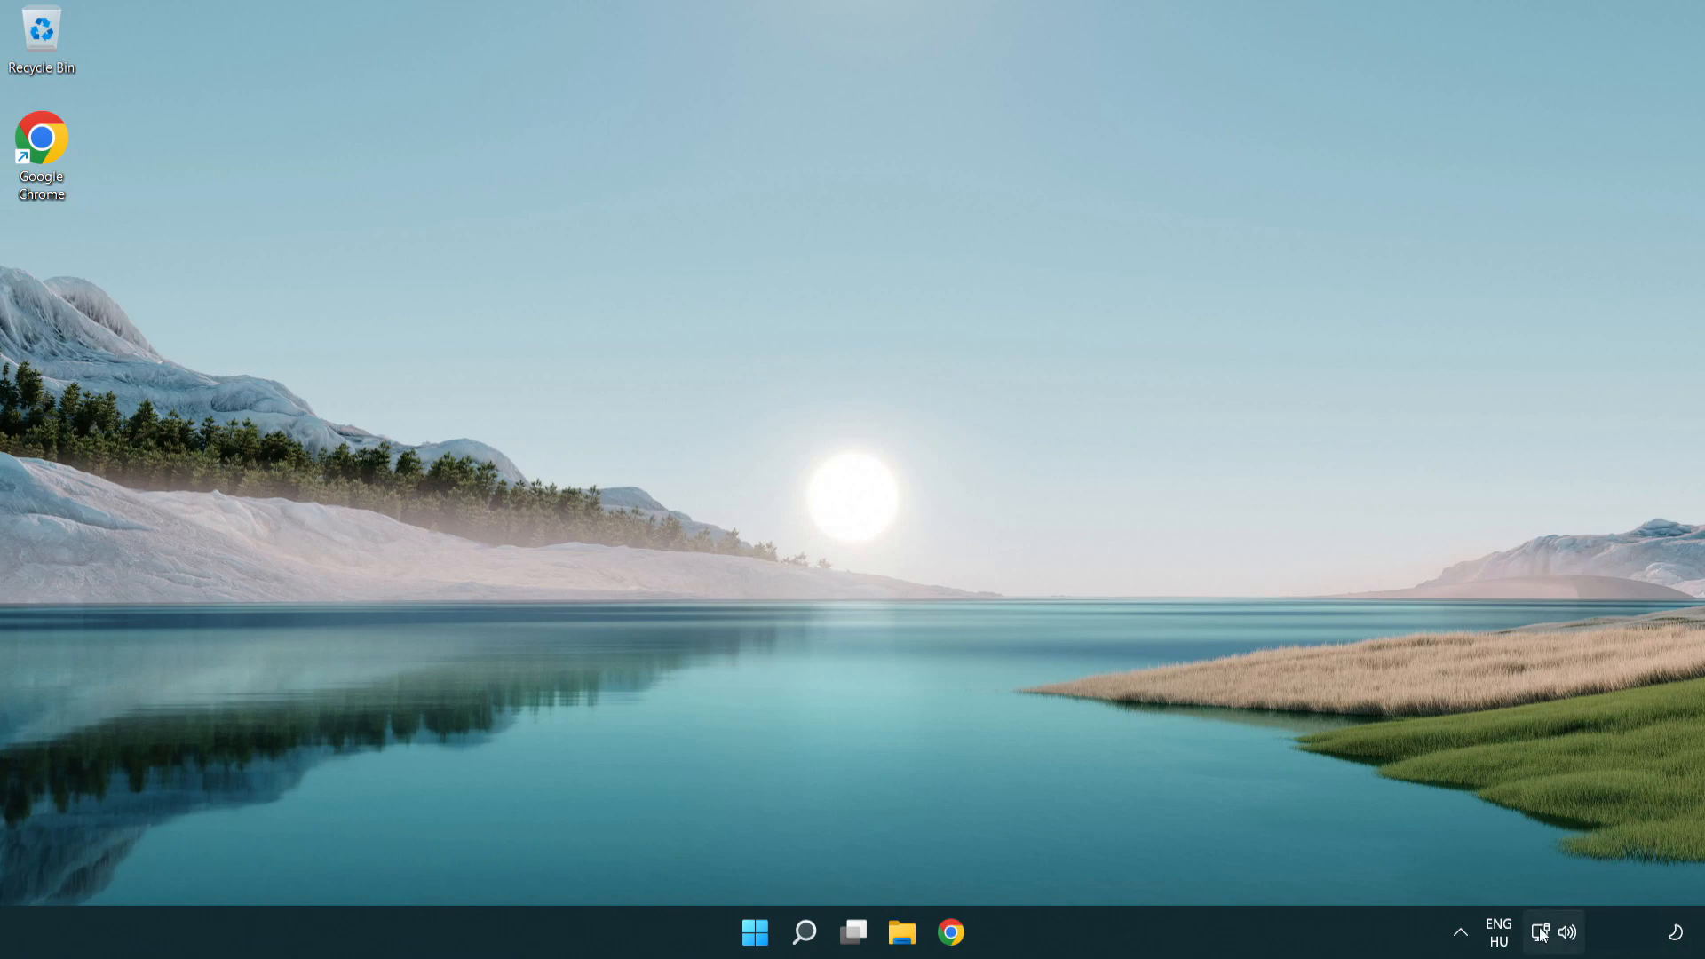
mouse_move(1537, 931)
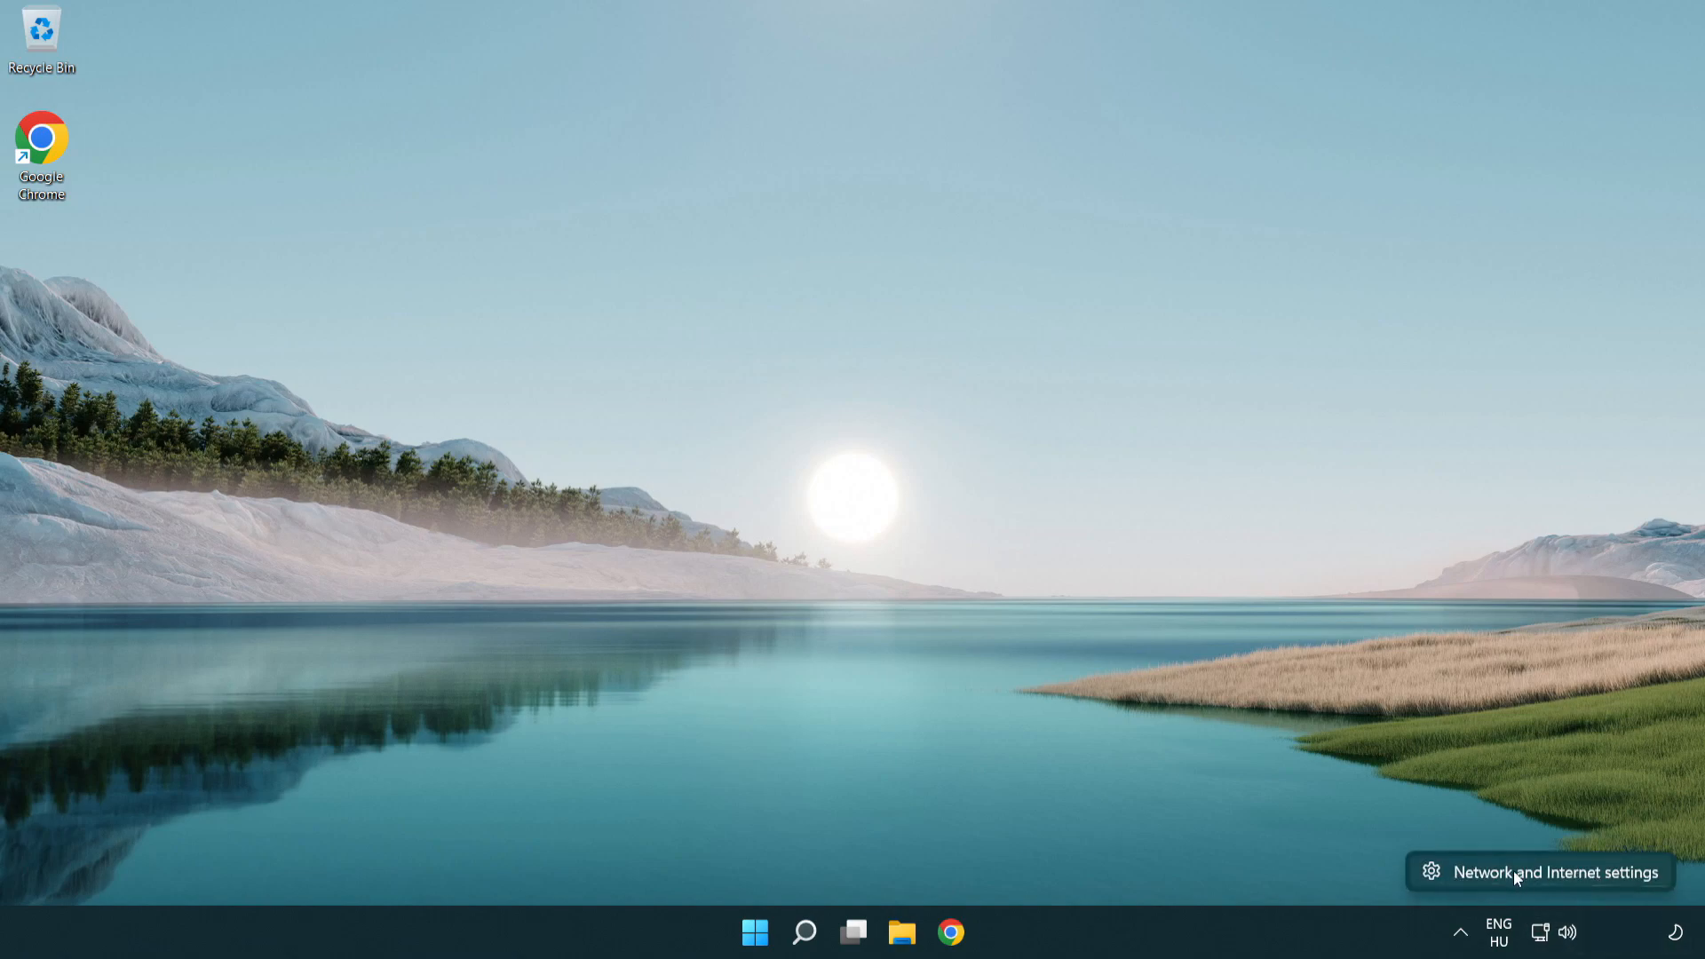
Step: Reopen Network and Internet settings and go to Advanced network settings
left_click(1556, 872)
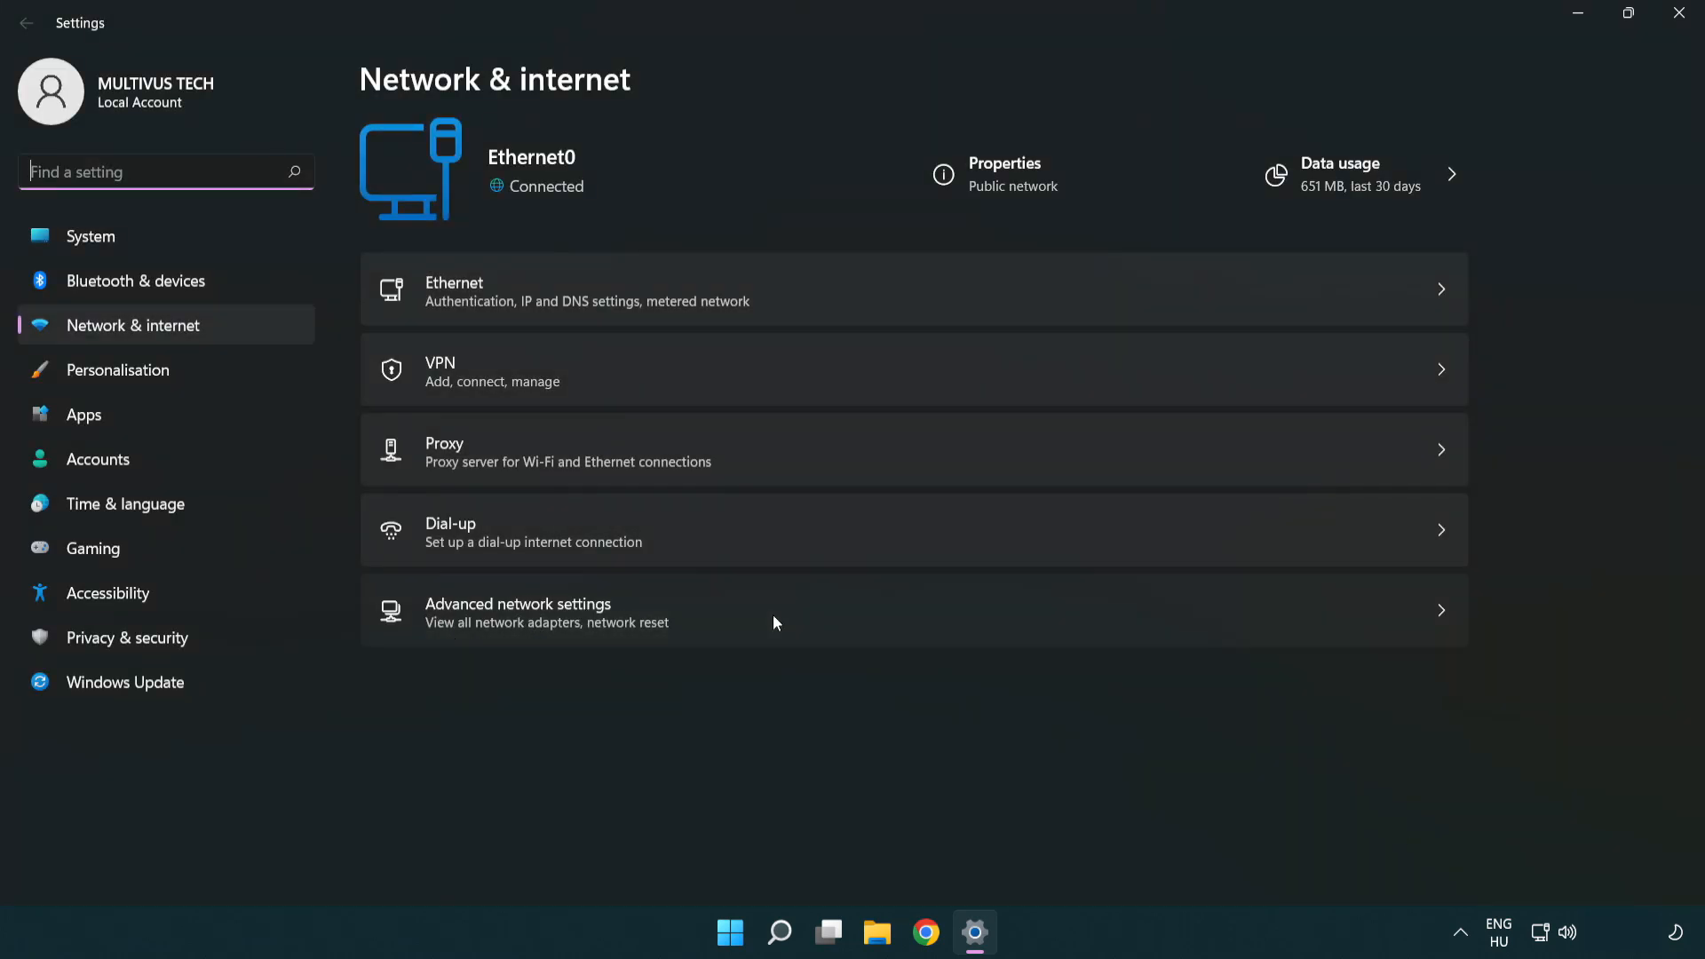
left_click(517, 611)
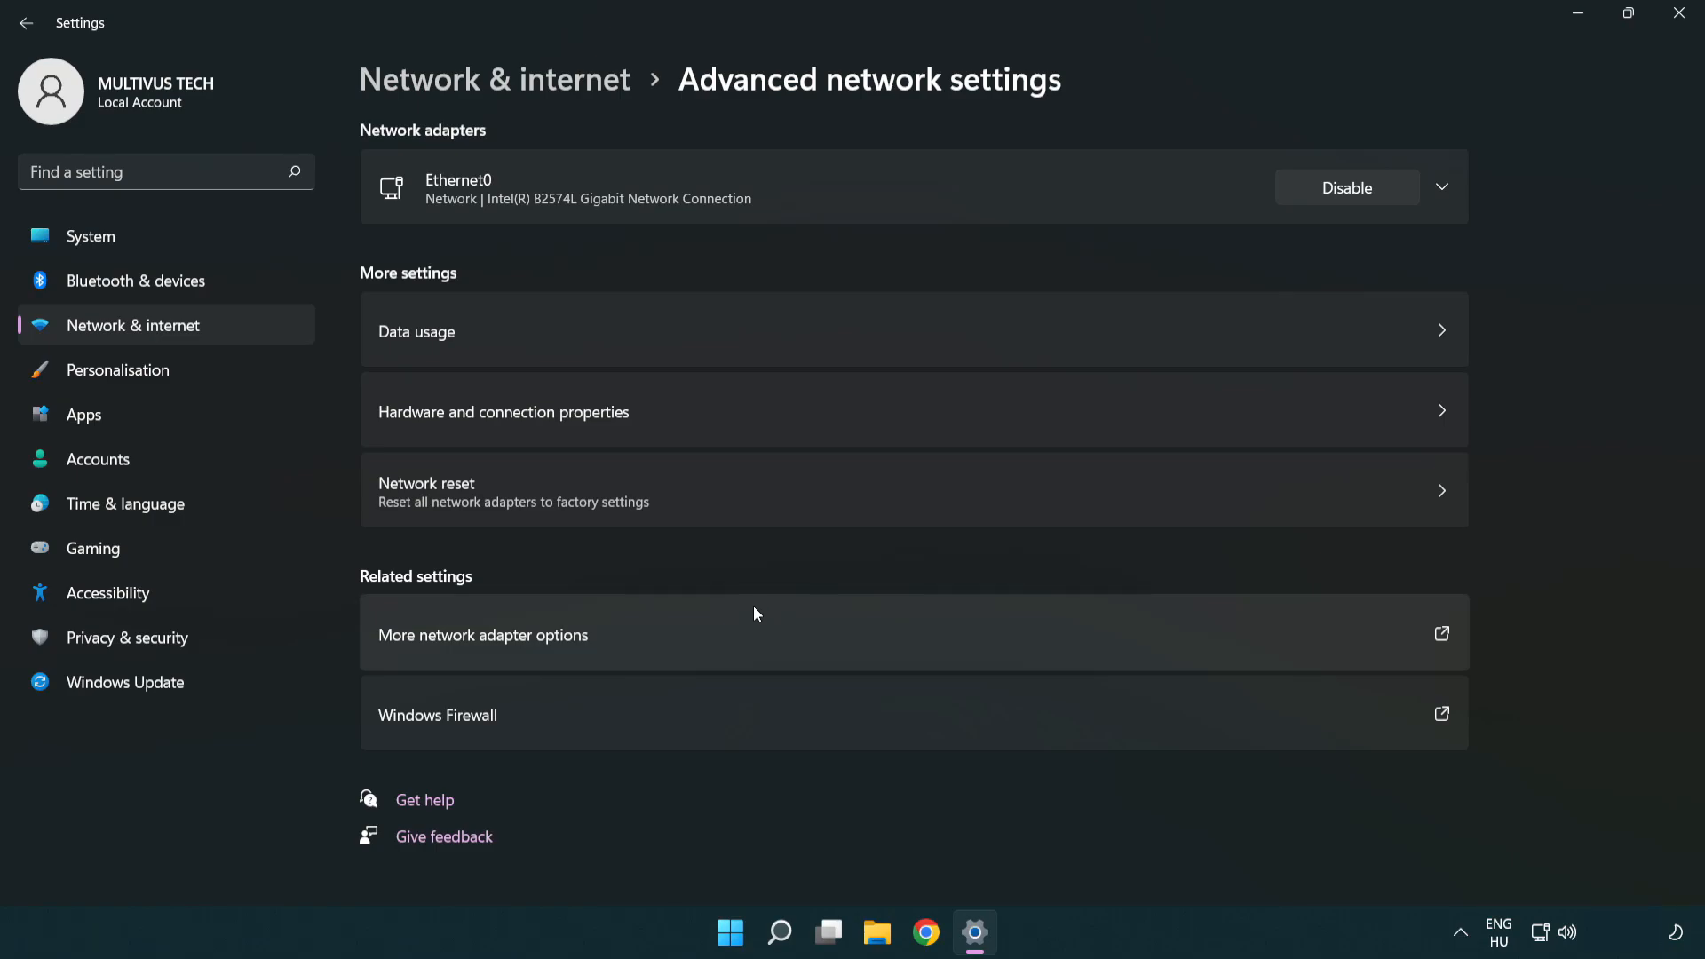
mouse_move(769, 512)
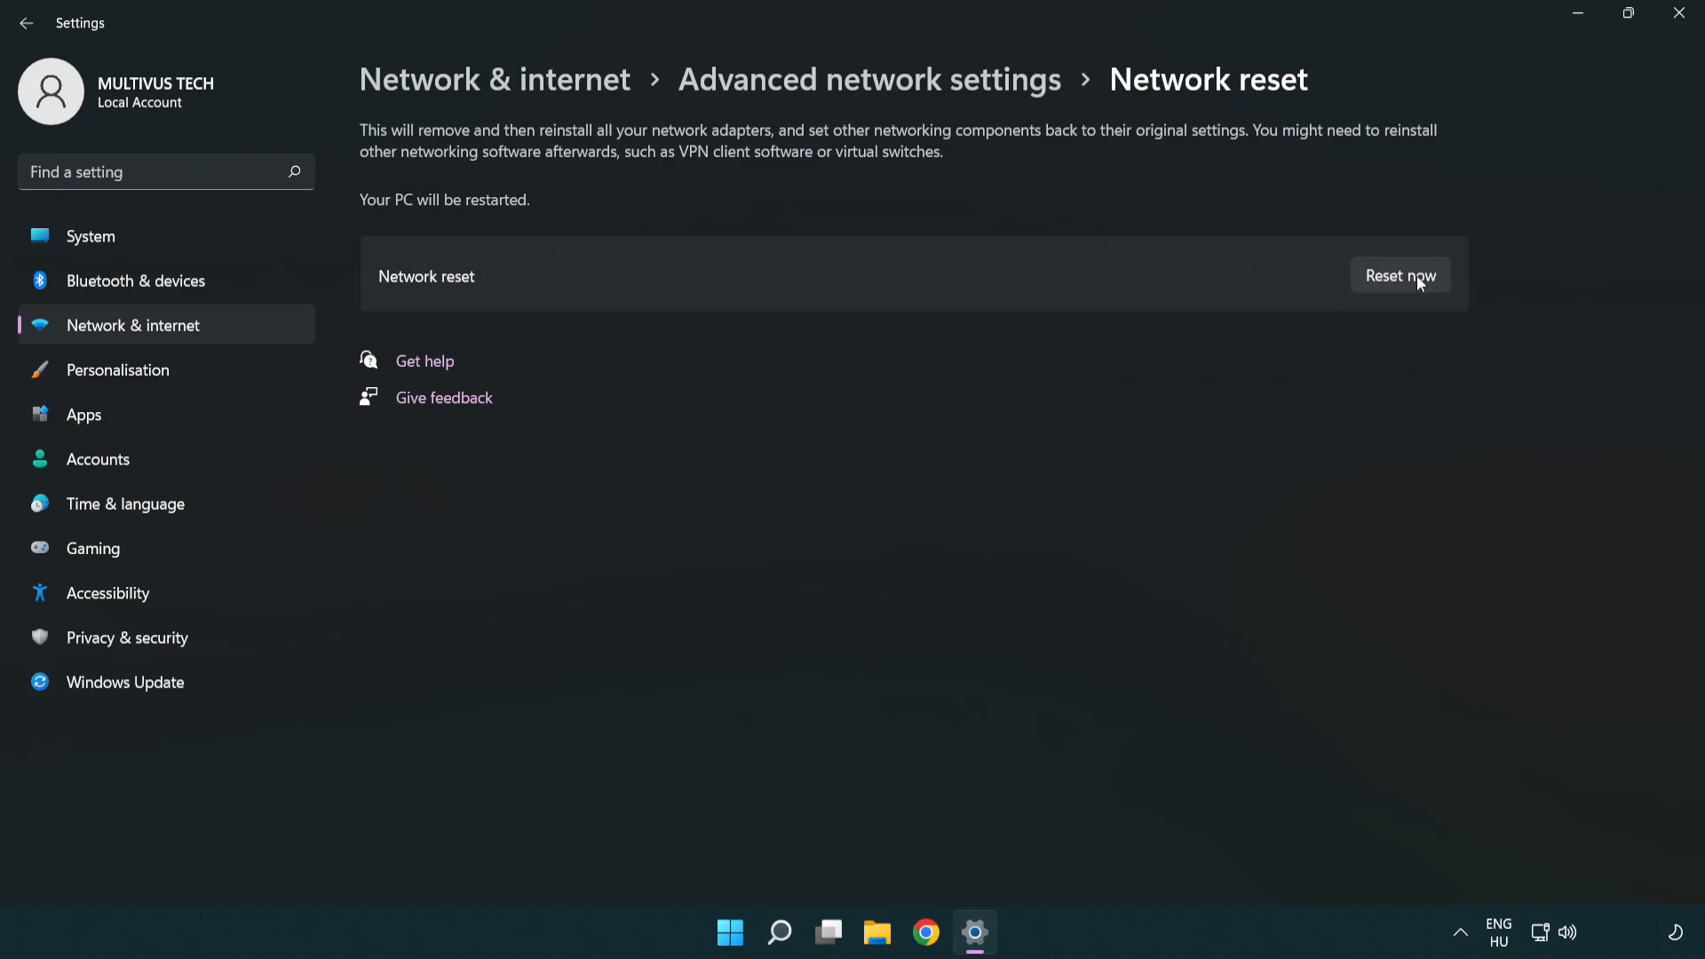
Step: Confirm Network reset with Reset now and Yes, then dismiss the five-minute shutdown notice
left_click(1400, 275)
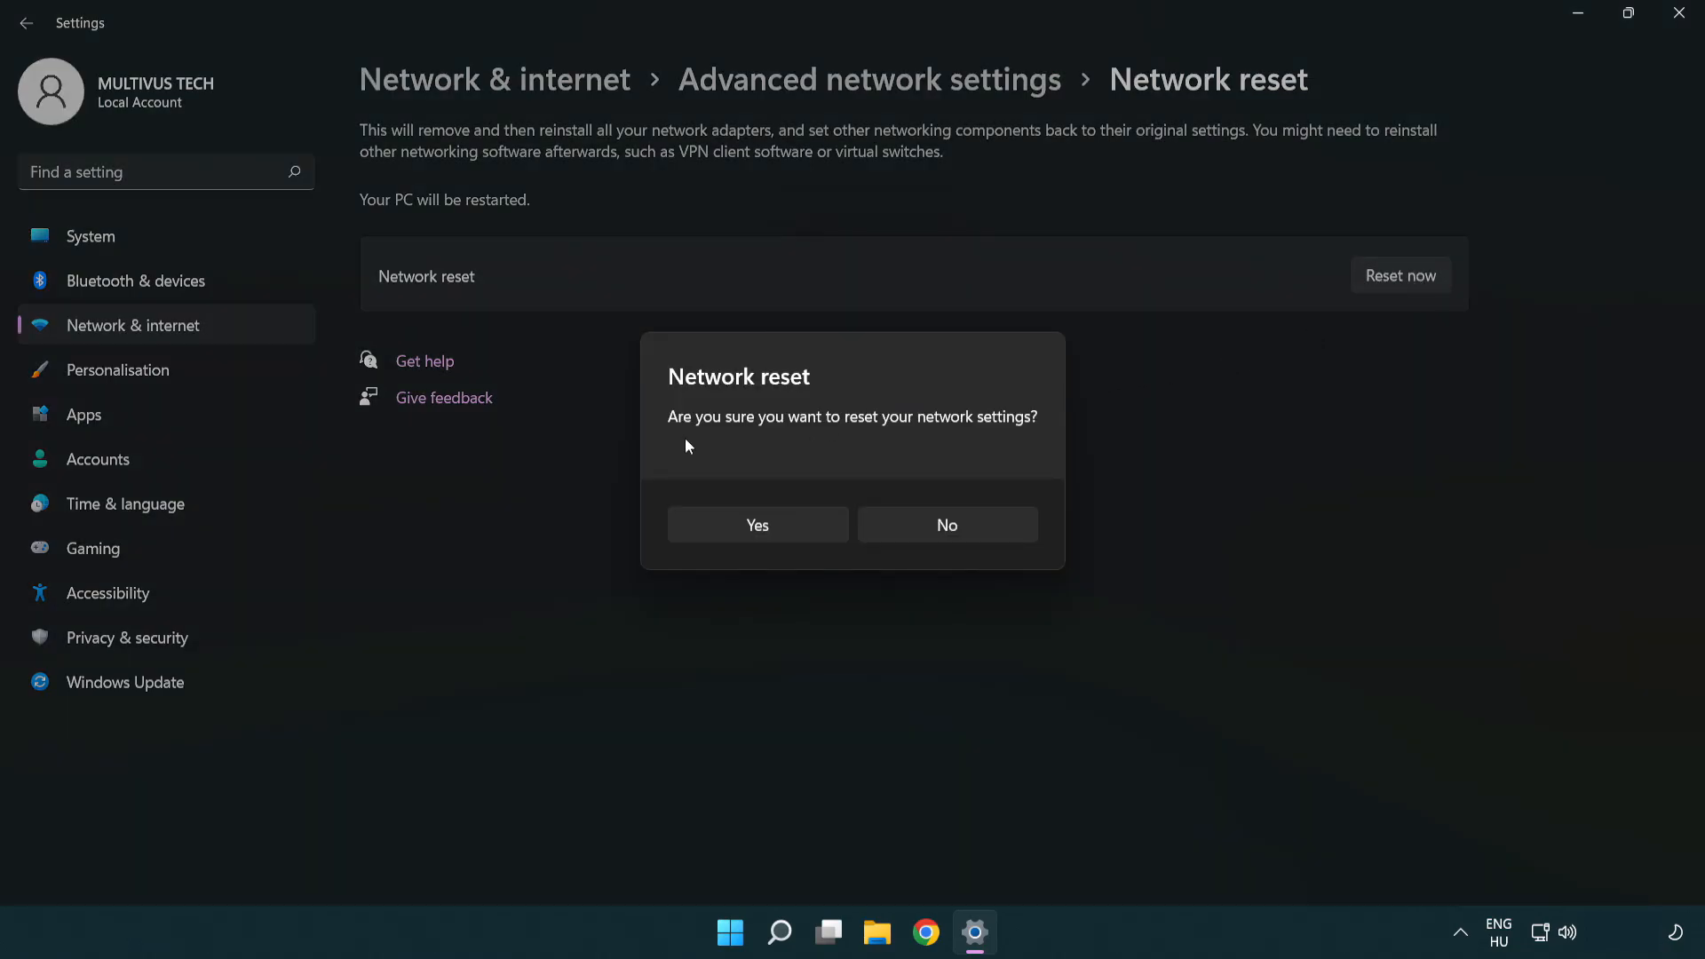
mouse_move(774, 540)
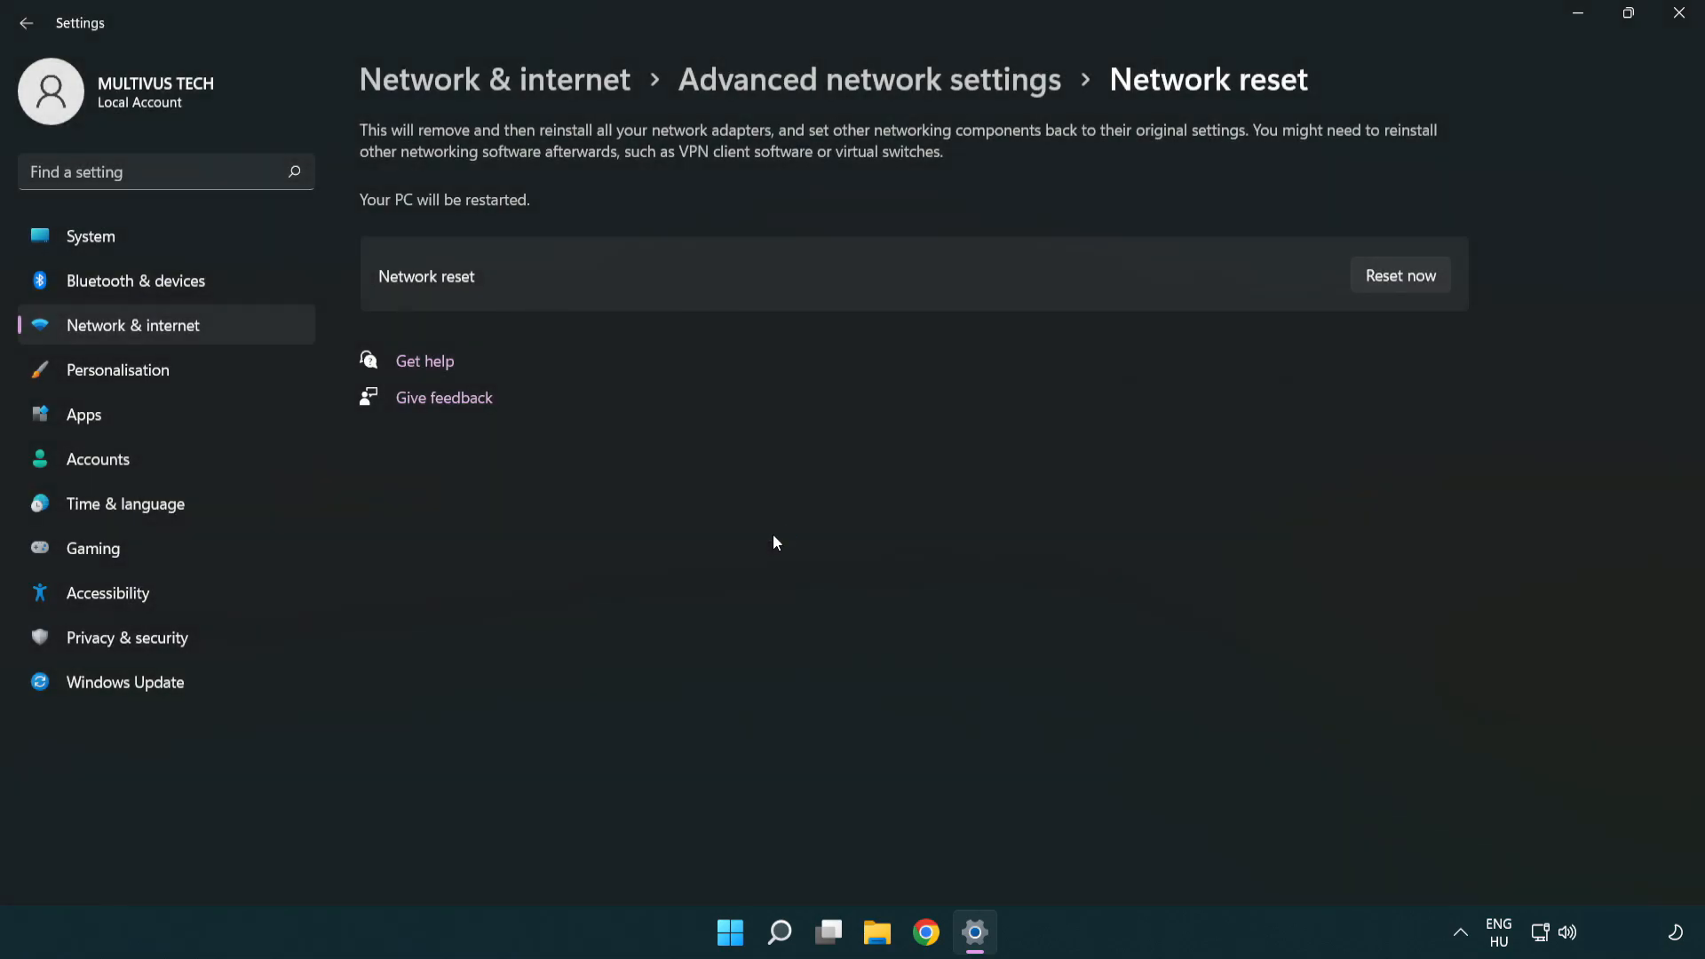
left_click(1400, 274)
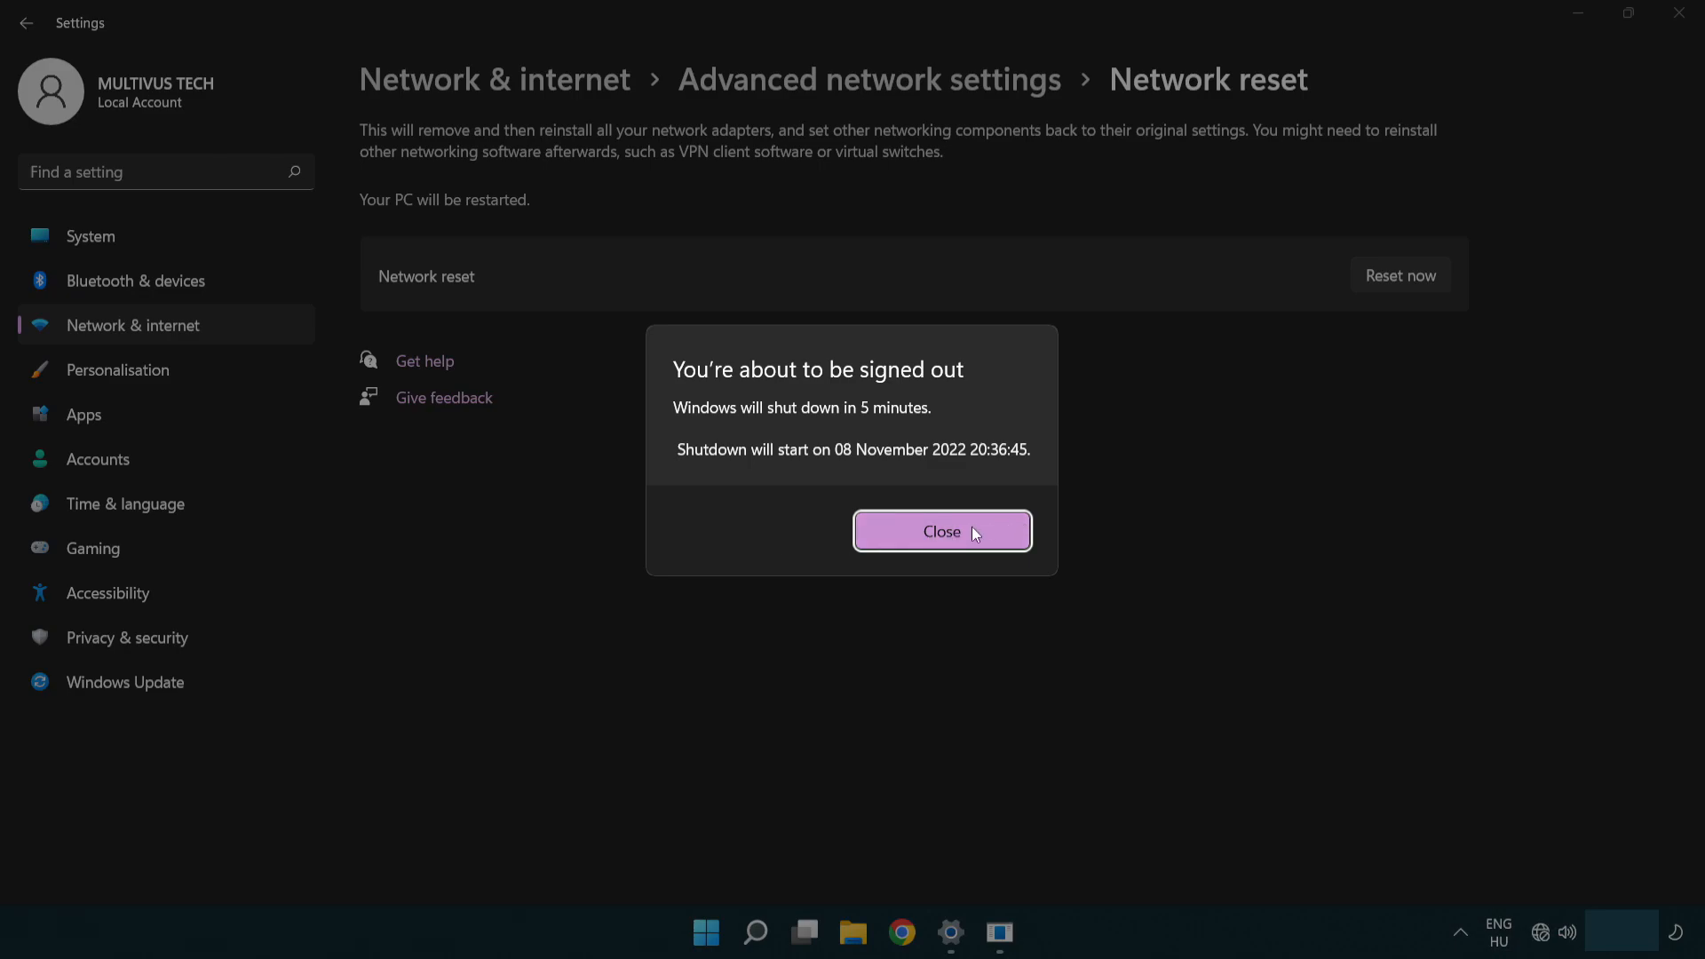
left_click(942, 532)
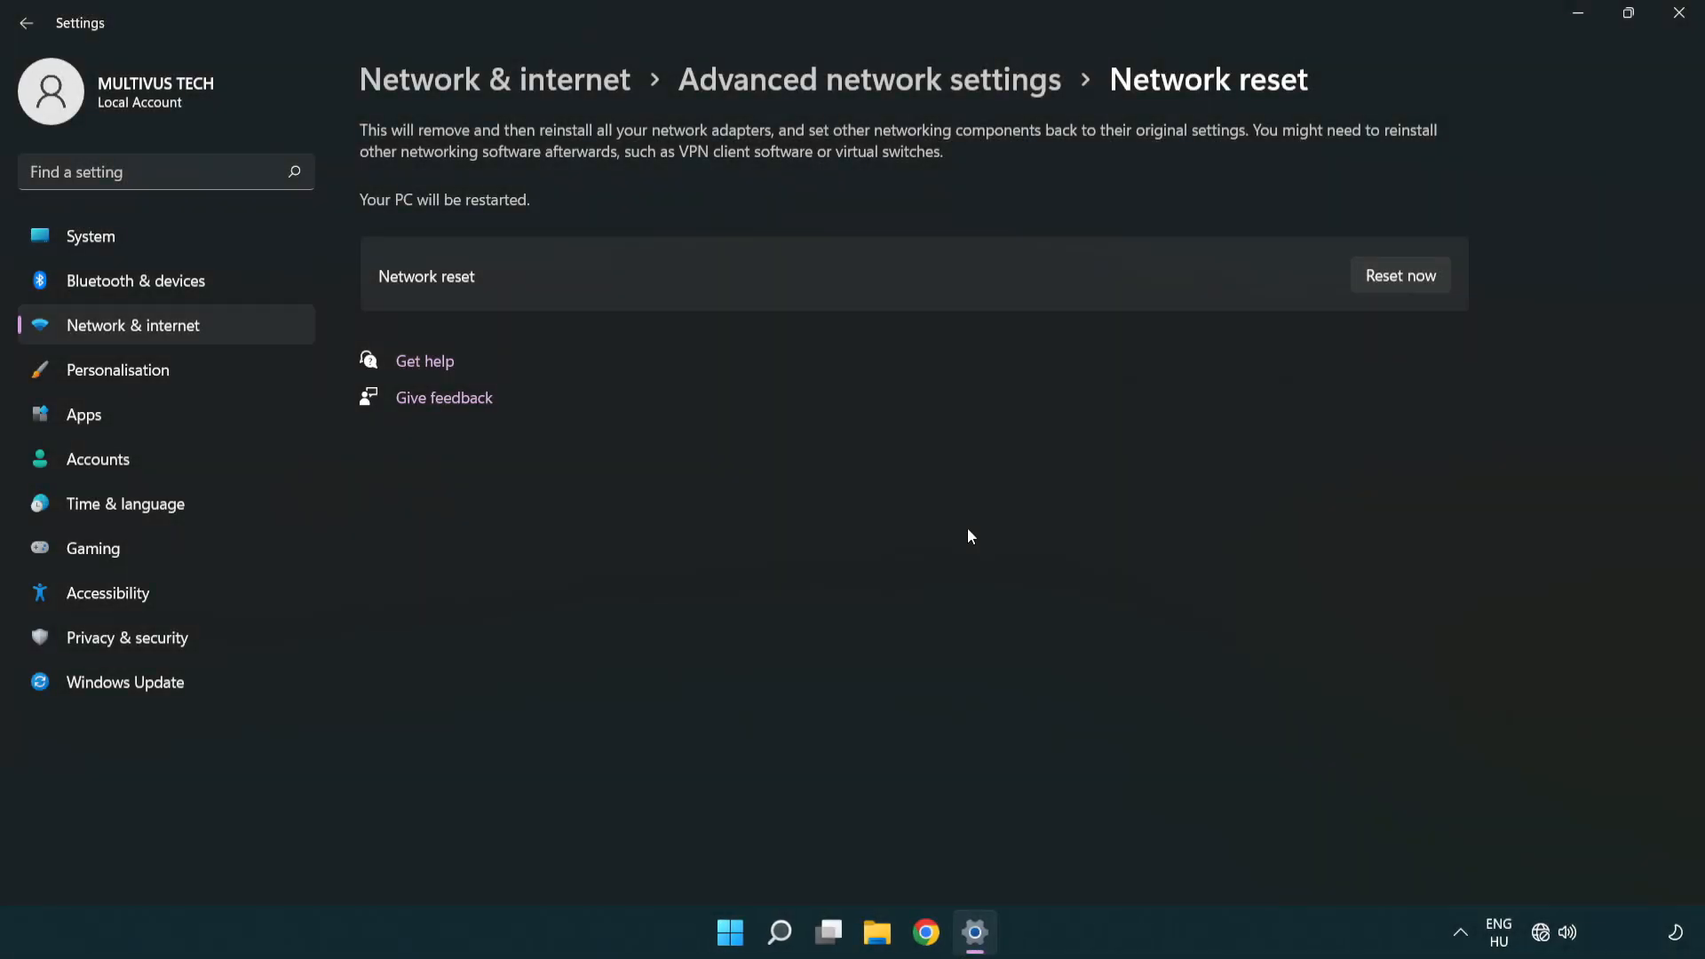
mouse_move(1016, 507)
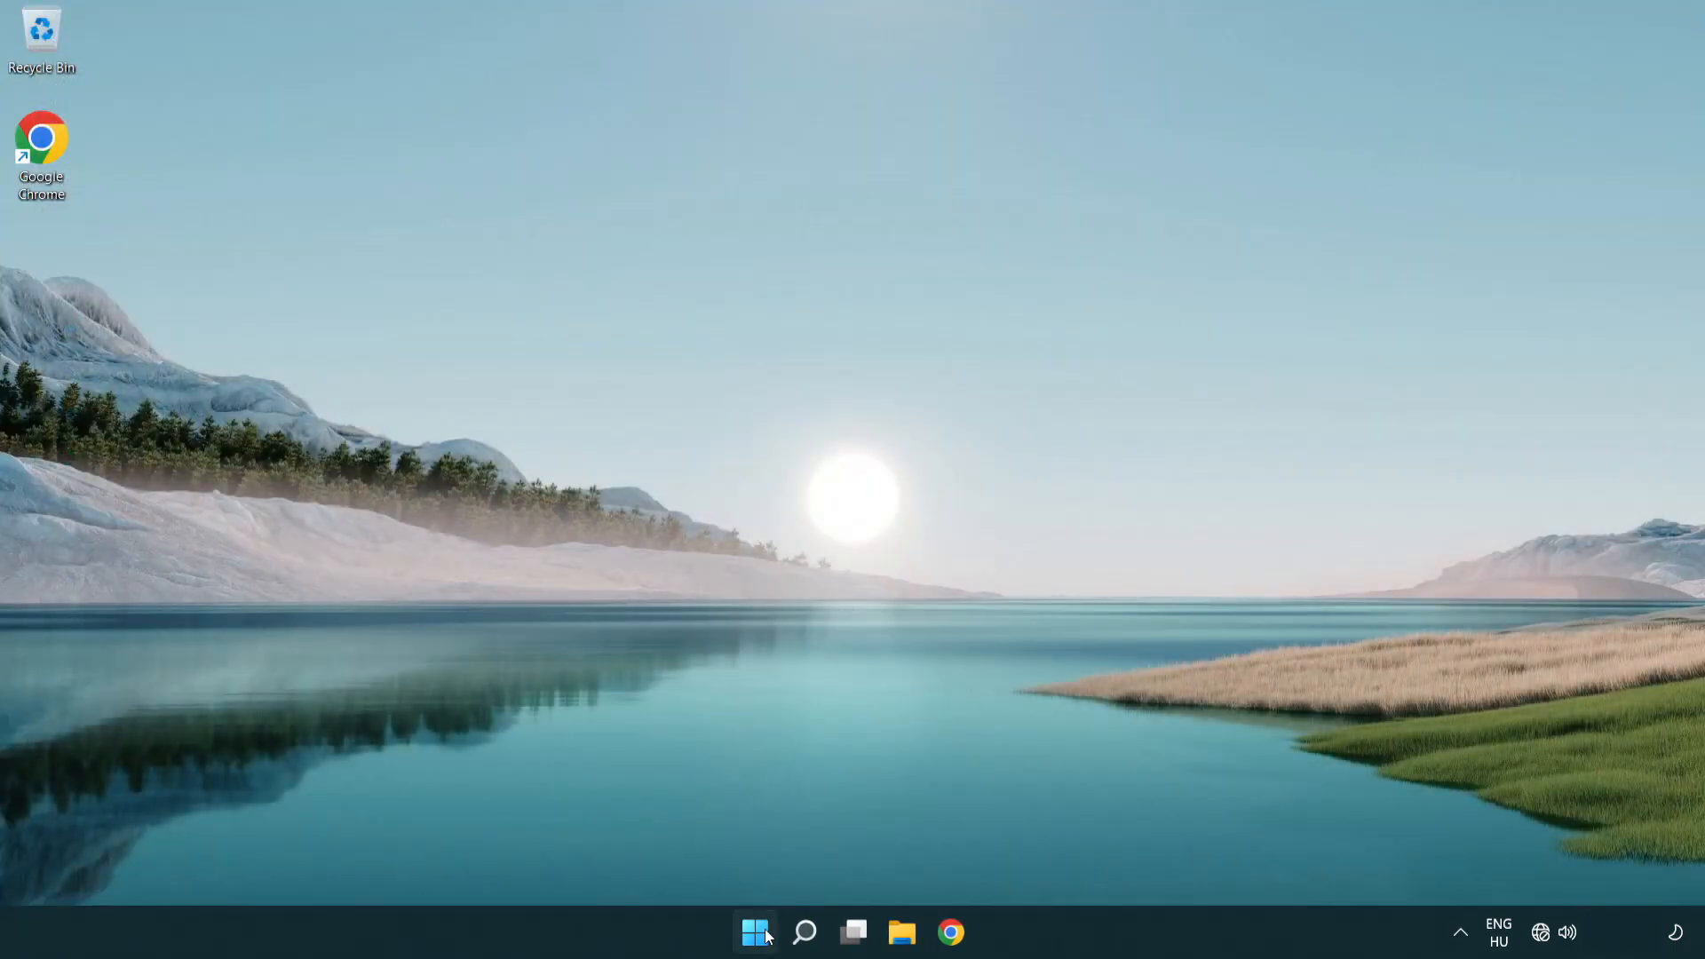
Step: Open the Start menu's power options to show Sleep, Shut down and Restart
left_click(754, 931)
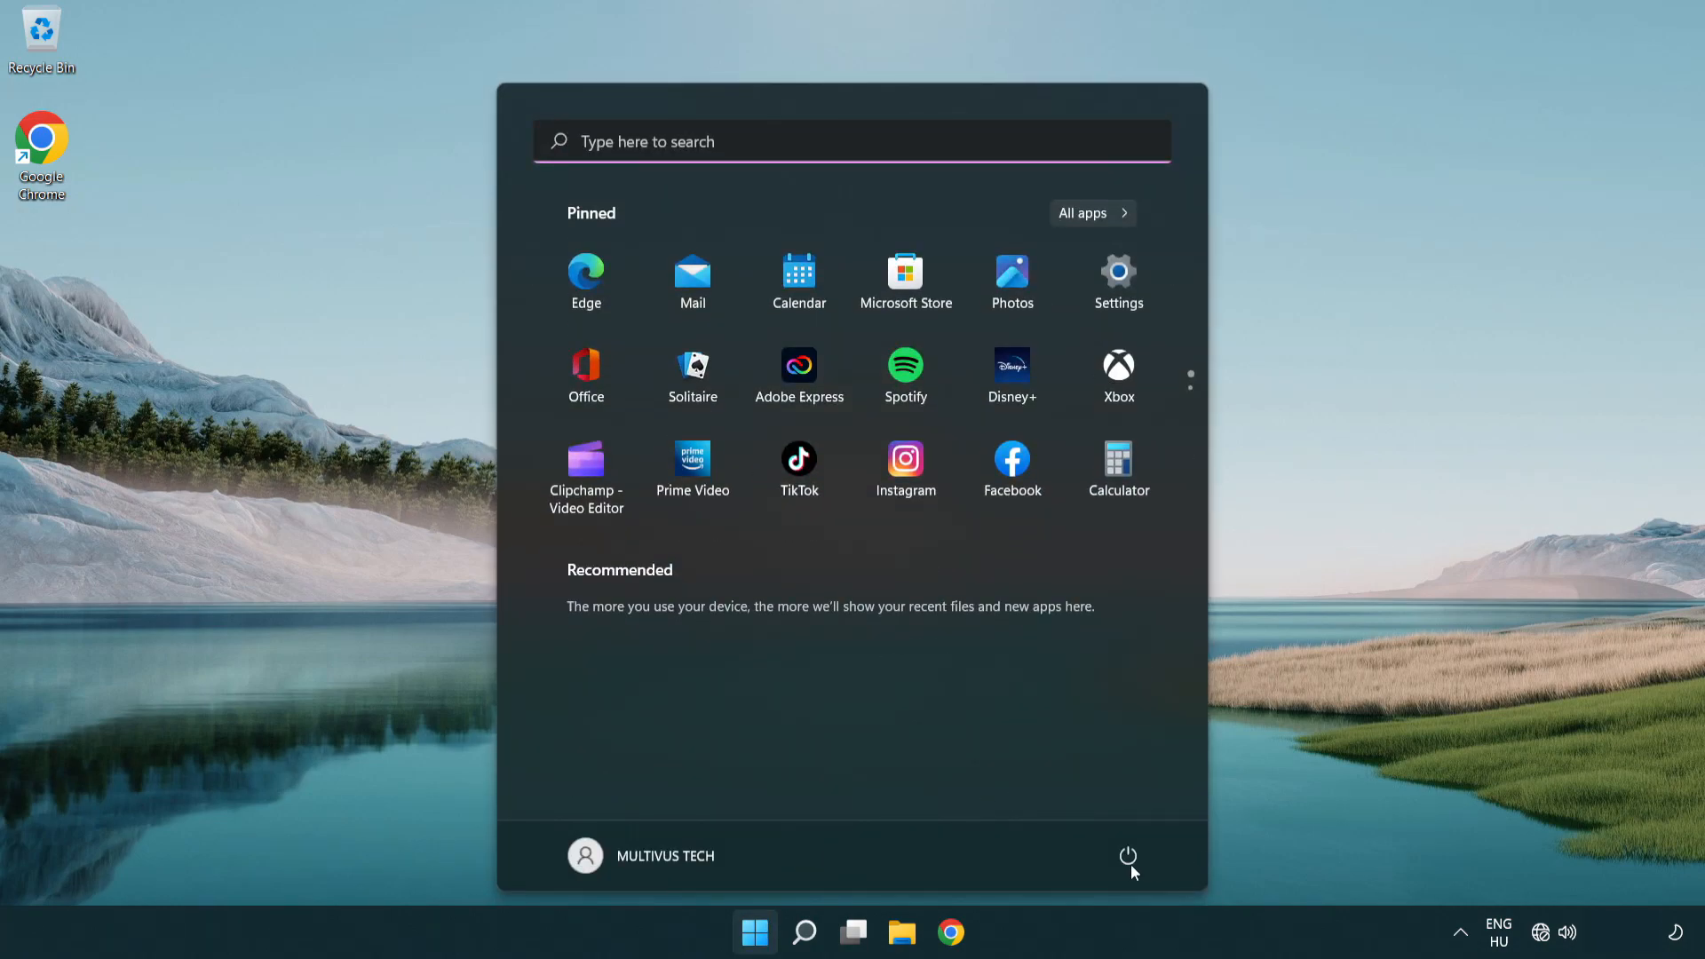
left_click(1128, 856)
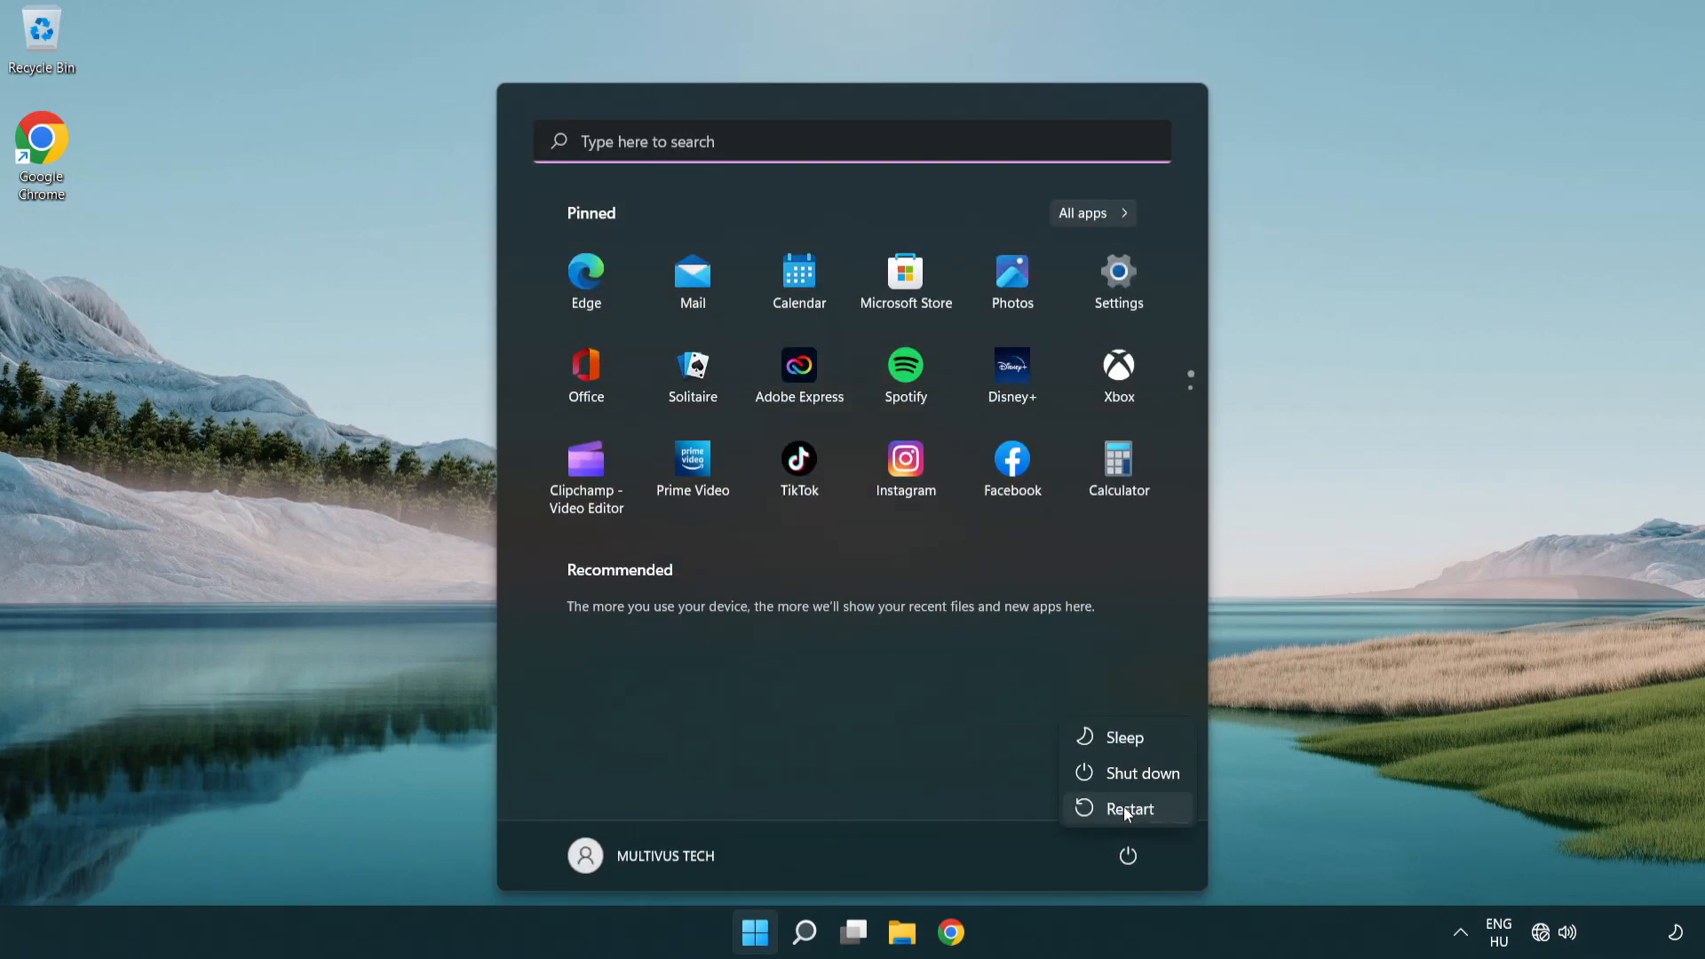